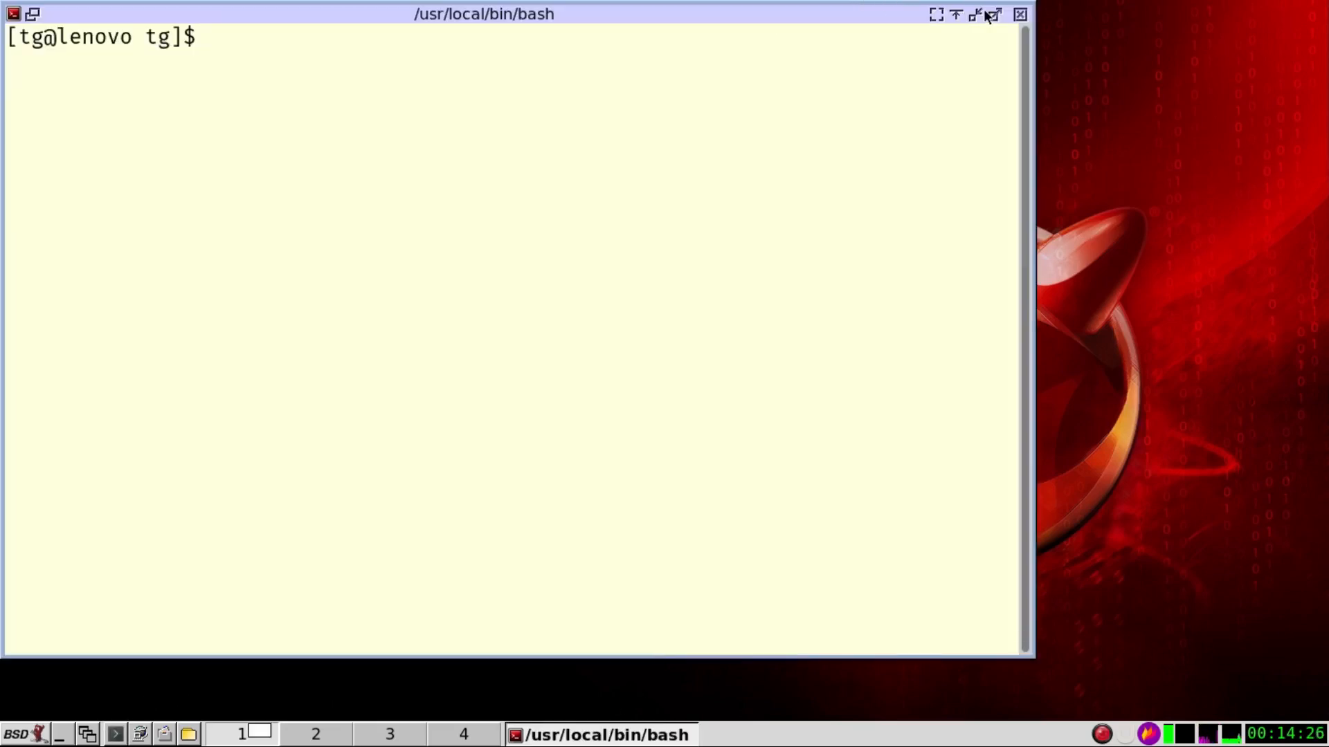
Open test.sh in vim, then run ./test.sh at the prompt
text(v)
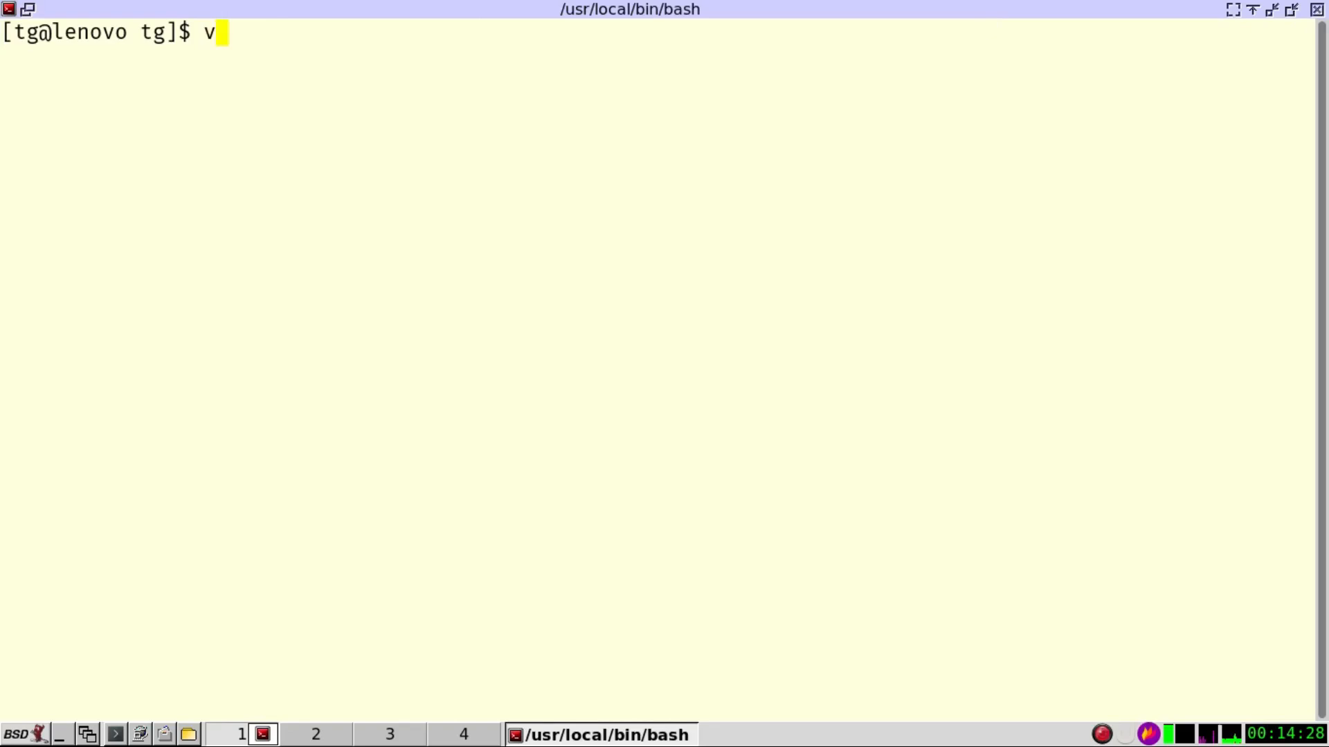
text(im test.sh)
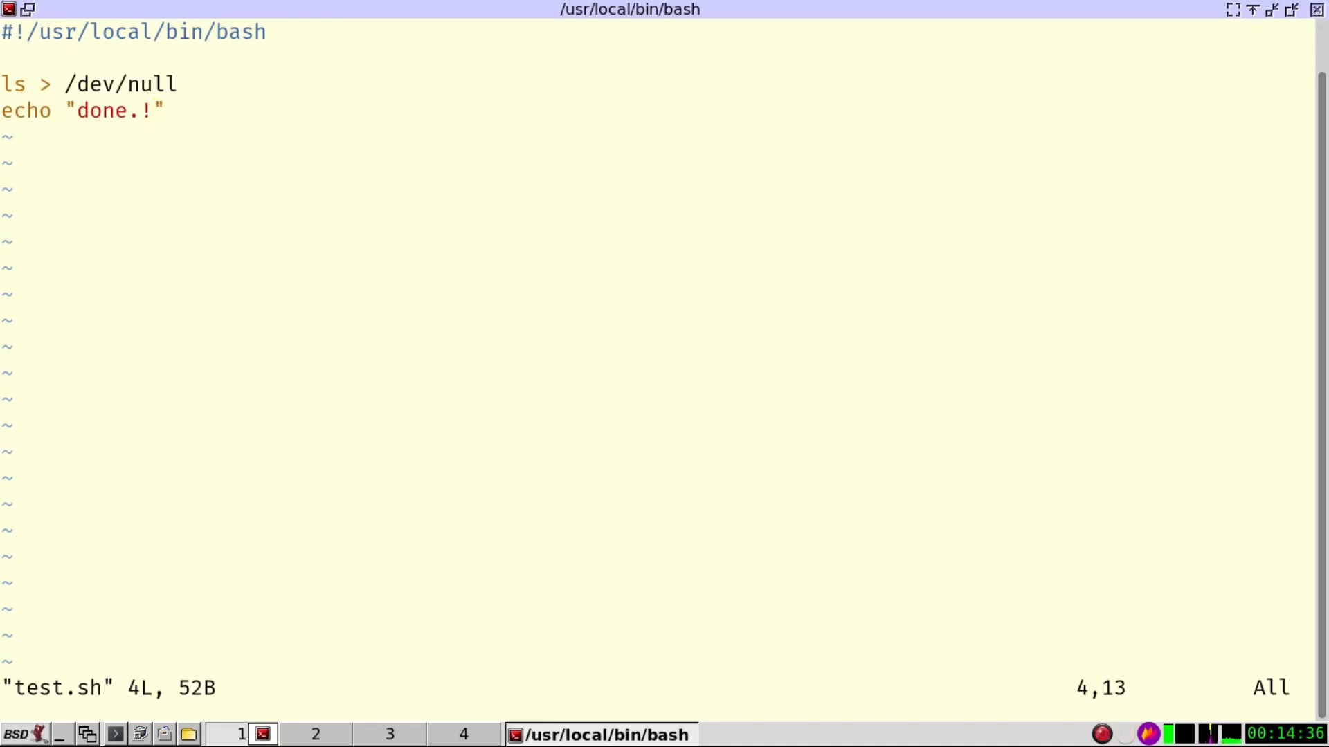
mouse_move(939, 7)
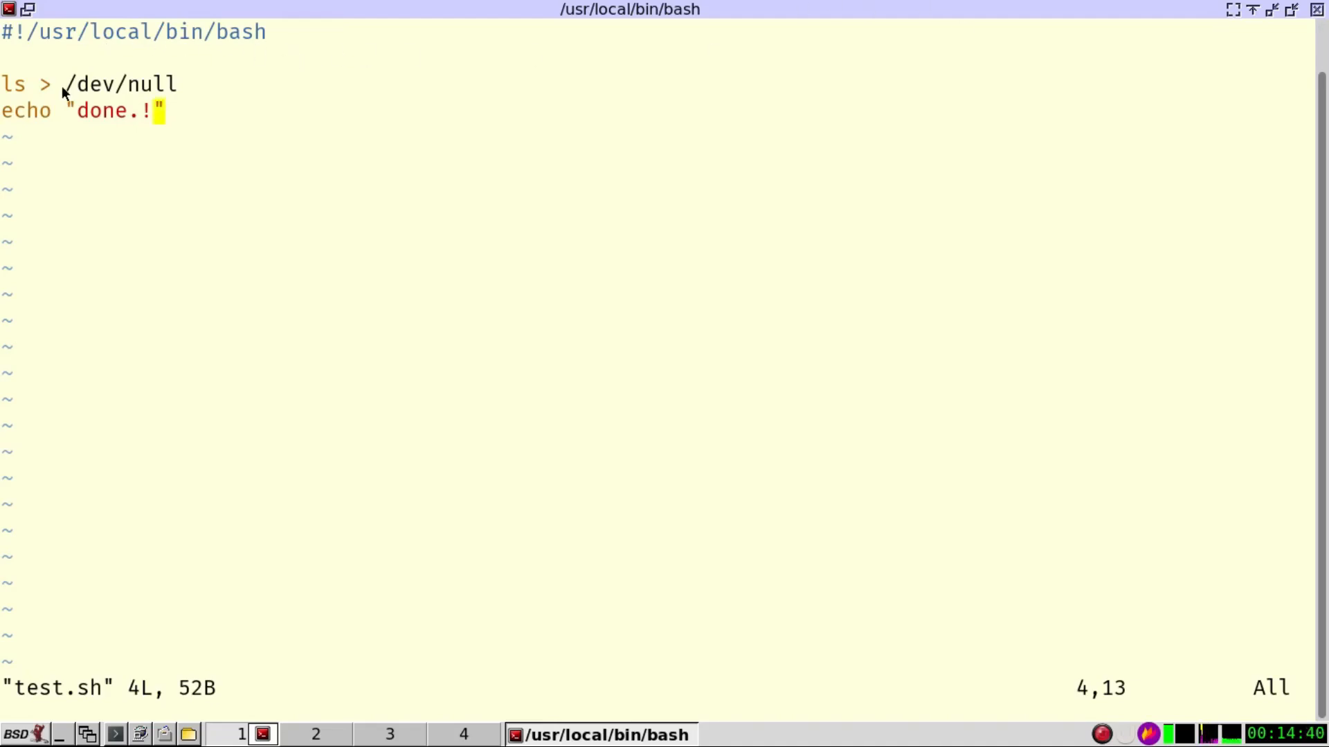
mouse_move(188, 103)
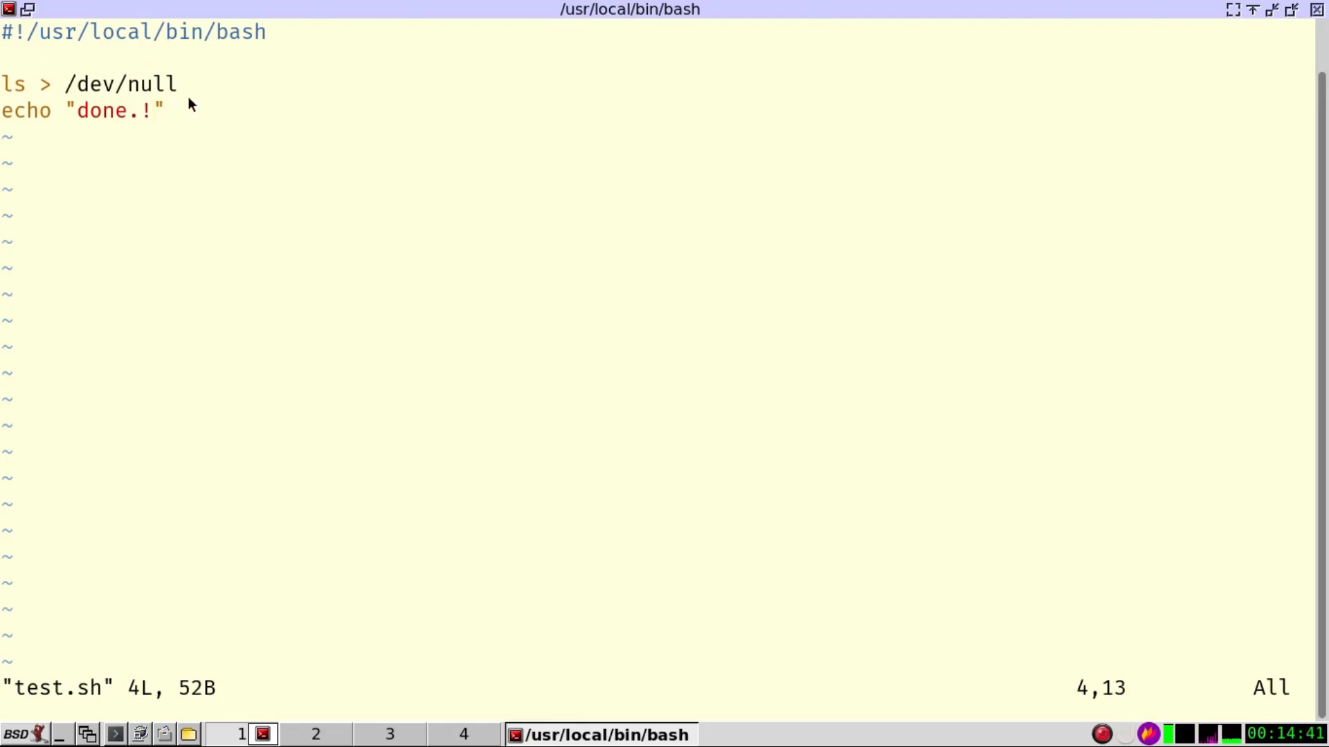
mouse_move(7, 91)
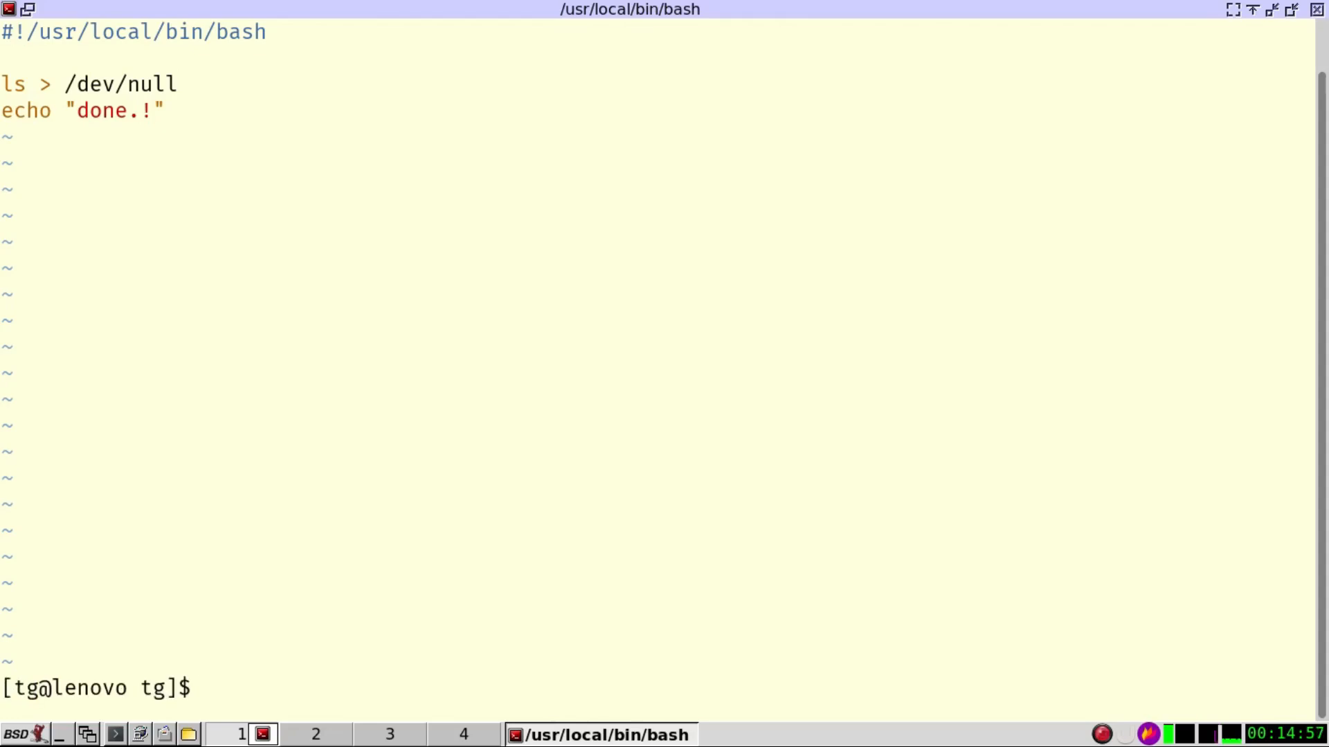
text(./test.sh)
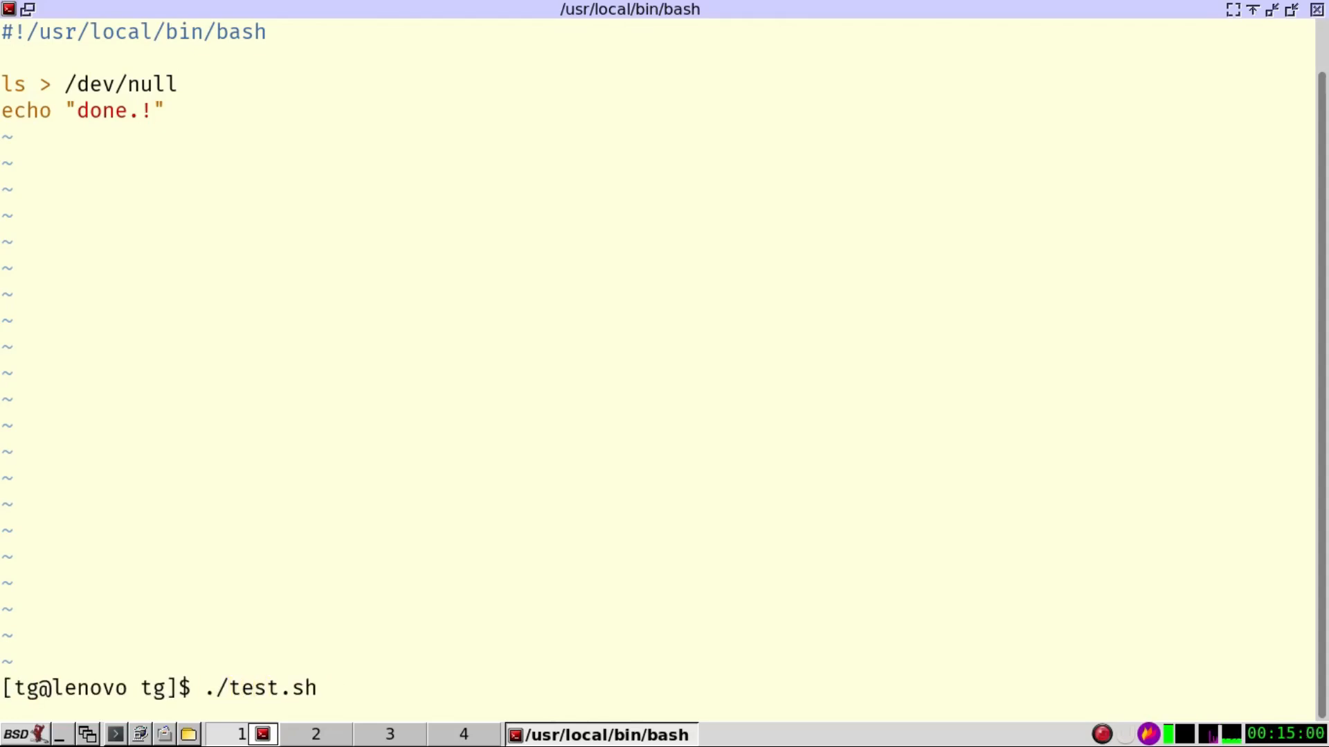
key(Return)
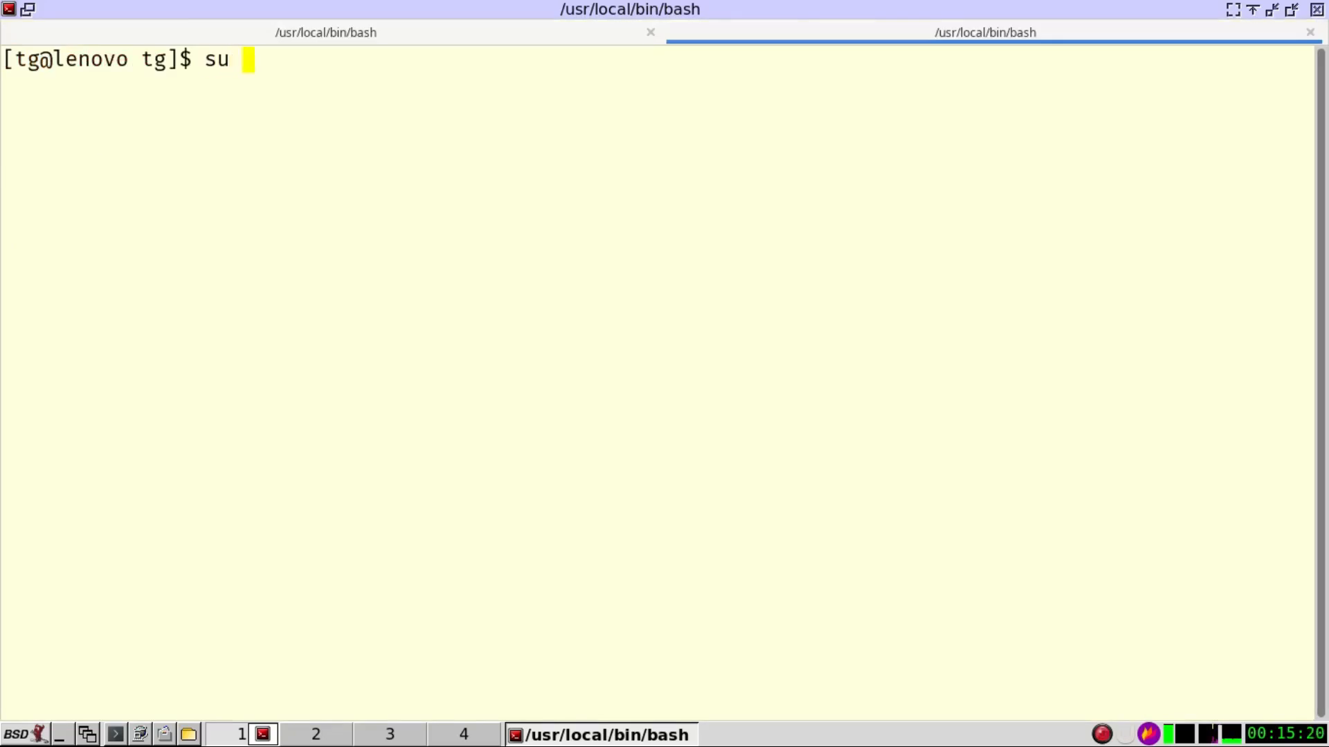
Start a root shell with su -, cd into util/, and open exec.d in vim
key(Return)
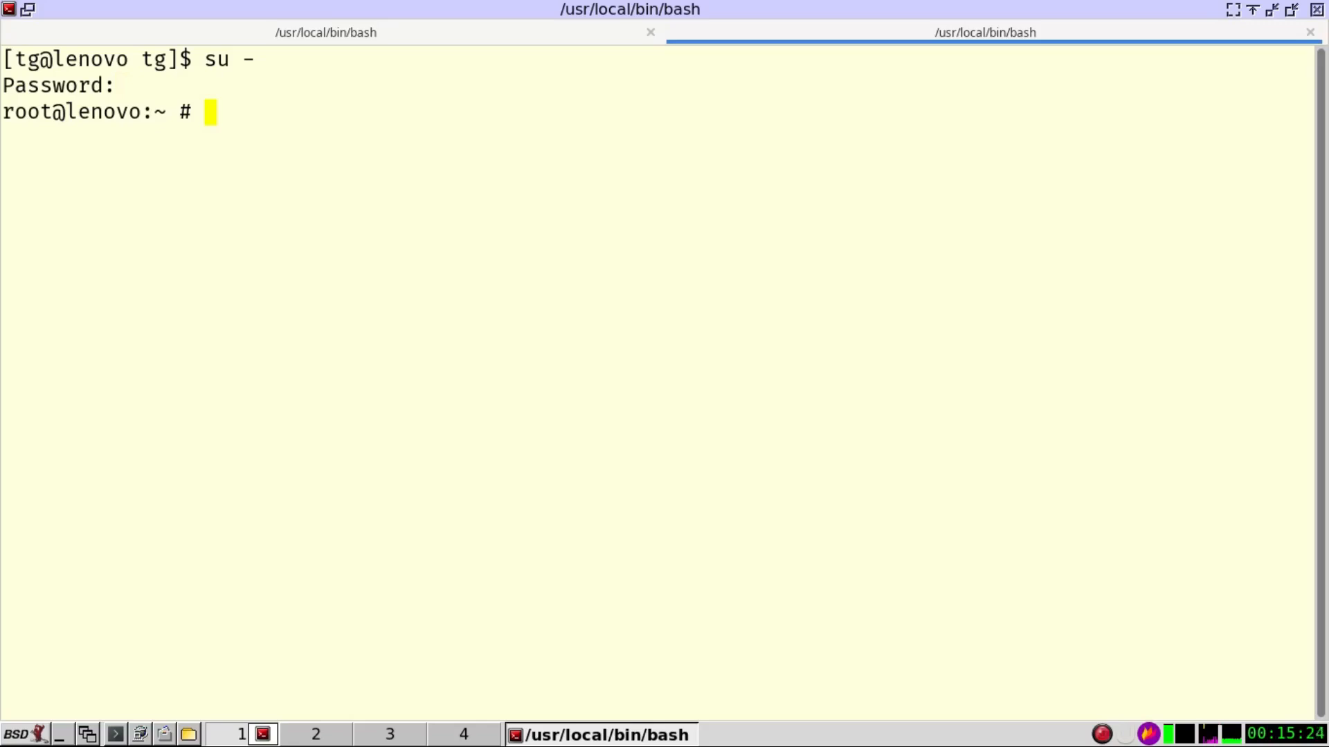
text(cd util/)
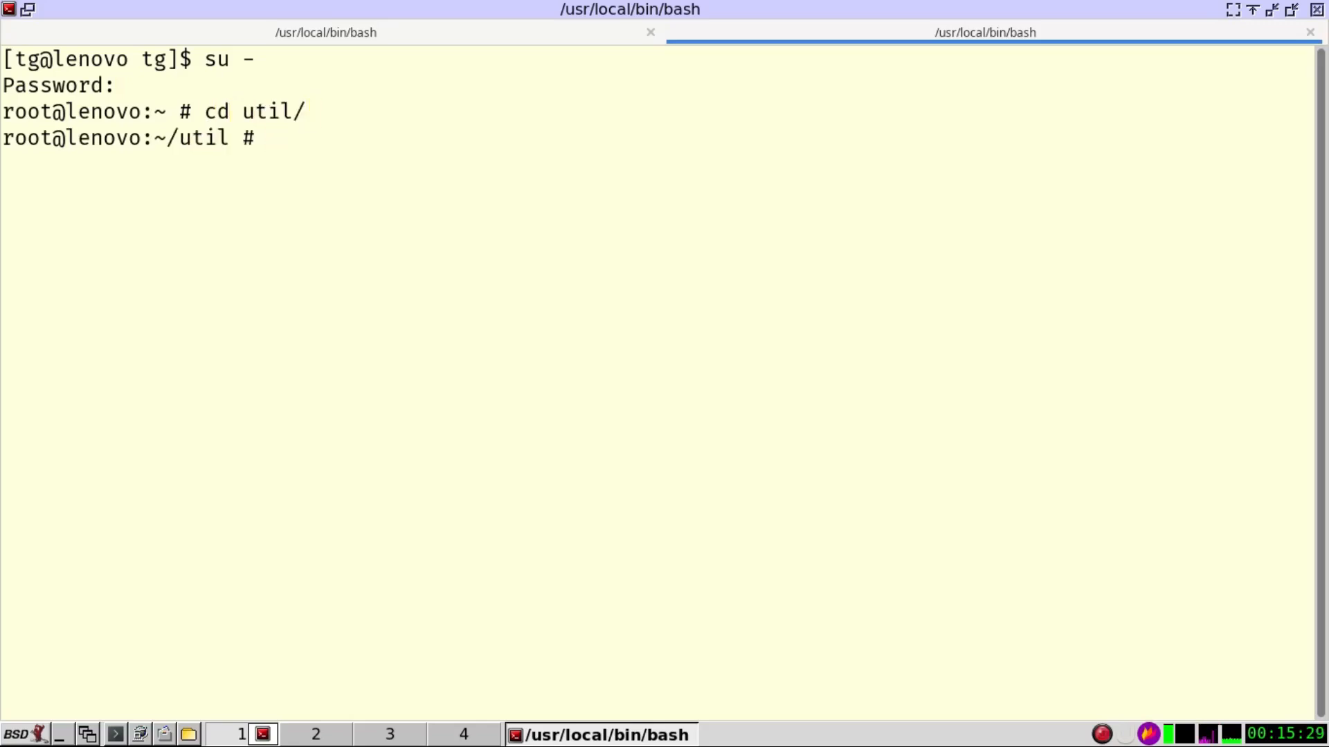
text(vim)
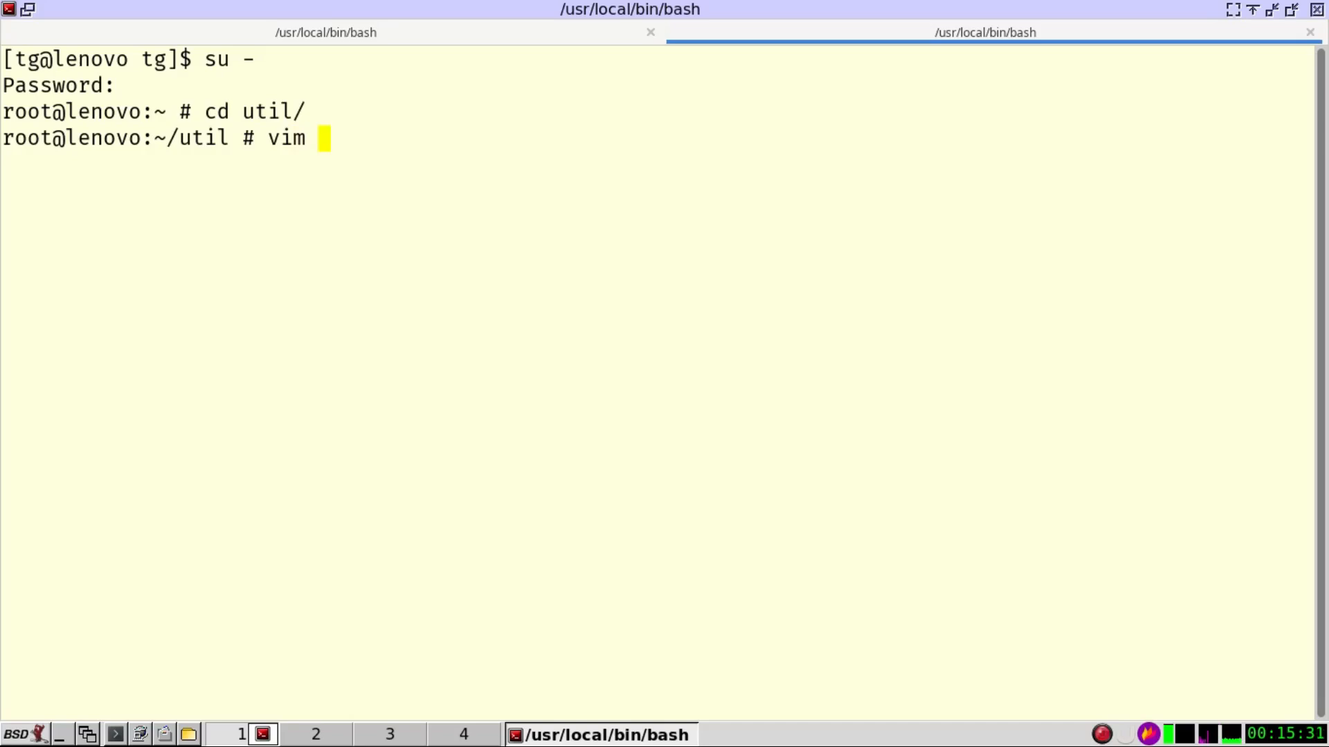
text(exec.d)
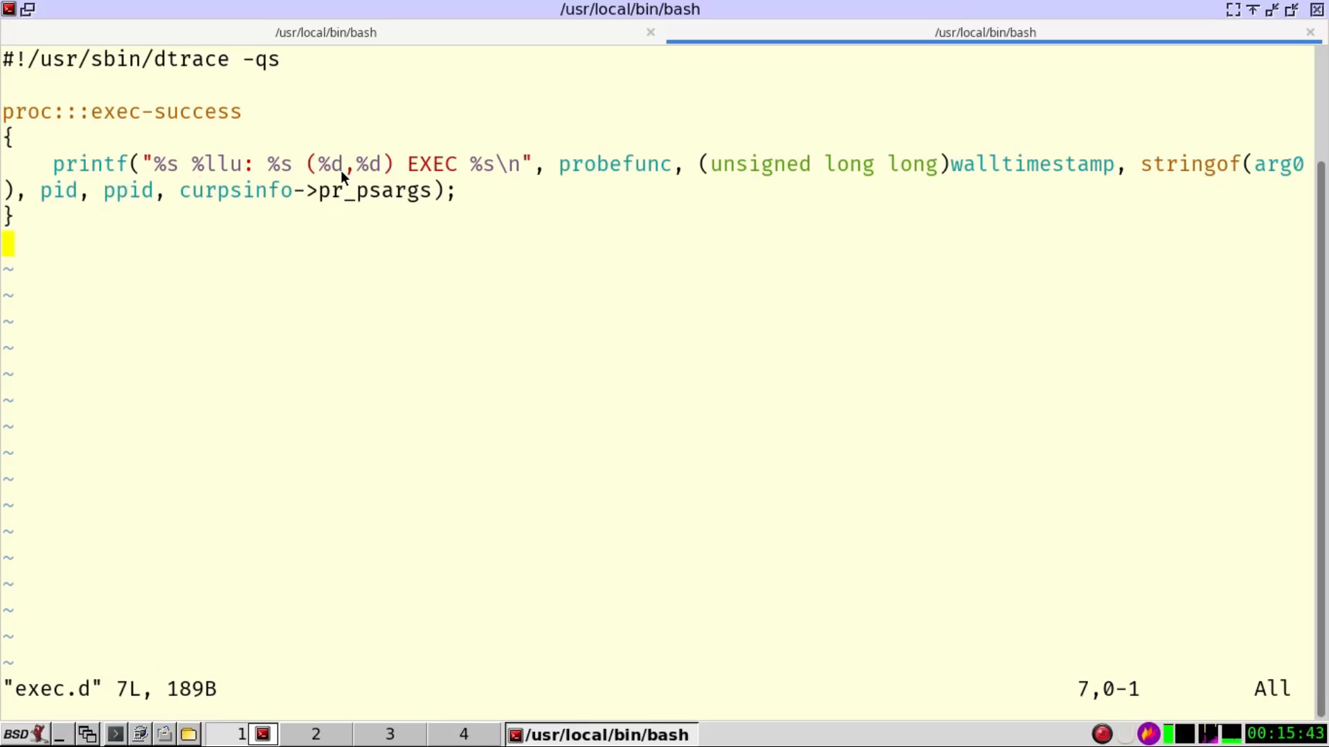
mouse_move(591, 155)
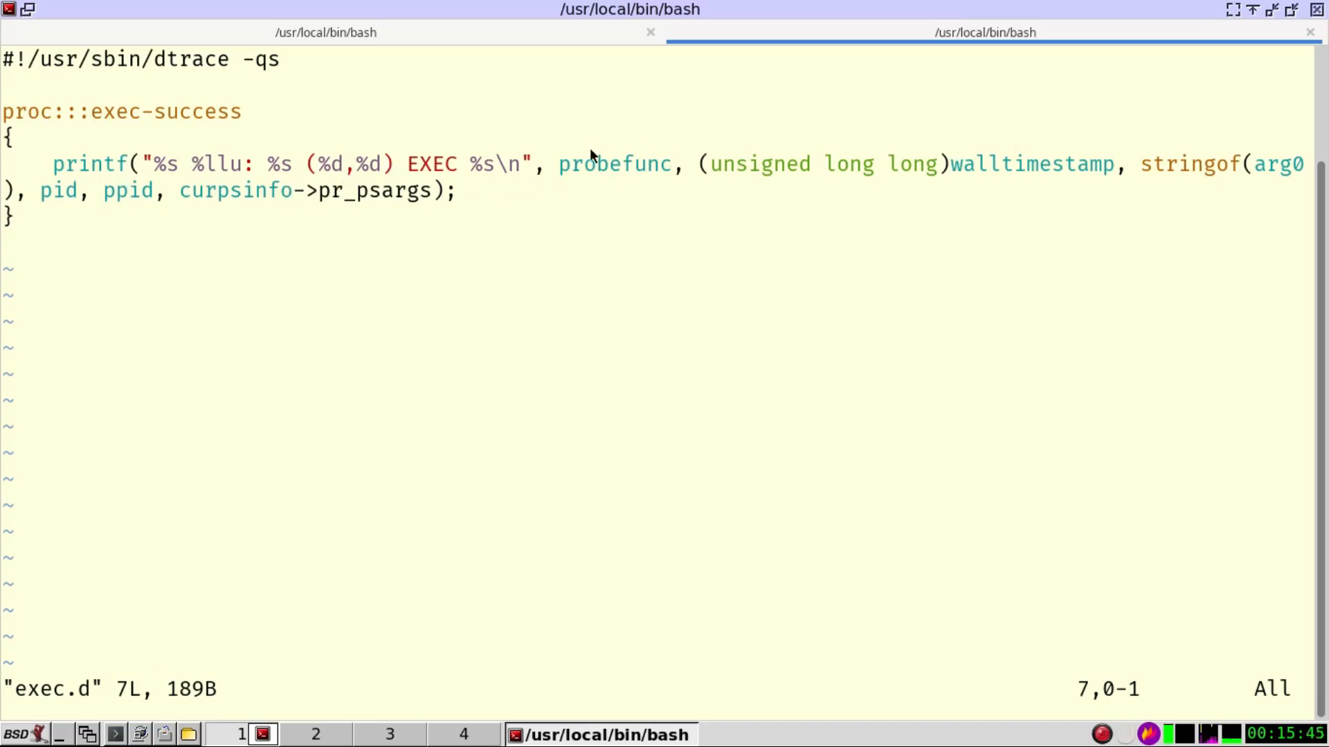
mouse_move(829, 185)
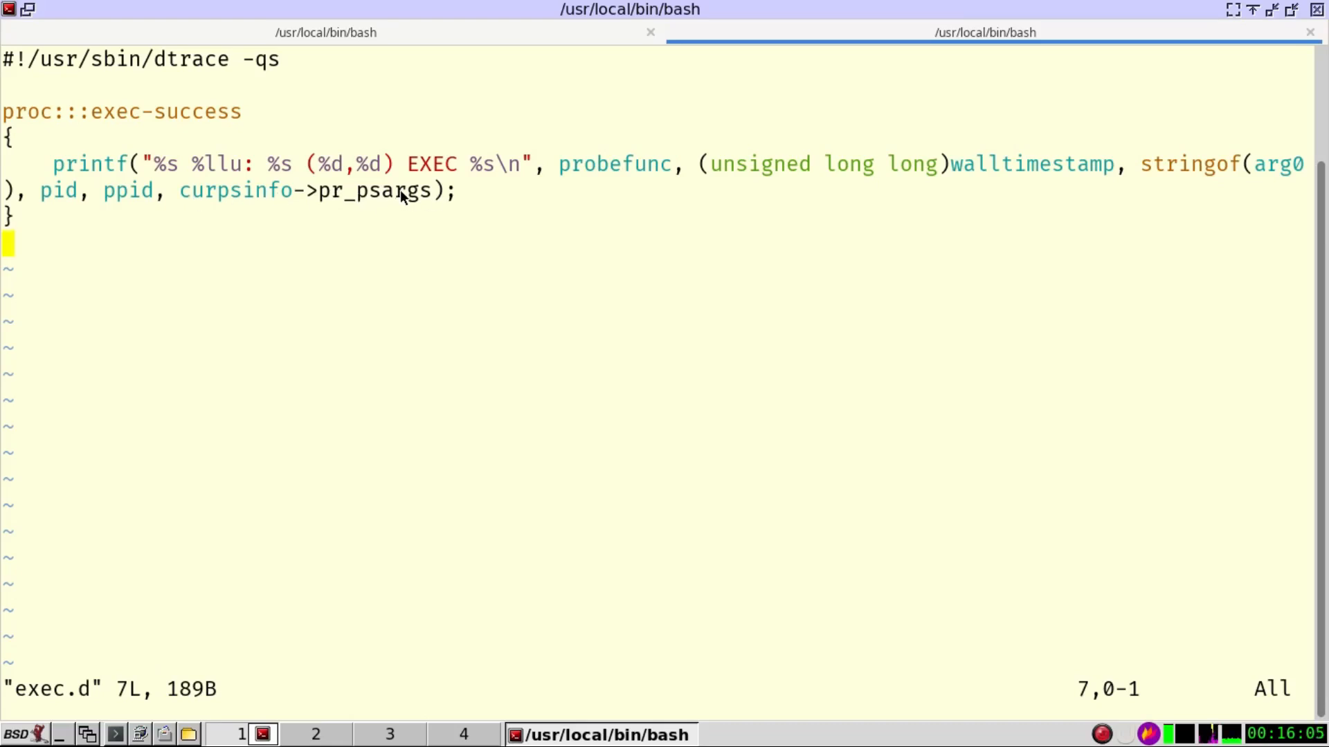
mouse_move(398, 196)
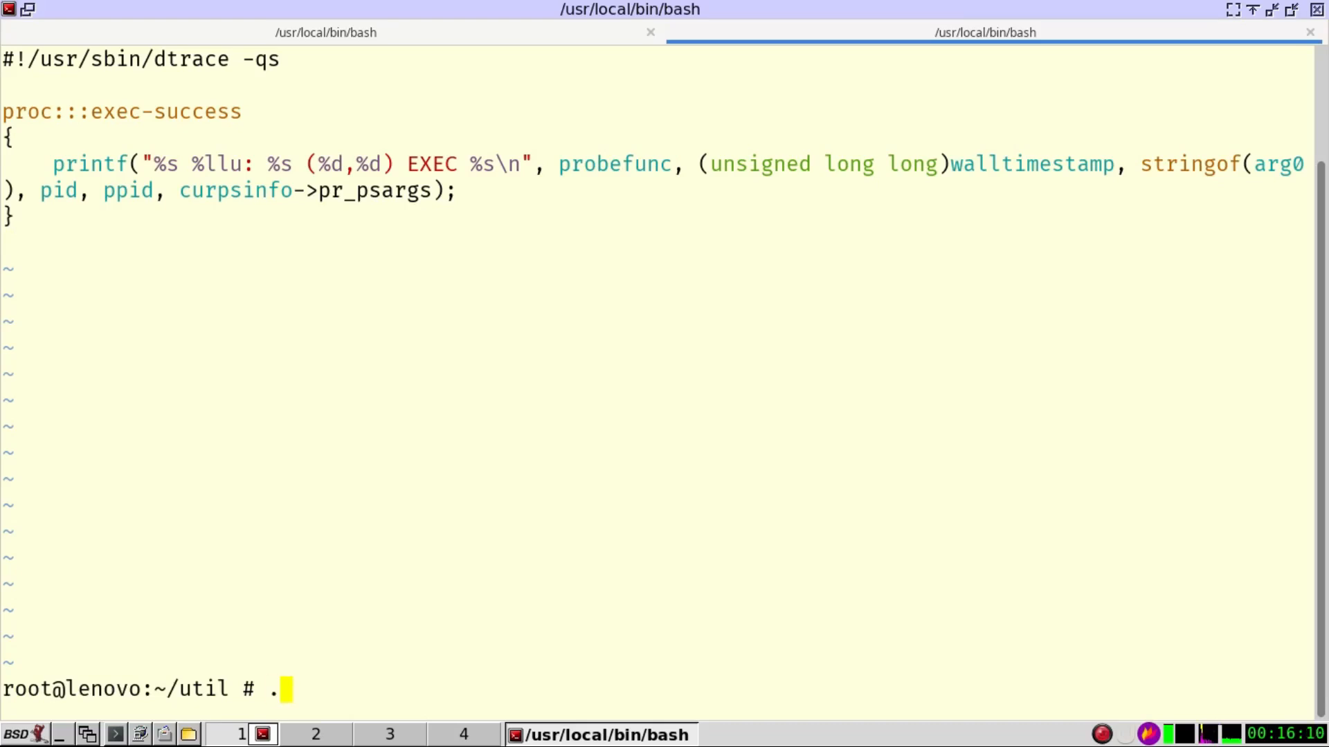
Run ./exec.d as root, rerun ./test.sh in the first tab, and view the trace
text(/exec.d)
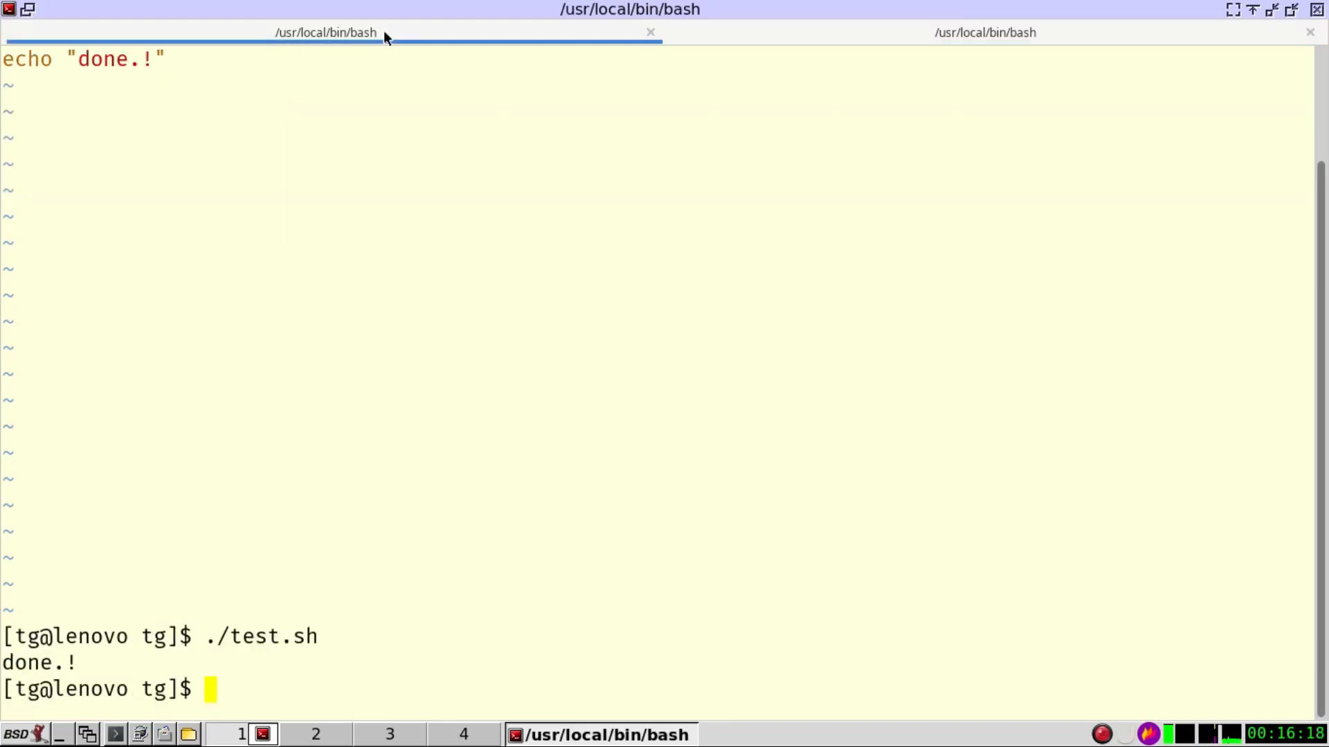
text(./test.sh)
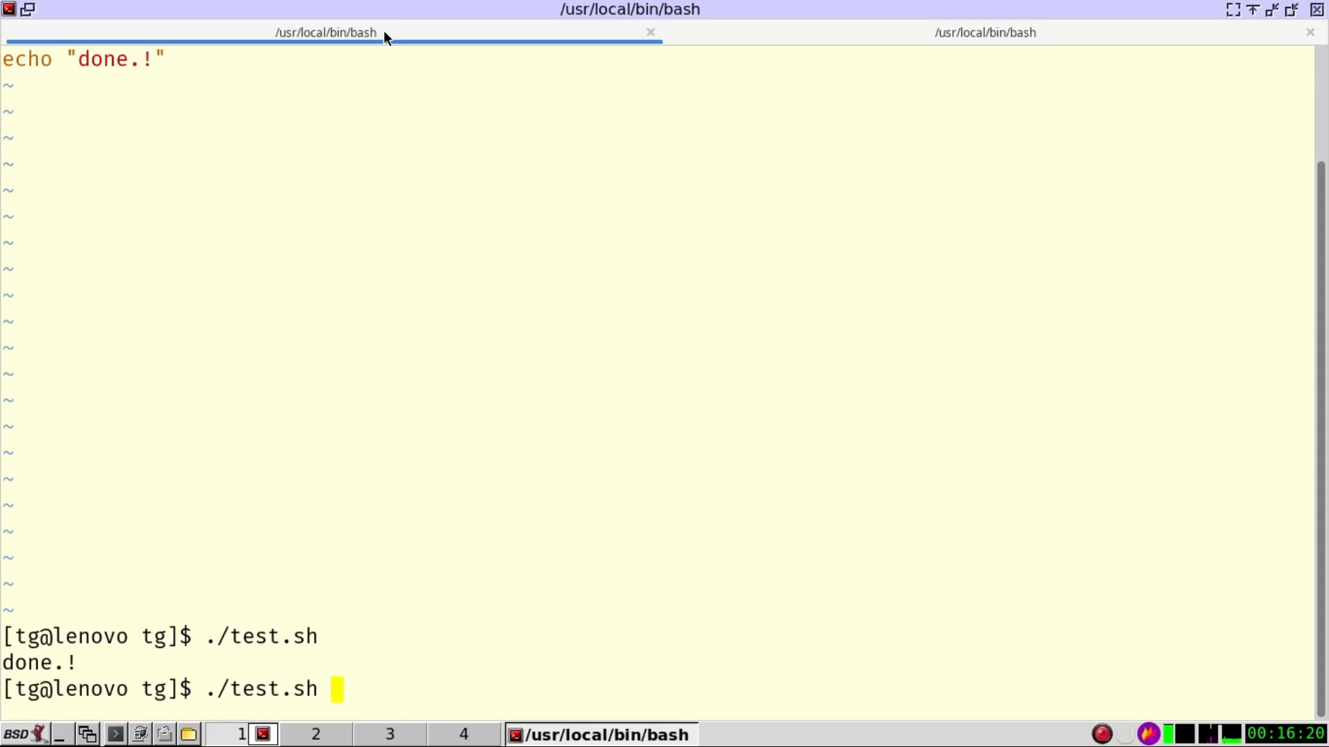
key(Return)
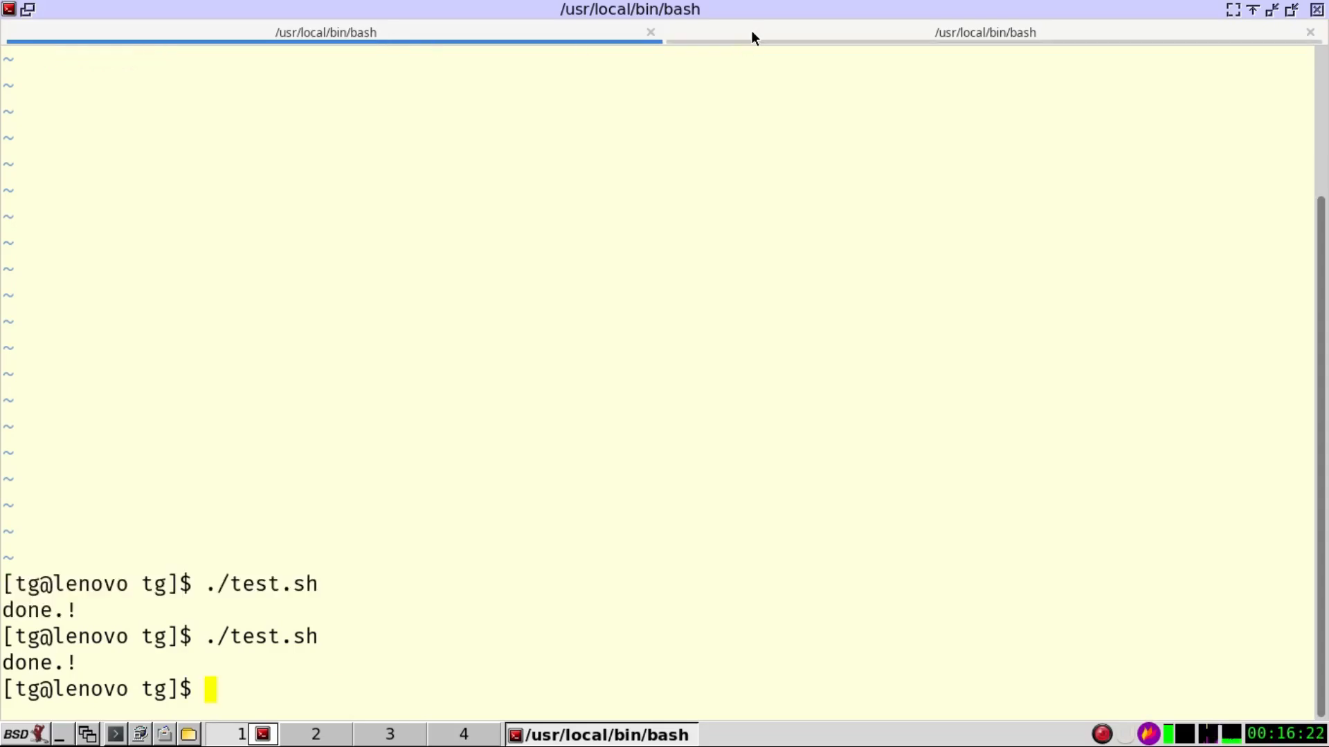
click(984, 32)
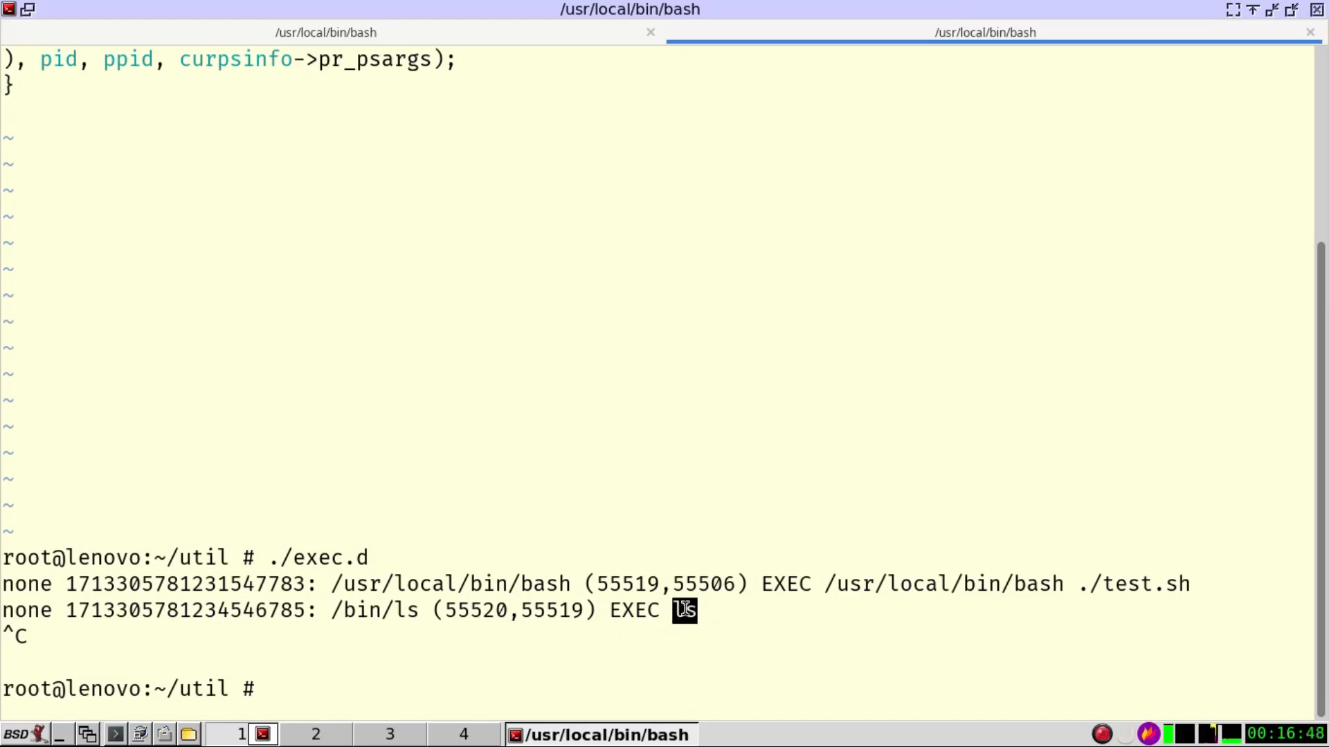
mouse_move(763, 443)
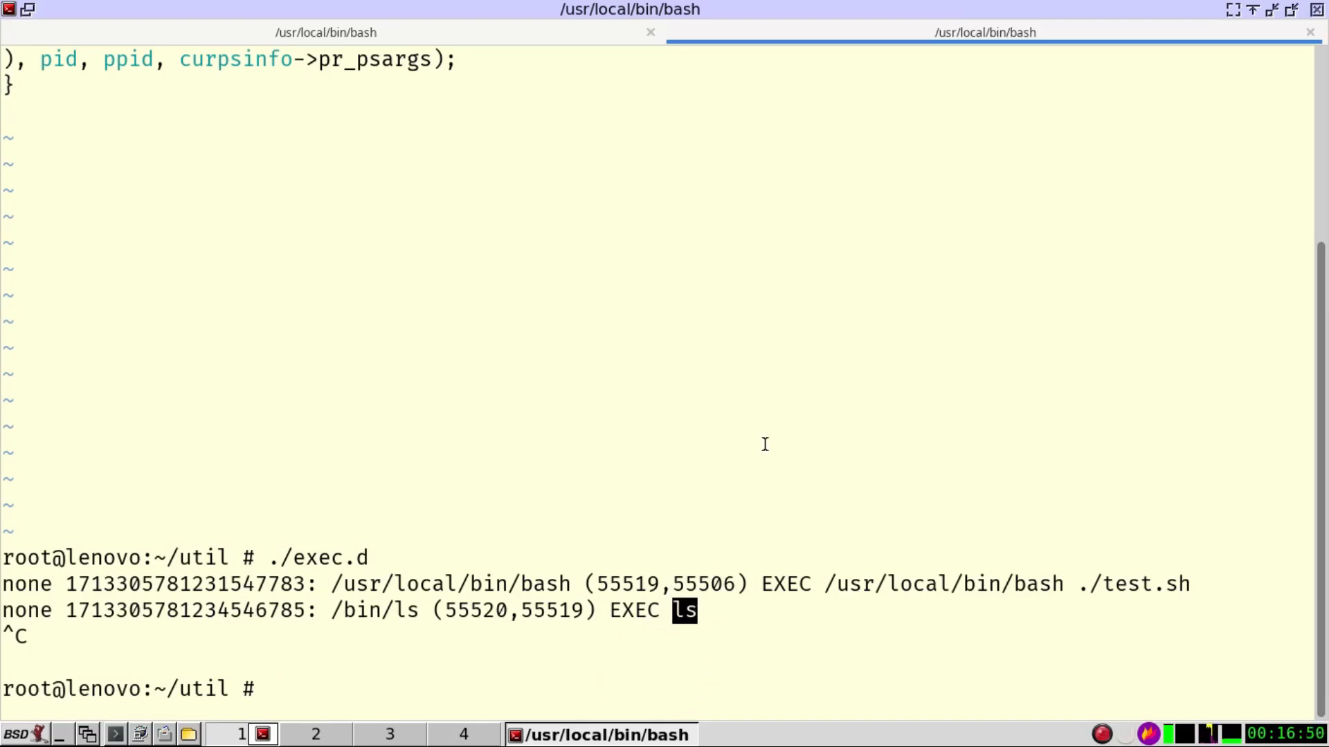
mouse_move(686, 384)
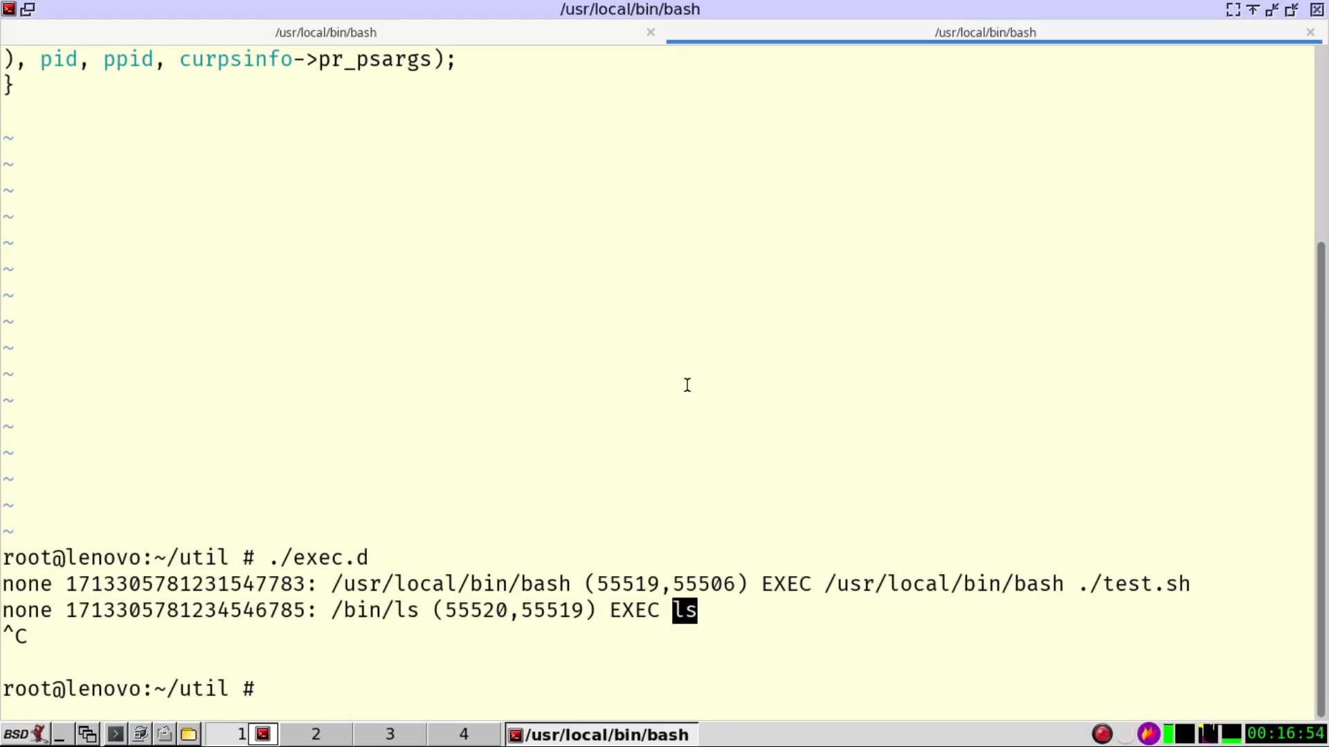
Rerun ./exec.d and scroll through the logged xterm and dhclient-script execs
text(./exec.d)
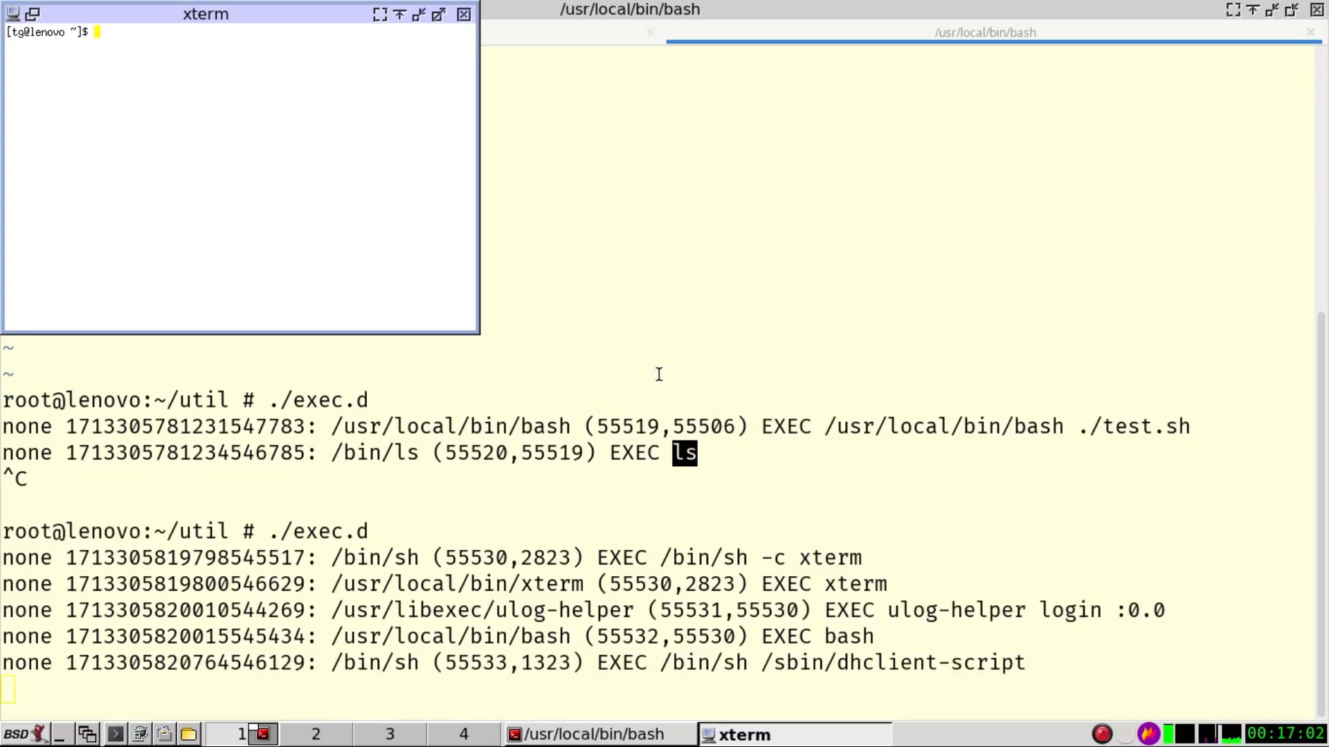
scroll(down, 3)
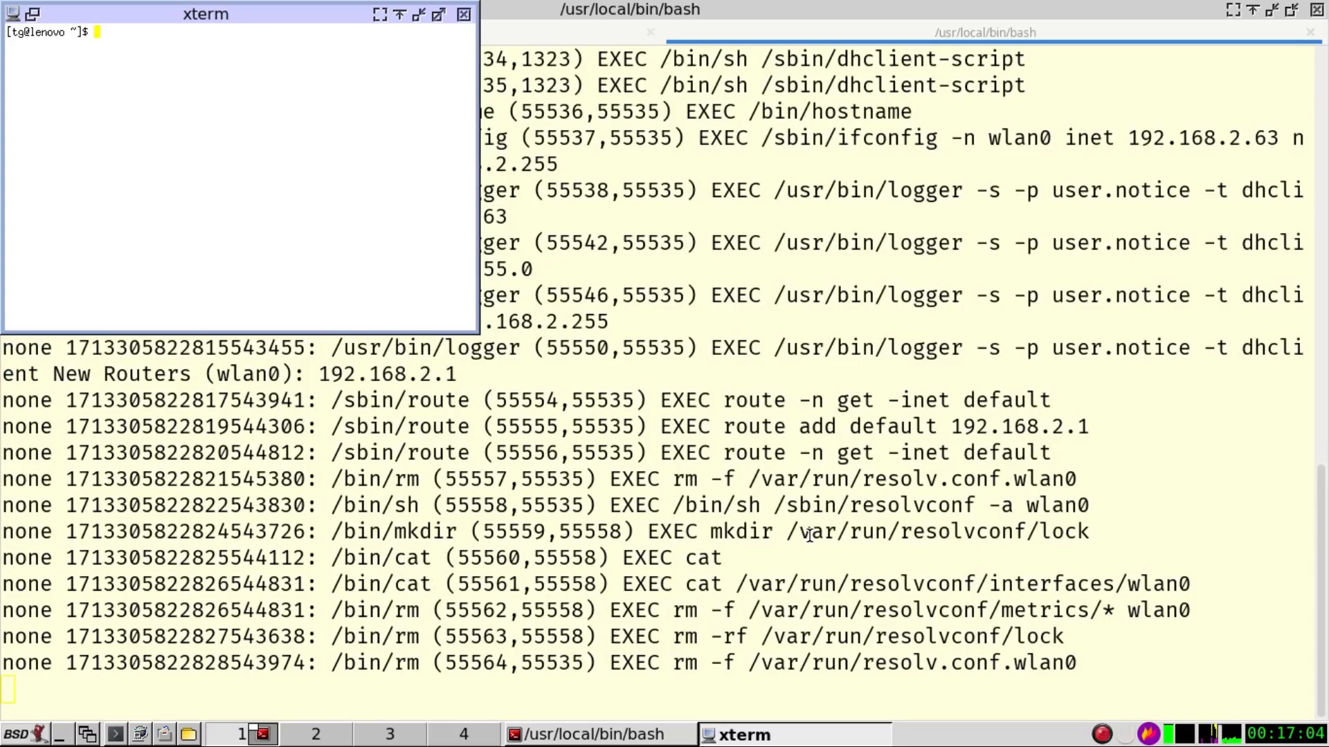
mouse_move(811, 464)
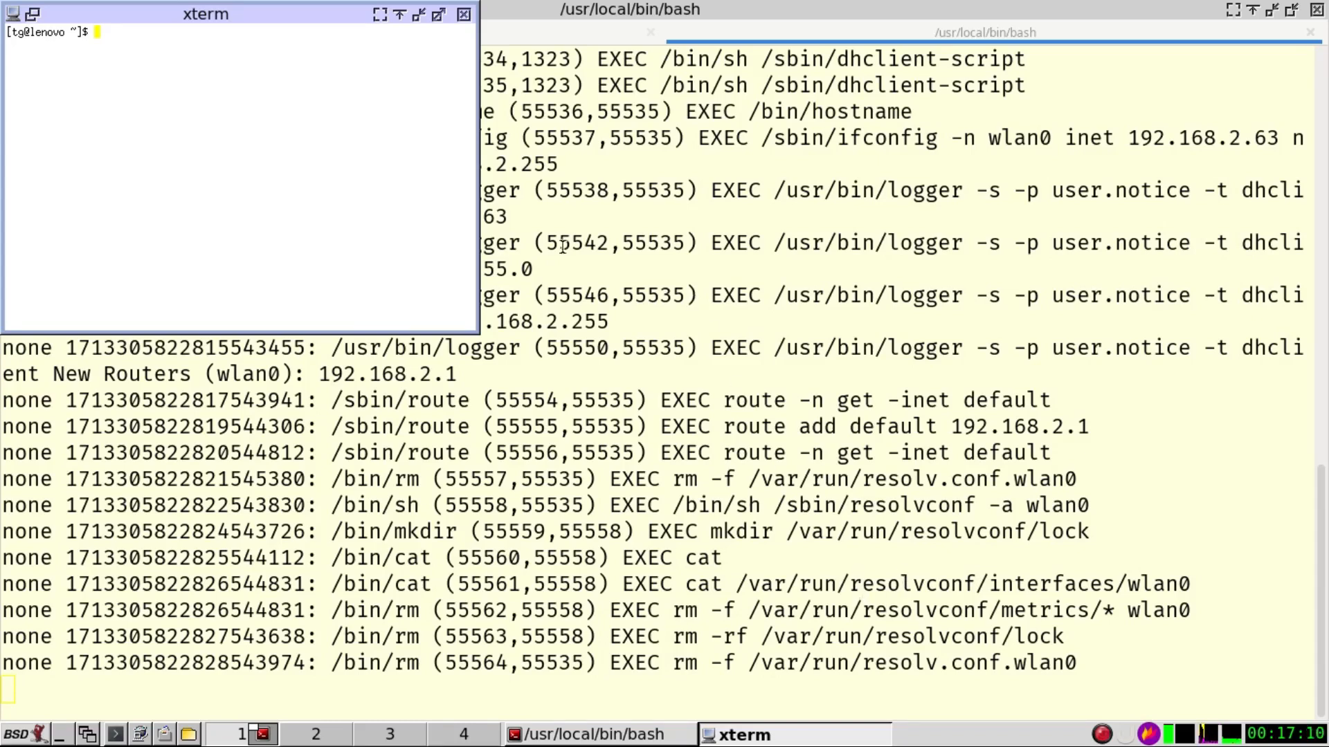
mouse_move(462, 30)
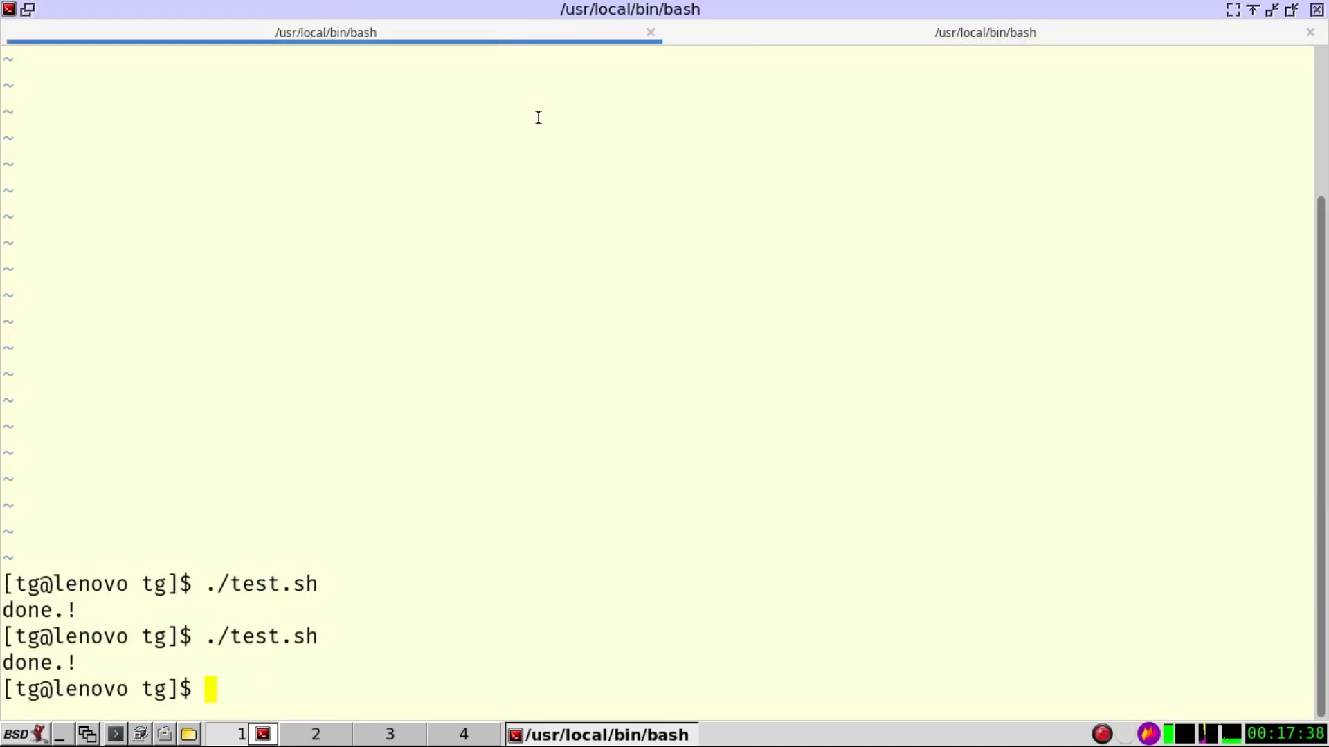
Find simplescreenrecorder with 'ps aux | grep simple' and copy its PID 55273
text(ps au)
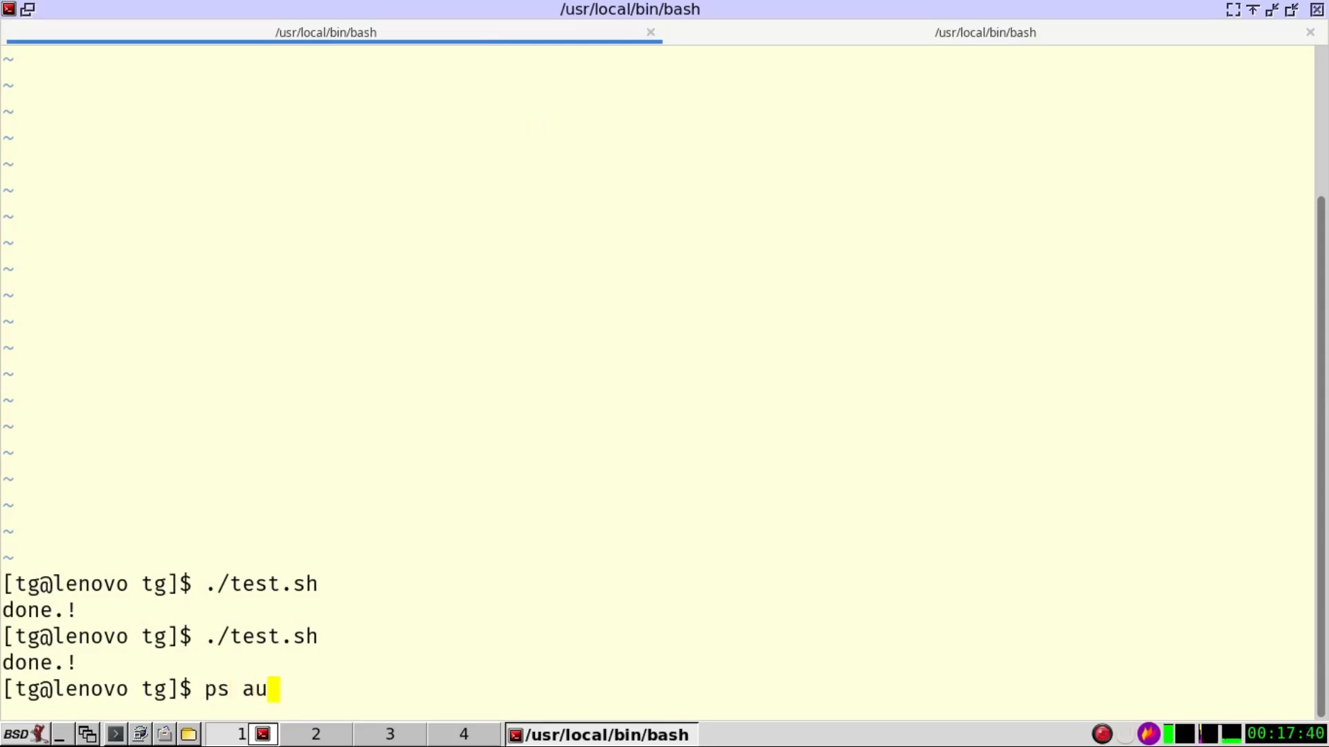
text(x |)
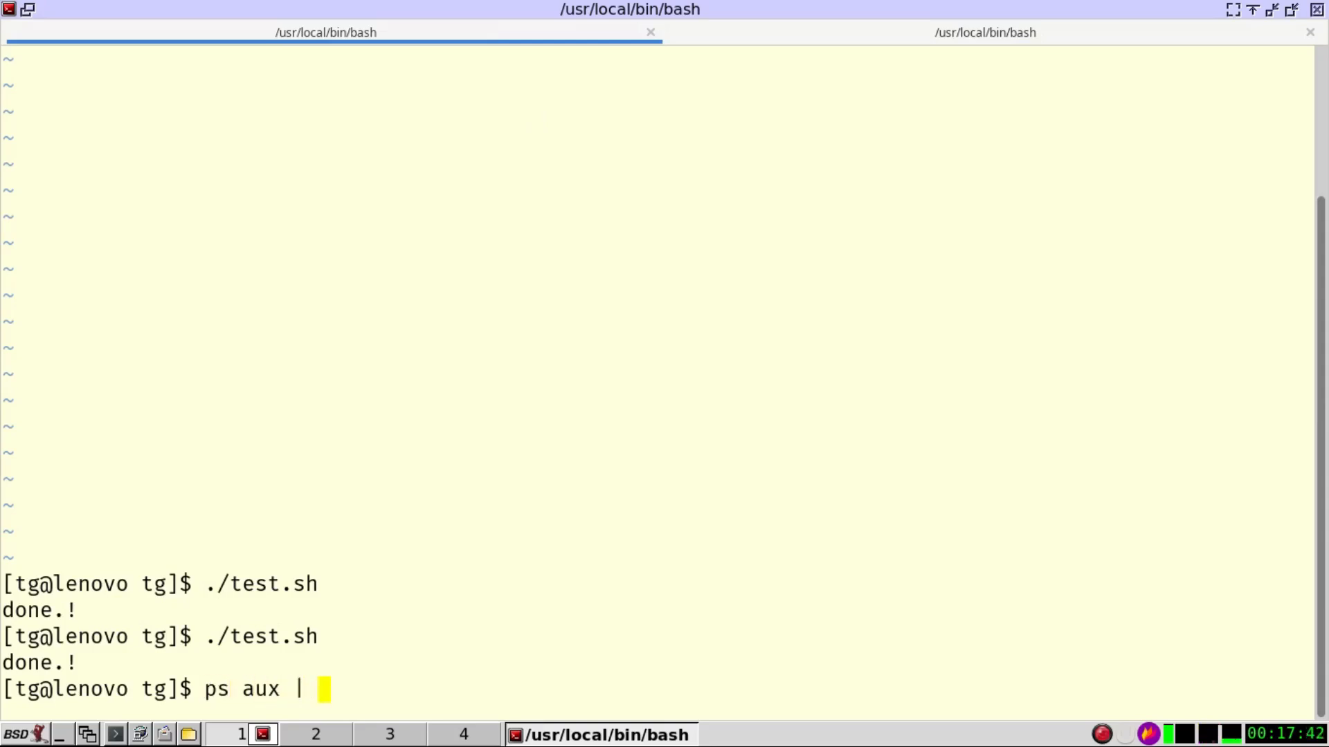
text(grep simple)
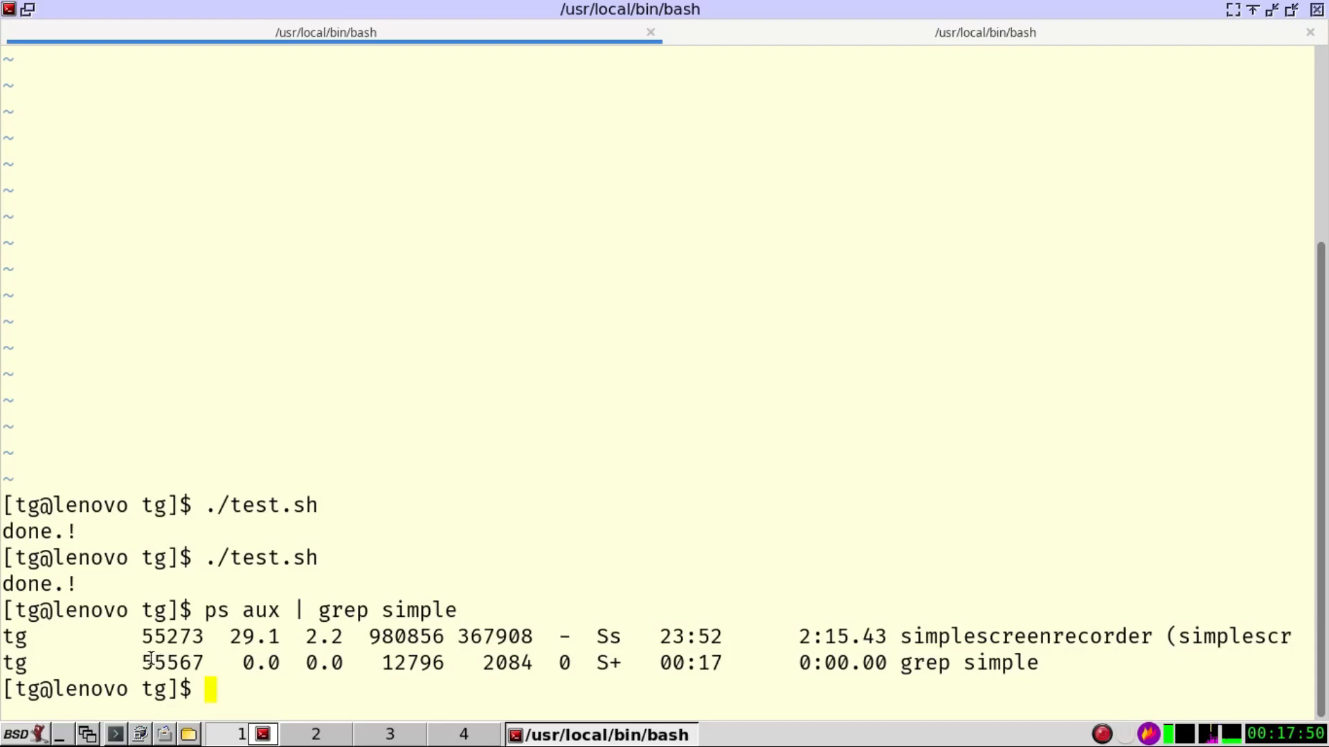
double_click(169, 637)
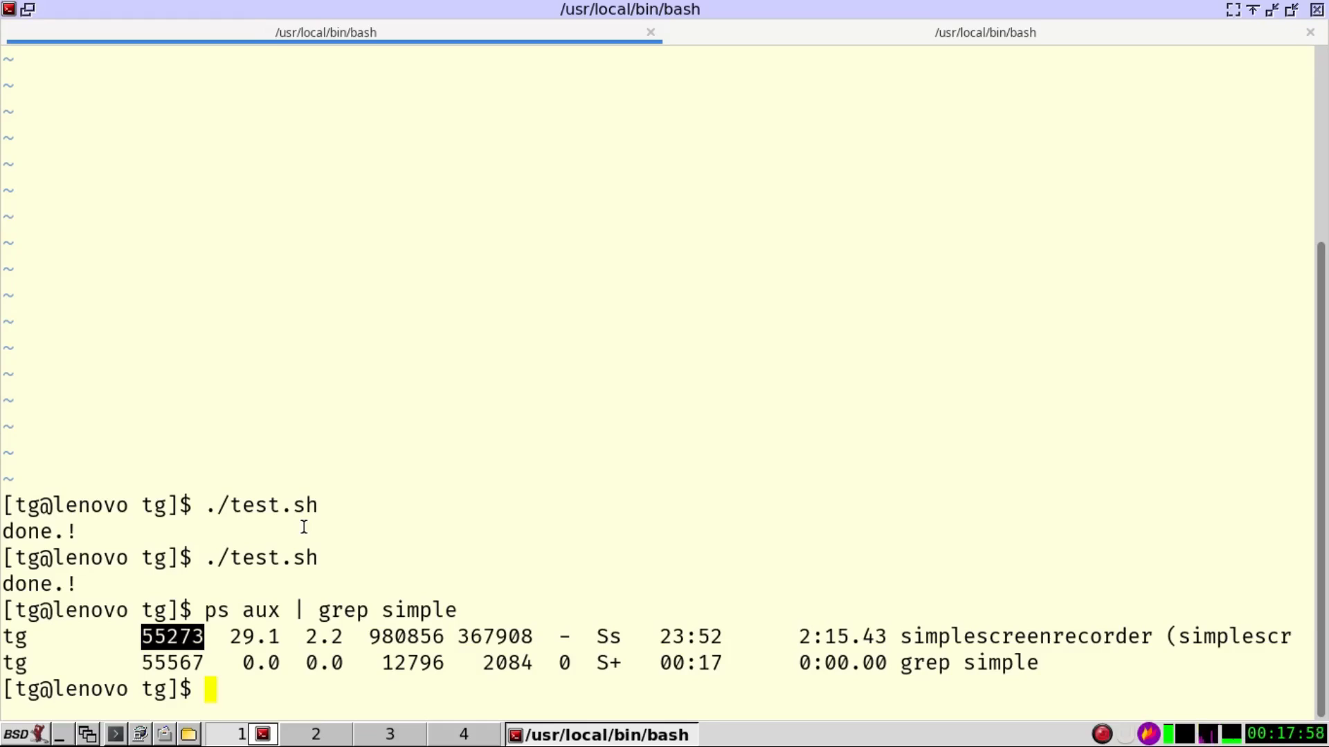
Page through 'lsof | less' output, searching for 55273
text(lsof)
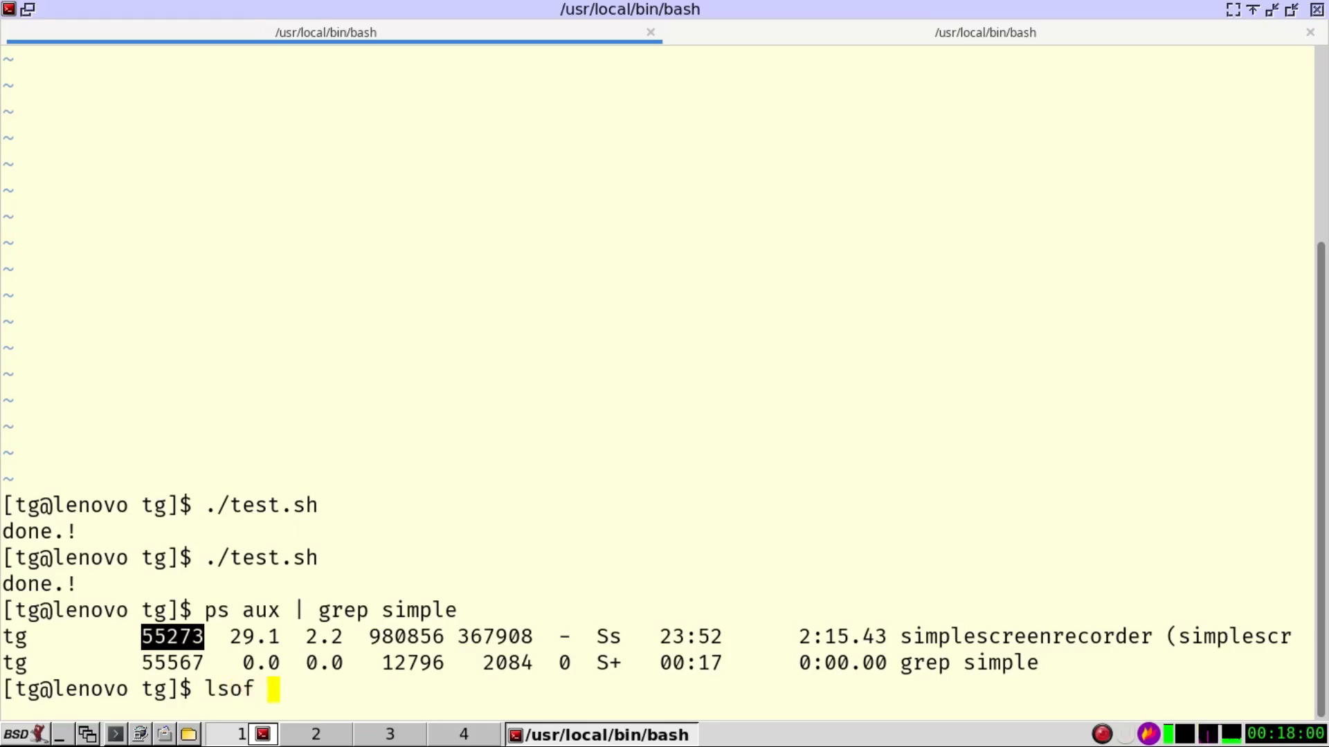
text(| less)
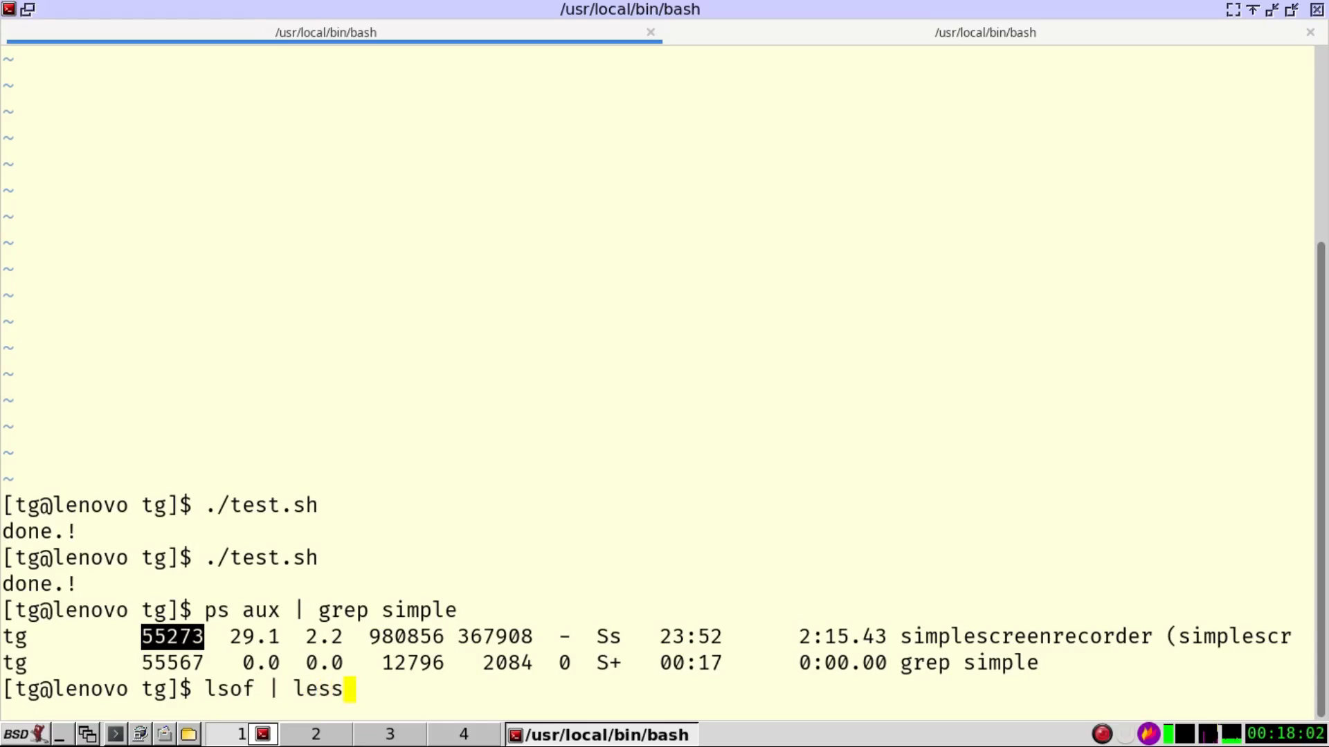
key(Return)
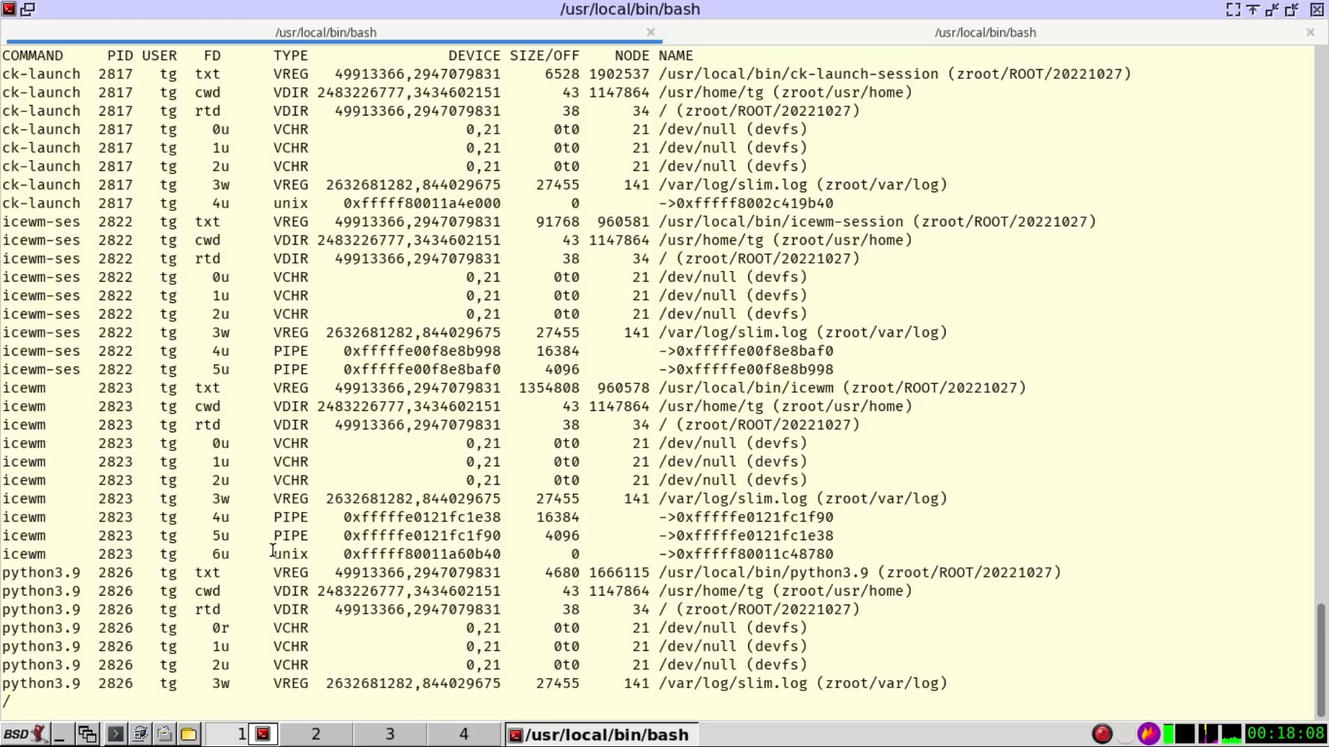
text(55273)
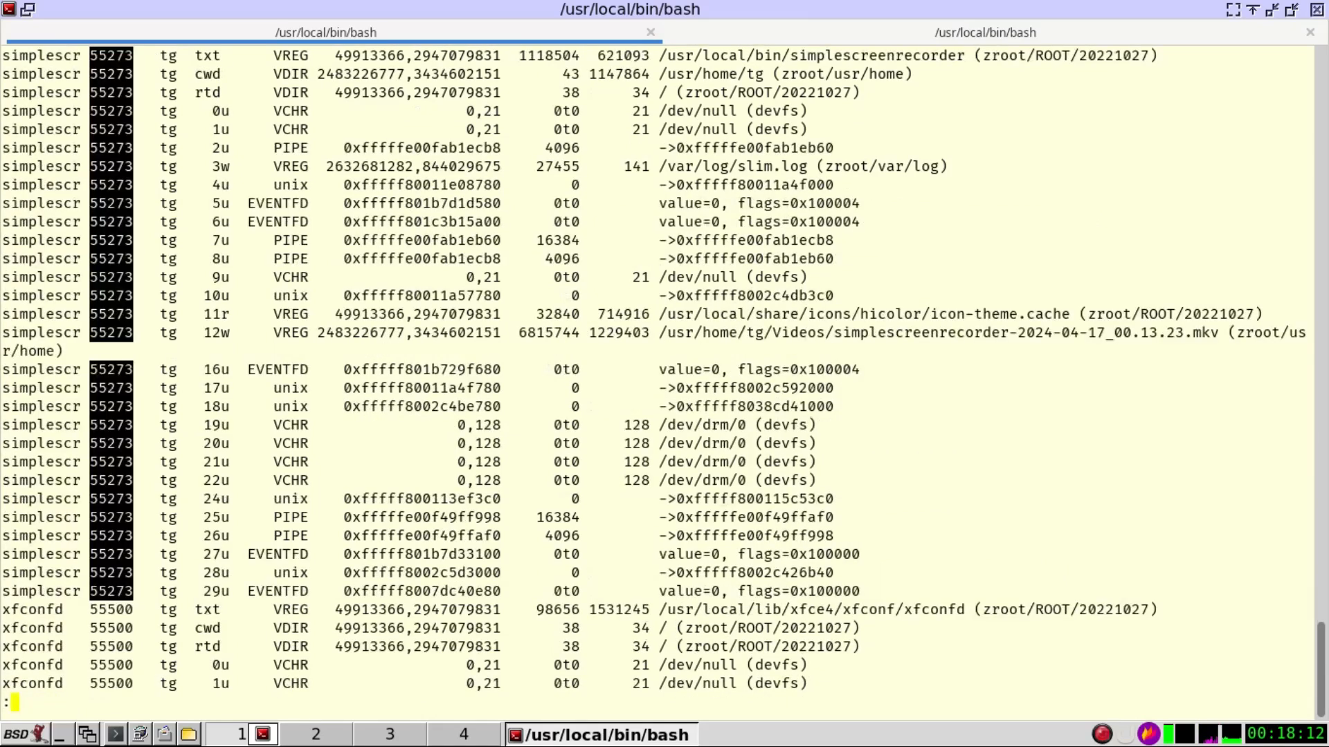
scroll(down, 3)
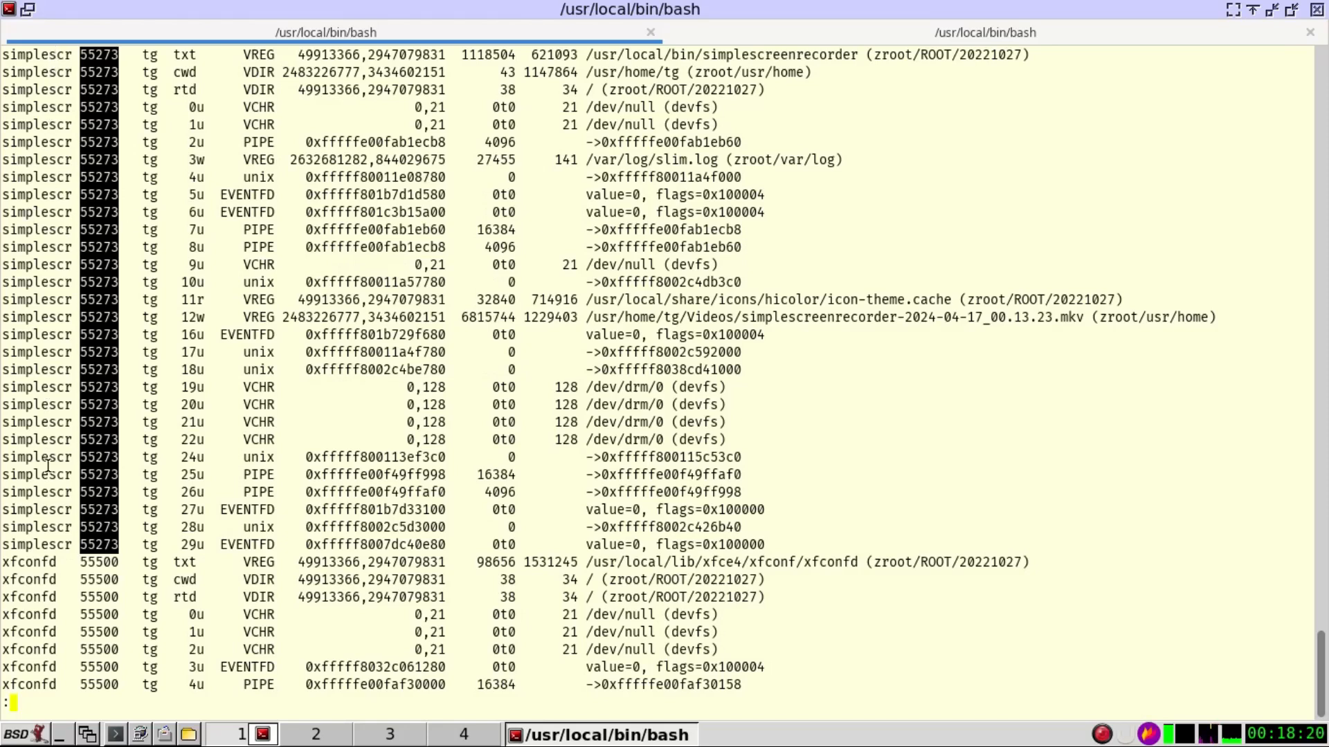
mouse_move(153, 118)
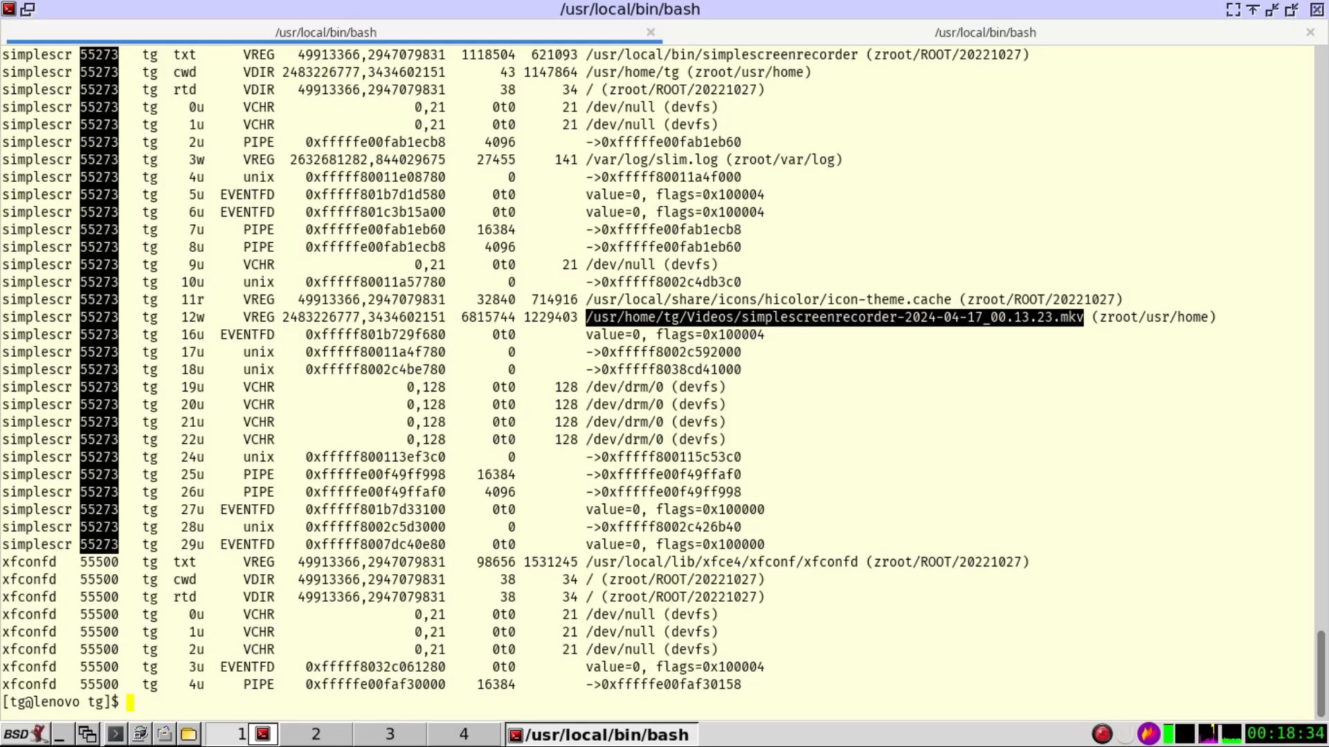
Filter lsof with 'grep 55273' to show the recorder's .mkv file in ~/Videos
text(ls)
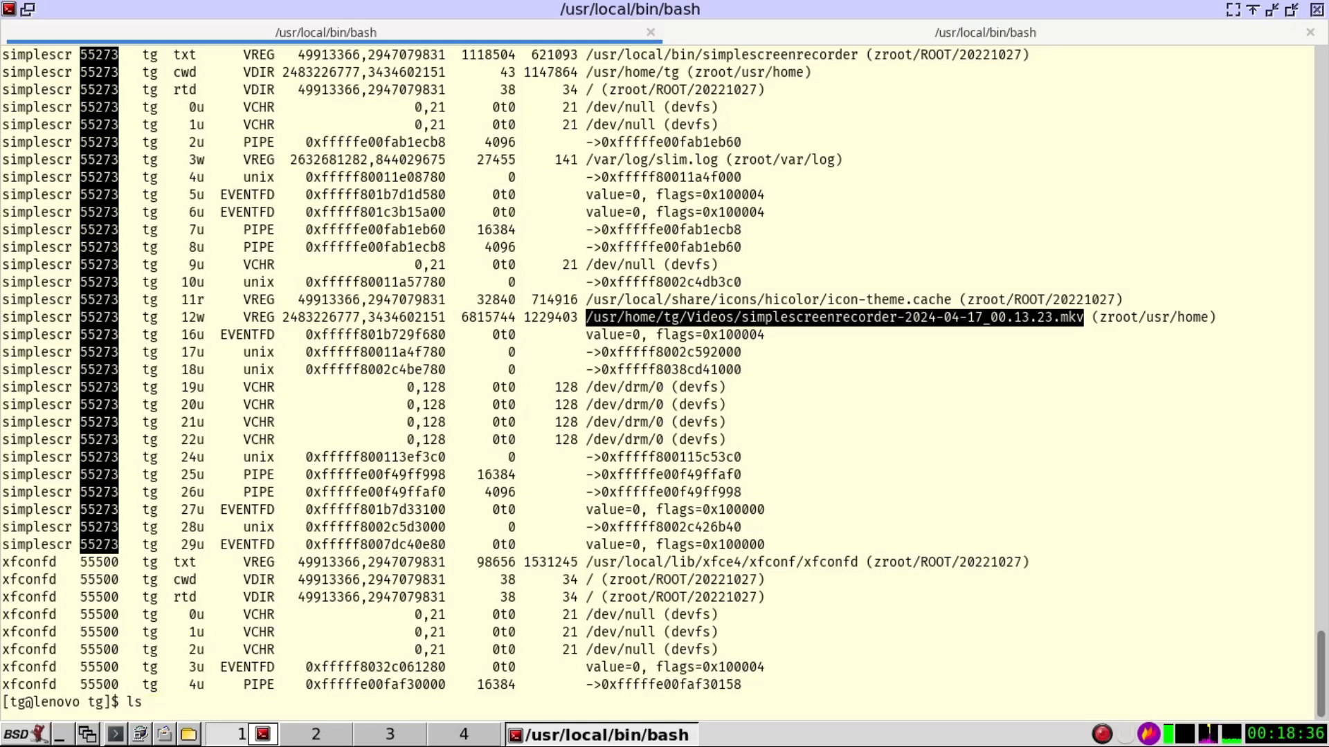
text(sof |)
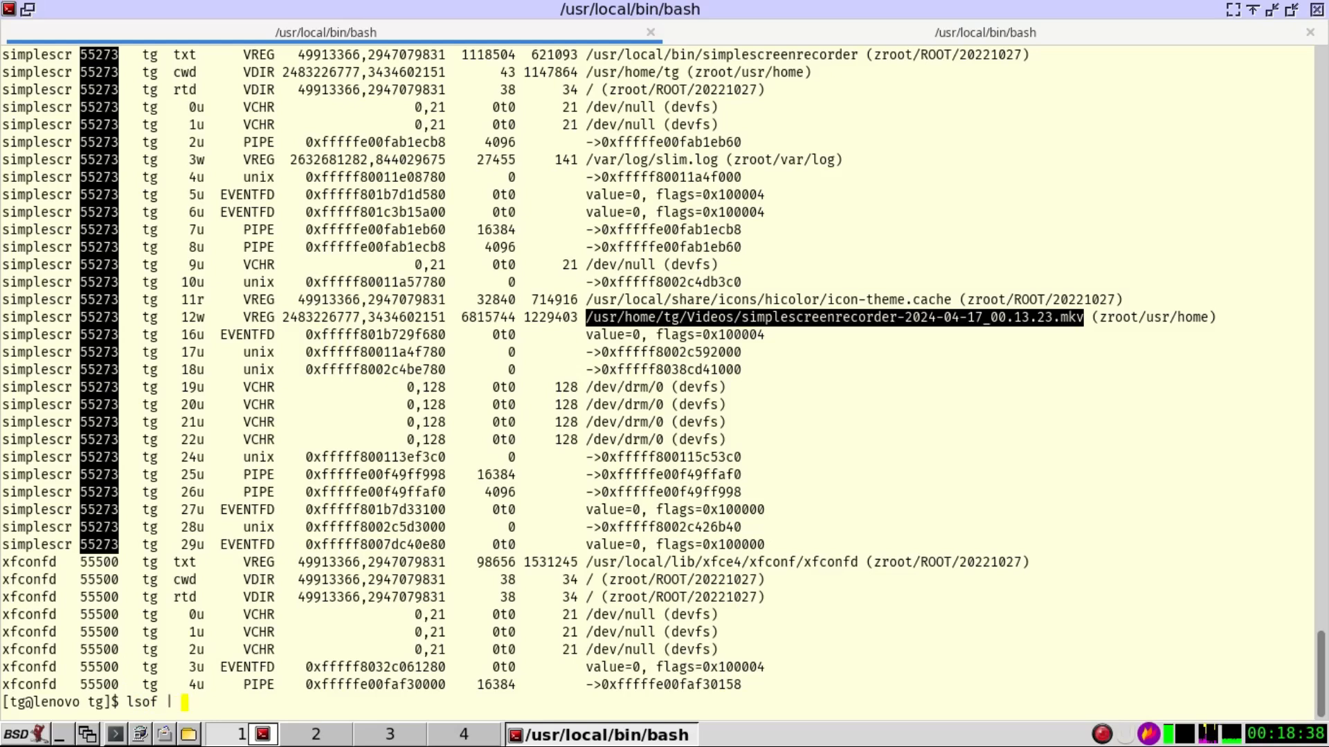
text(grep 55273)
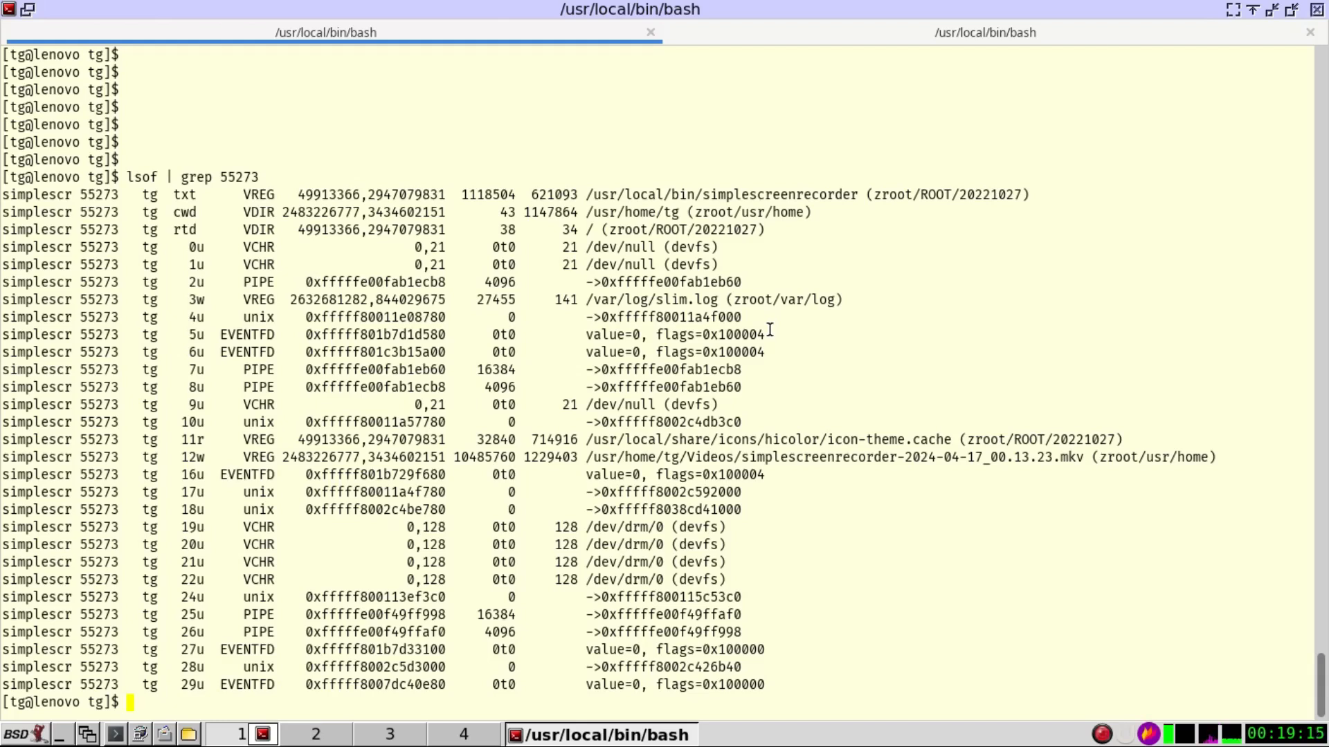
Switch to the root tab and open files.d, the open/openat trace script, in vim
click(984, 32)
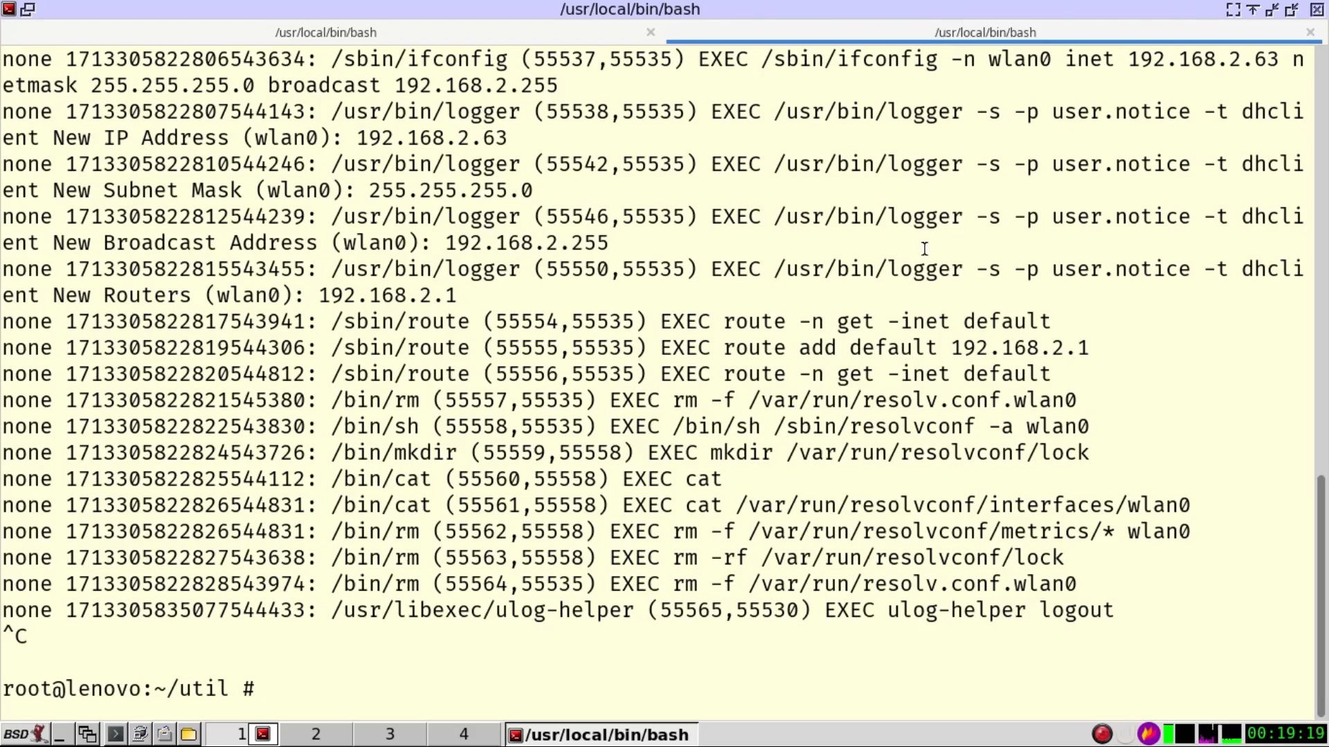
text(vim)
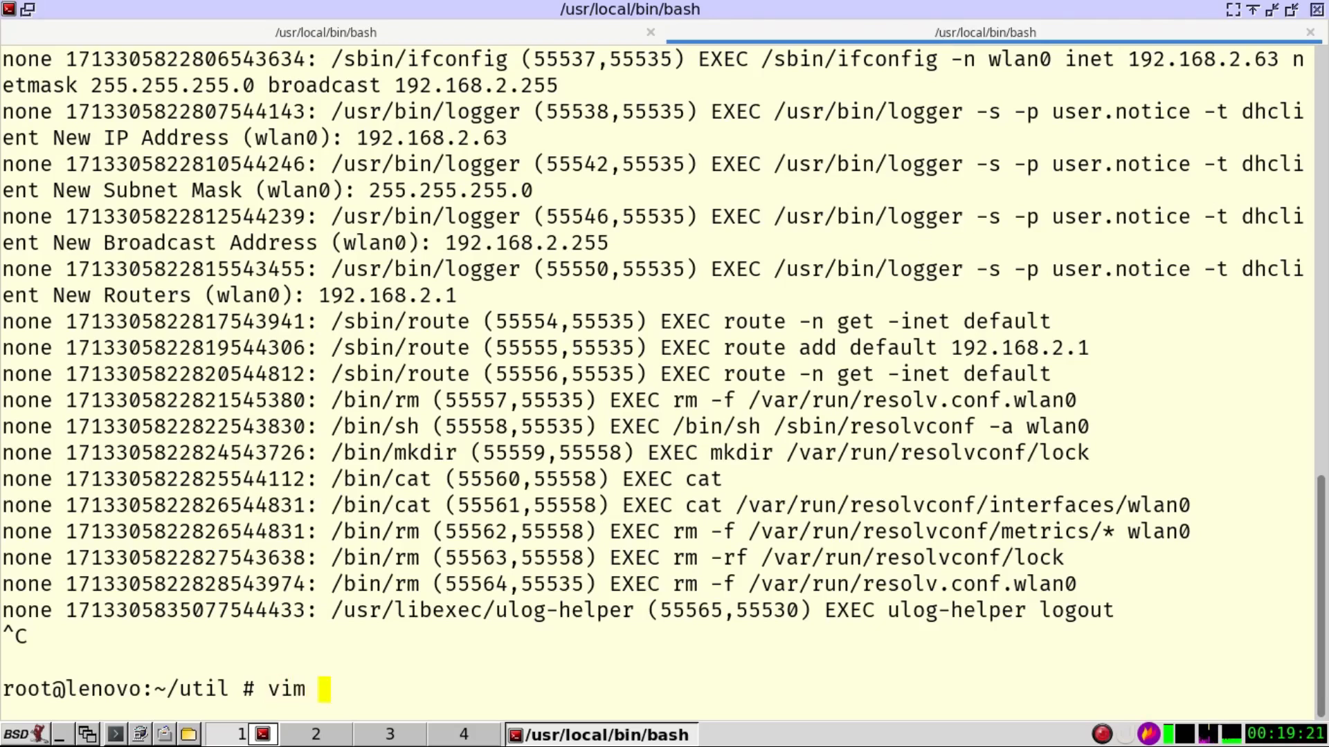
text(f)
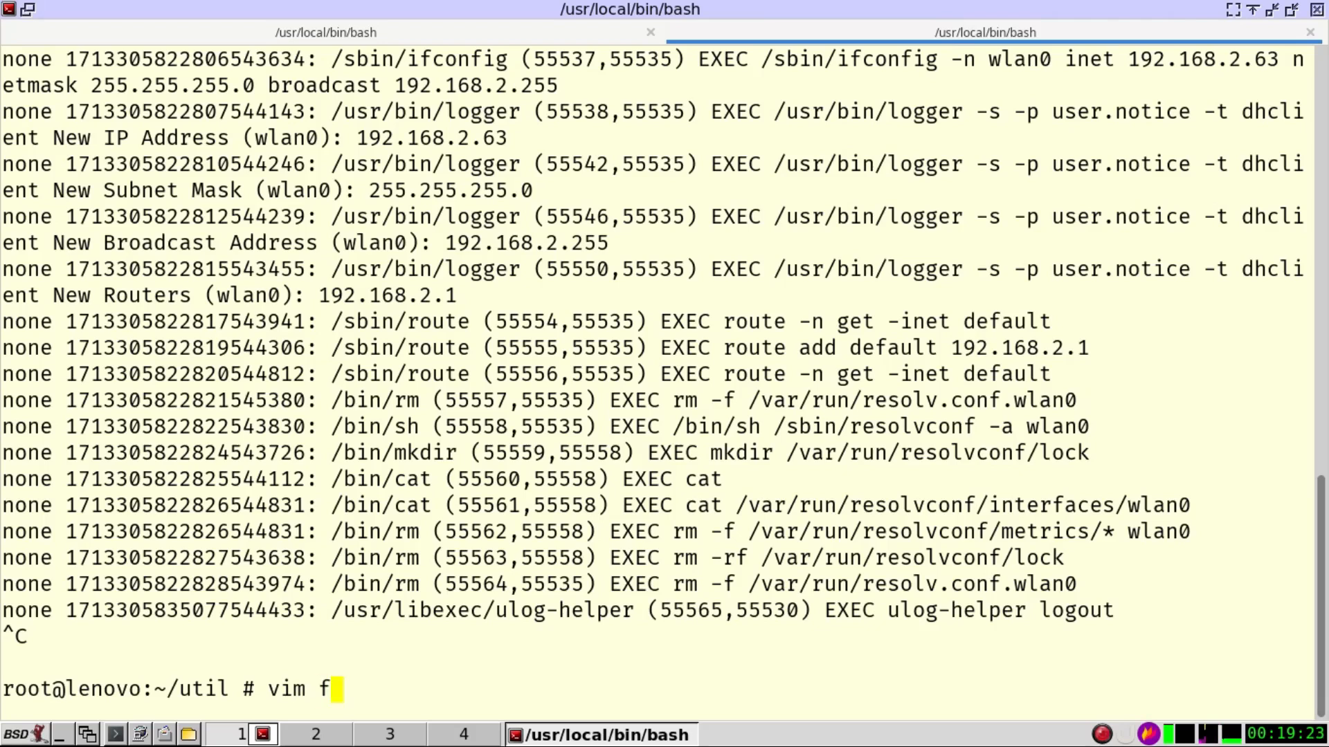
text(il)
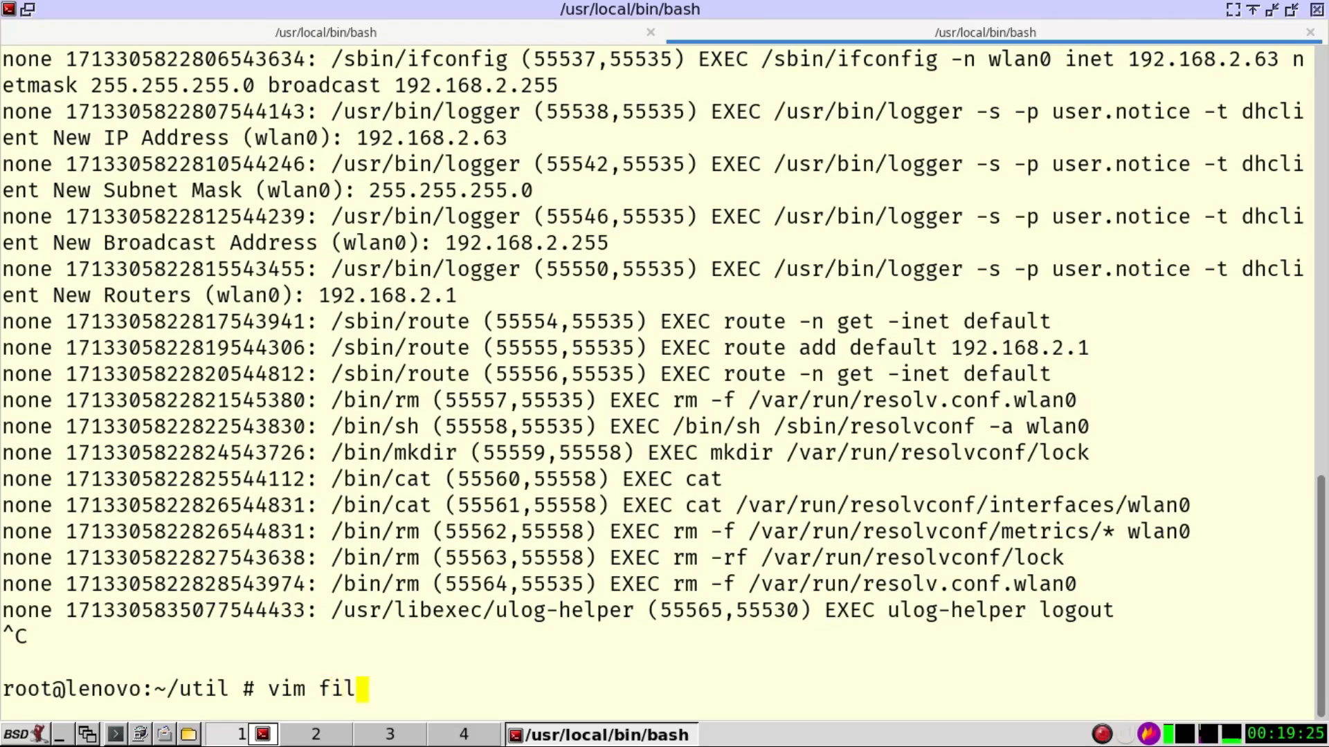
key(Return)
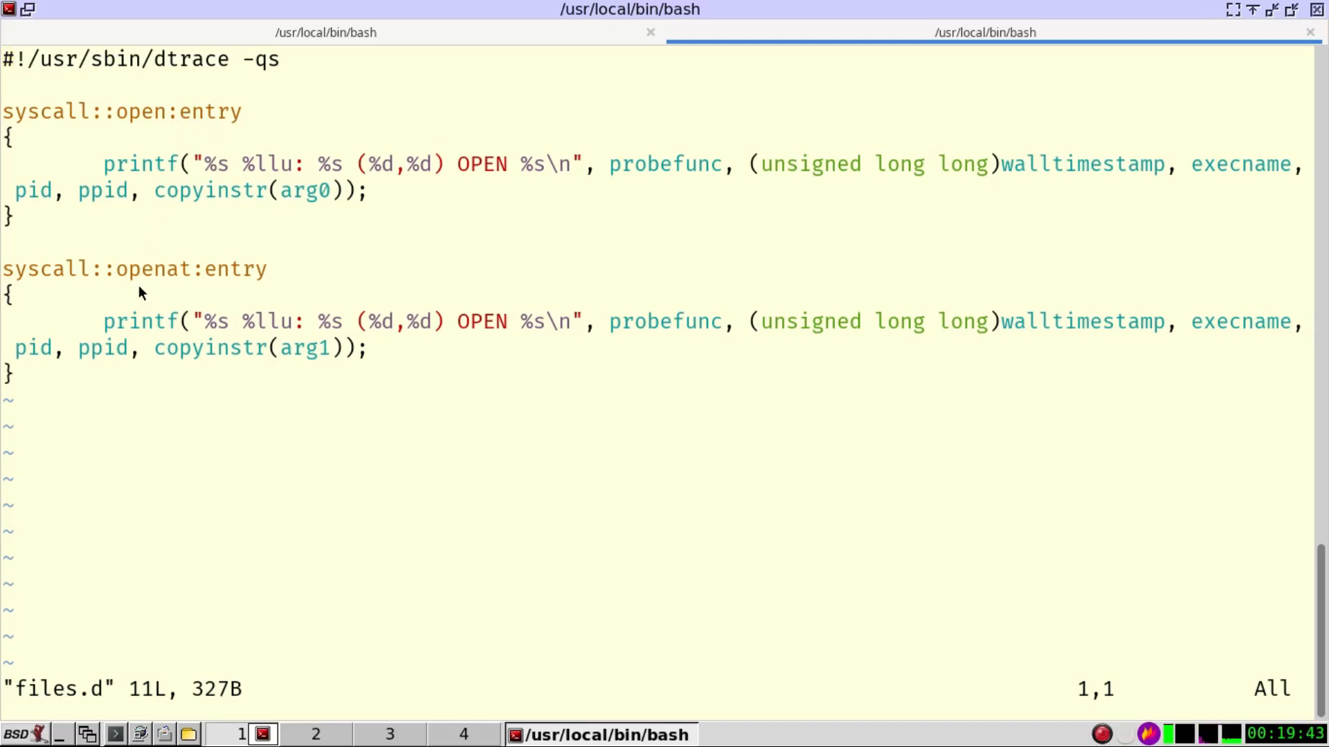
mouse_move(235, 188)
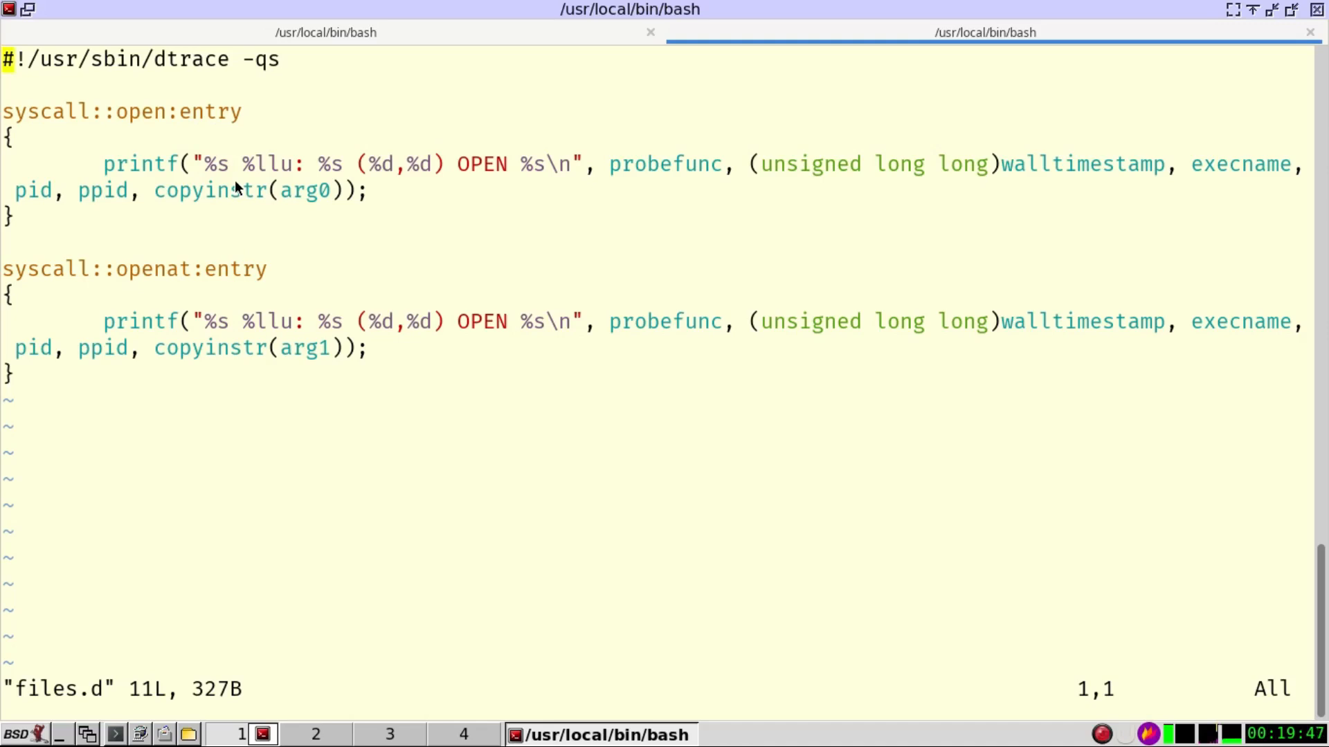
mouse_move(678, 178)
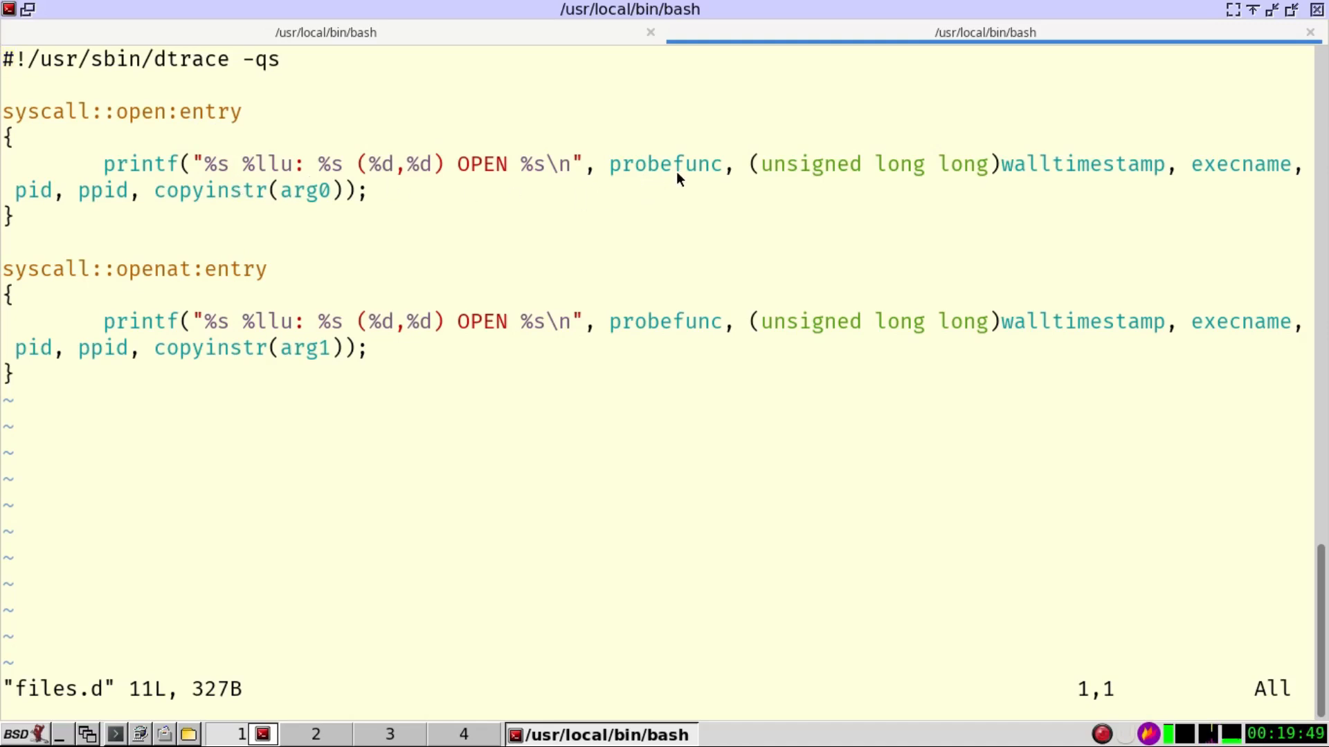
mouse_move(1069, 175)
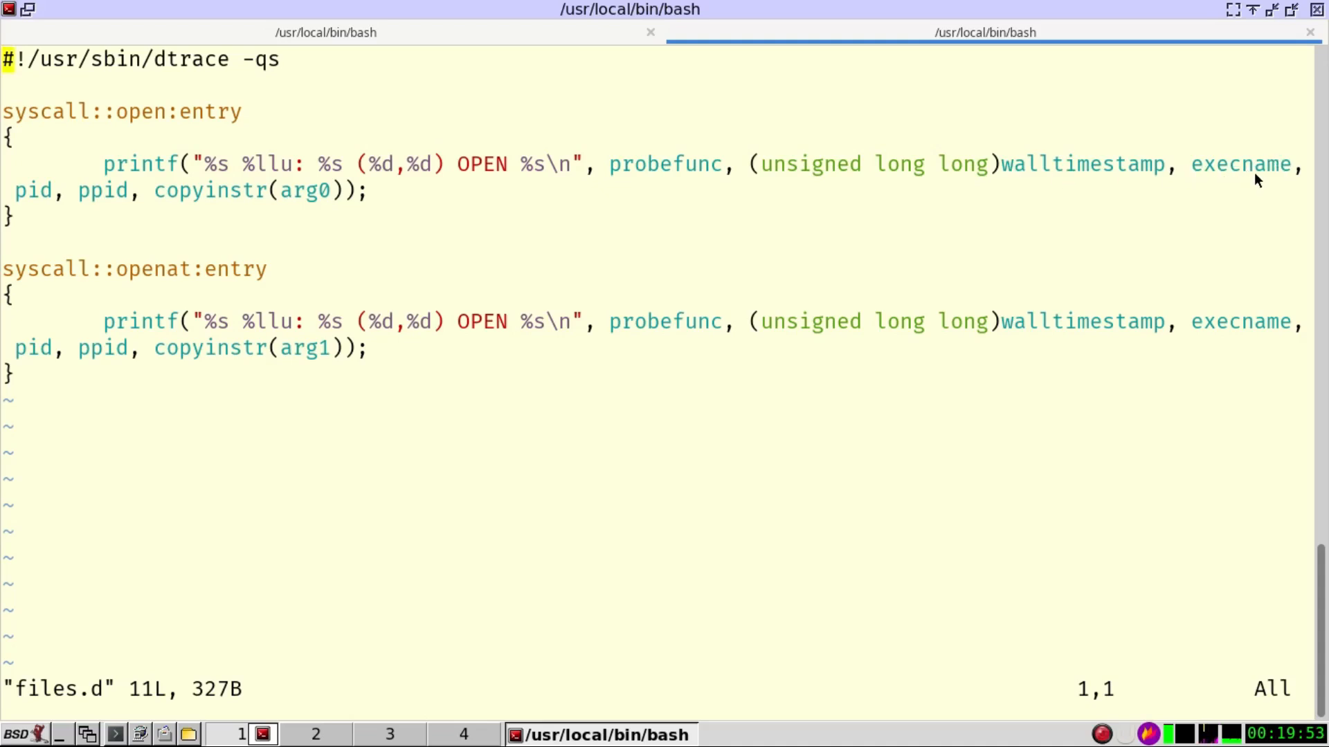
mouse_move(106, 215)
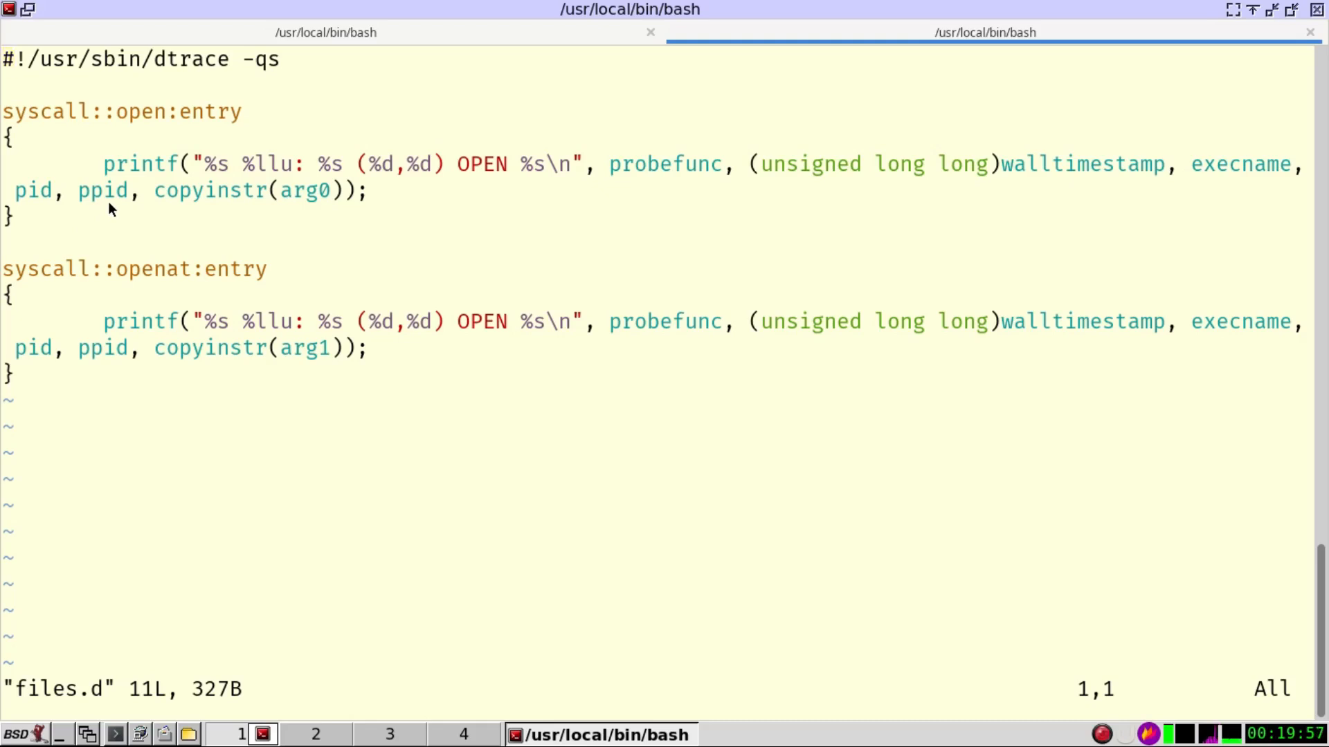
mouse_move(375, 207)
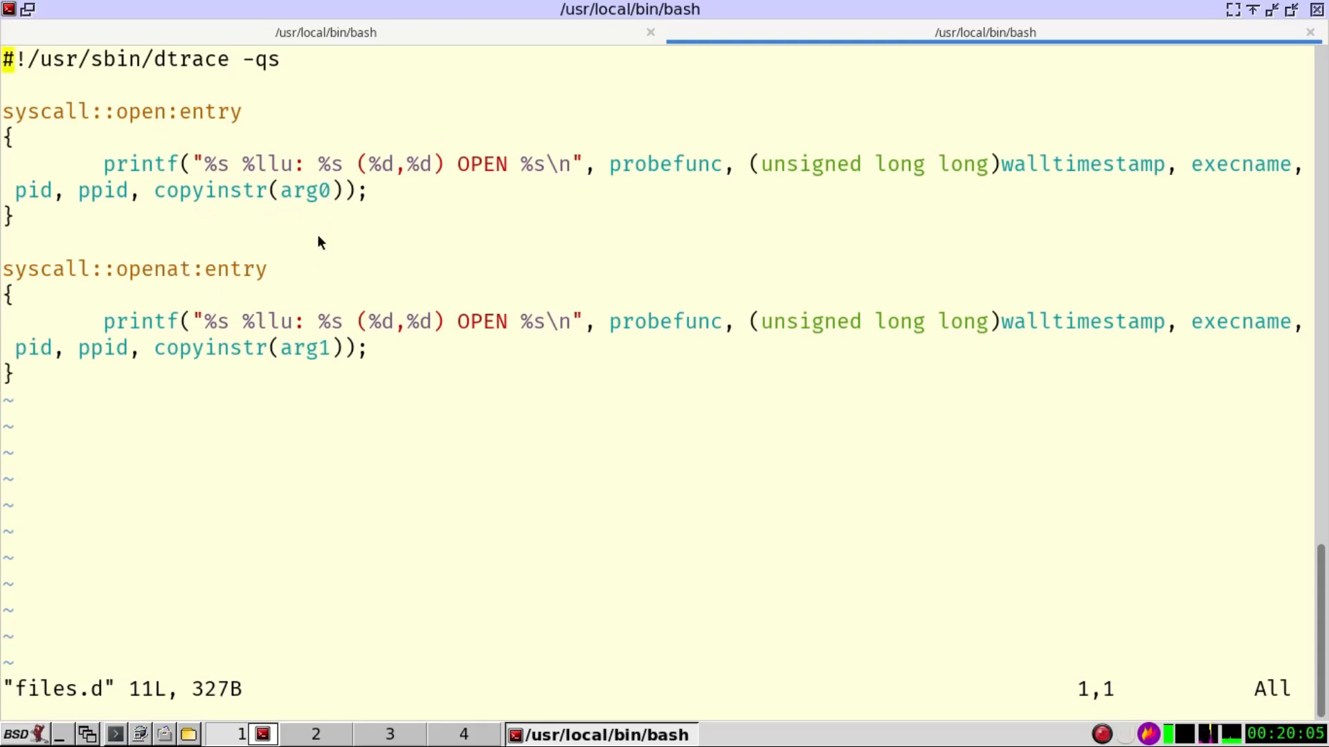
mouse_move(290, 210)
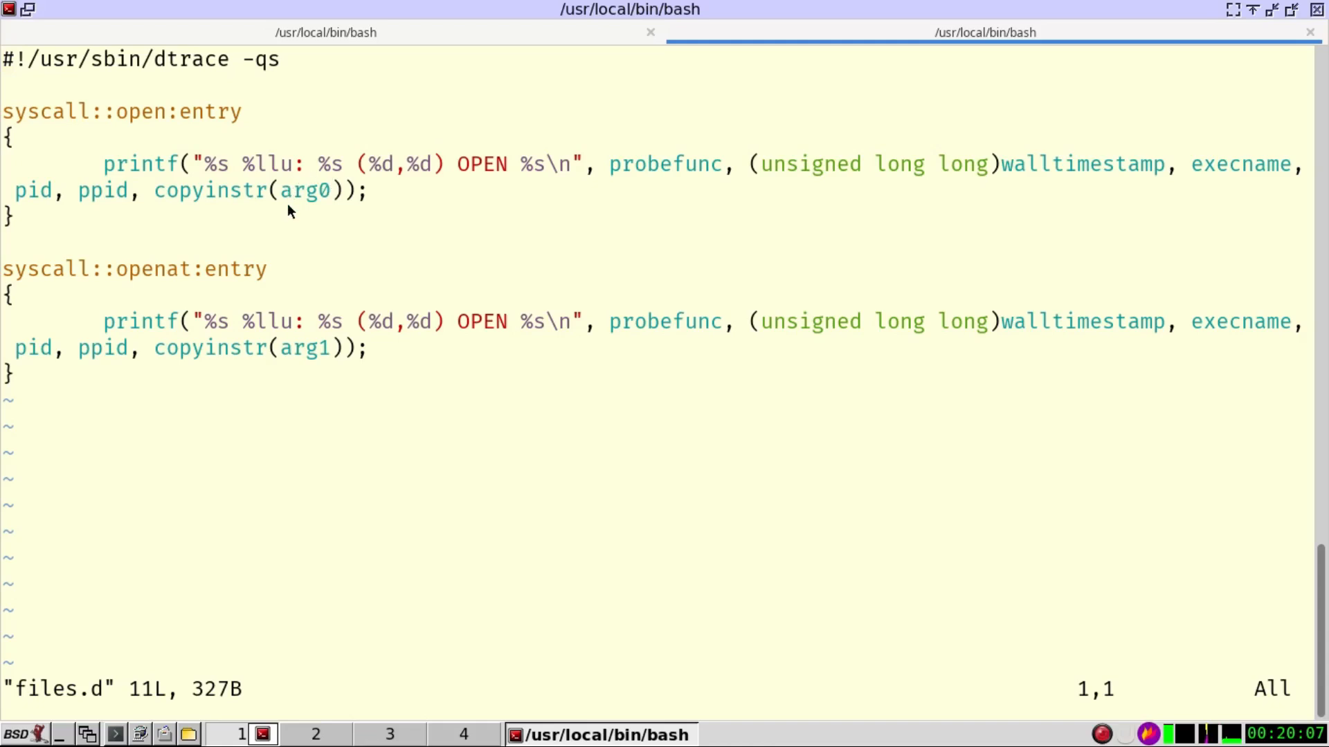
mouse_move(297, 384)
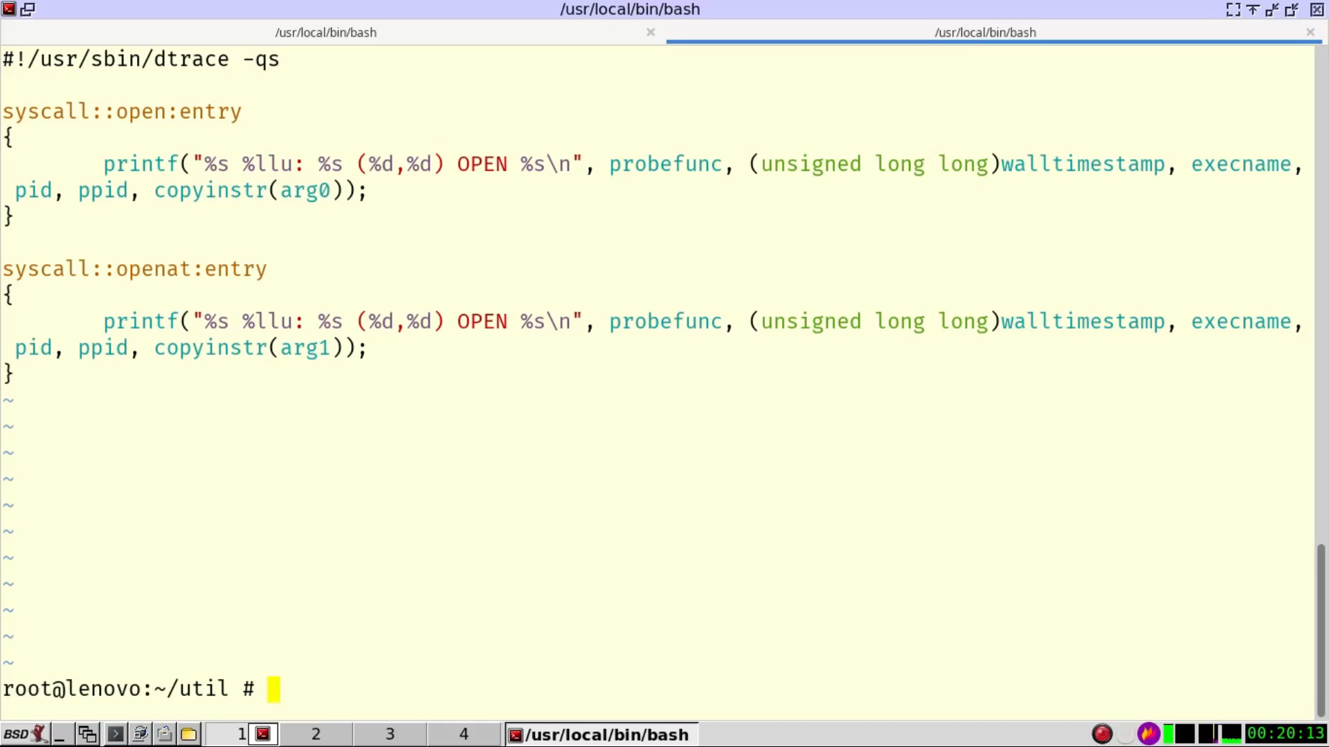
Start the files.d open-file trace as root with ./files.d
text(./fi)
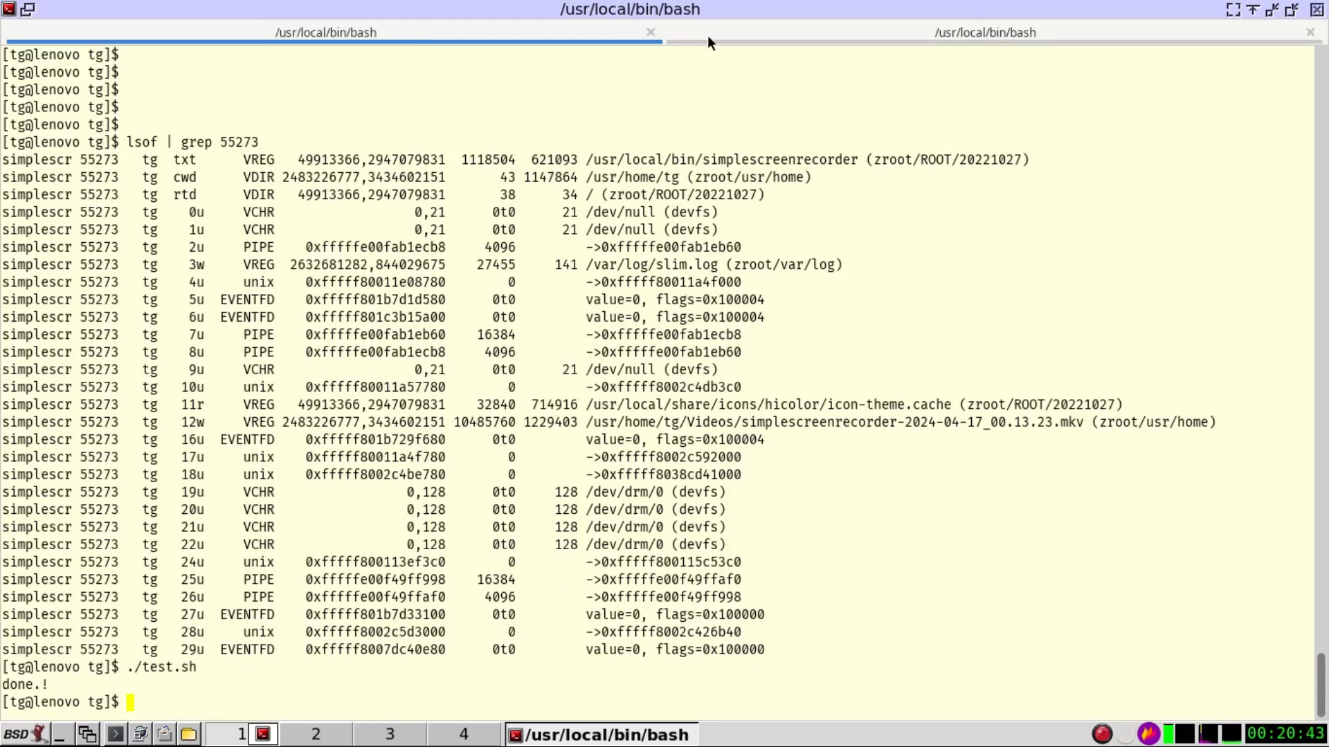
In the root tab's trace log, select the /dev/null open and parent PID 55578
click(983, 32)
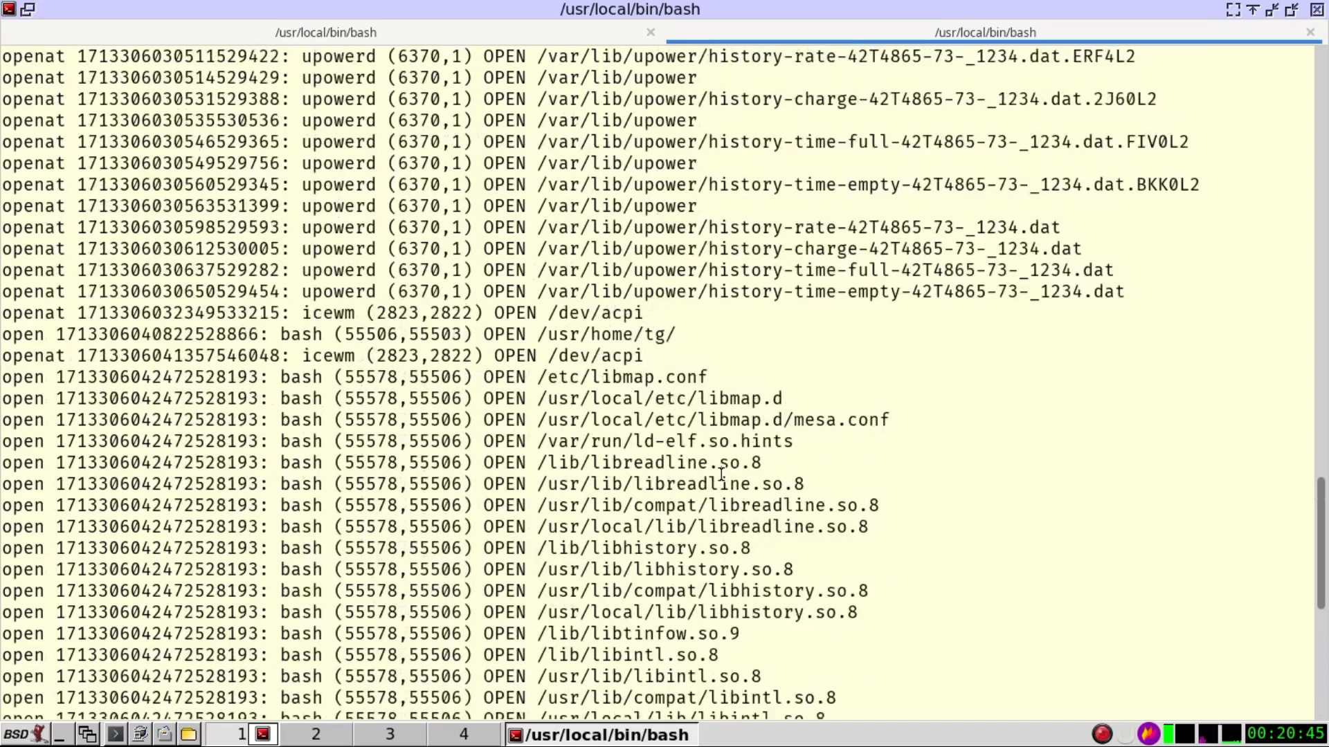
scroll(down, 3)
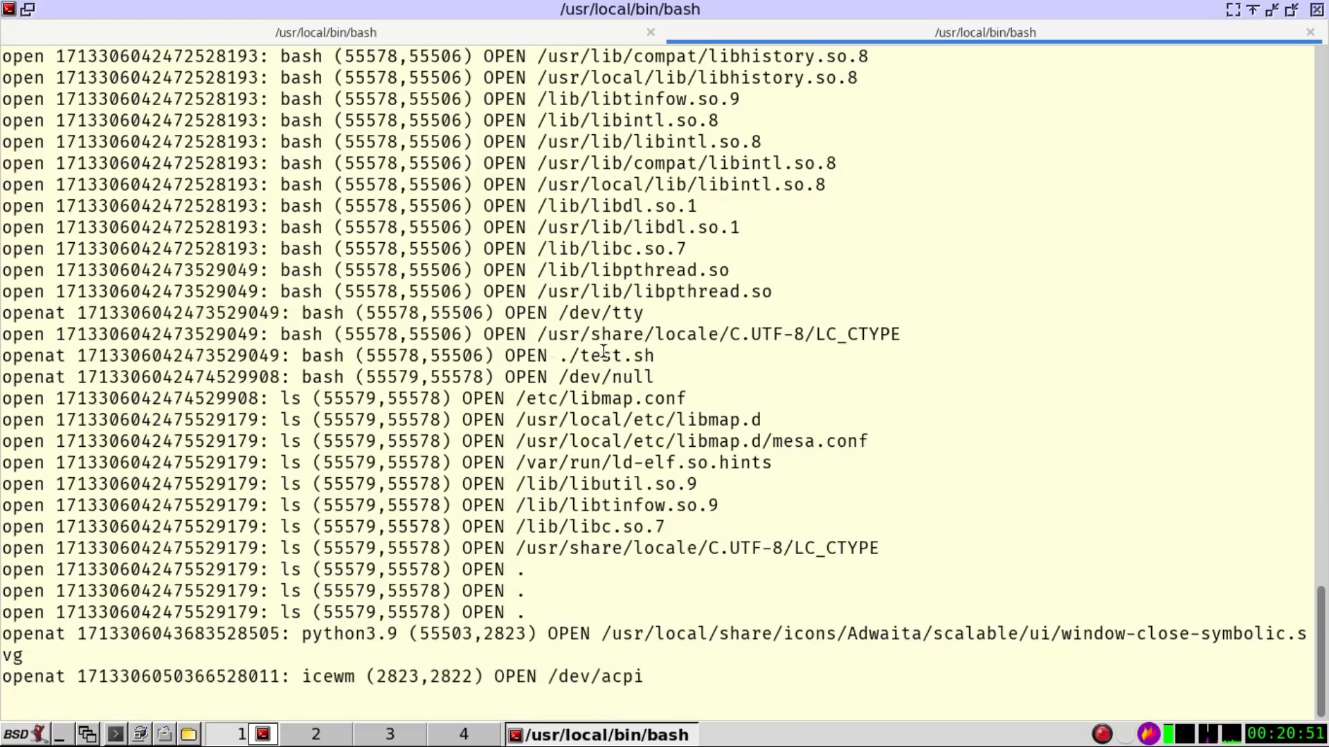
double_click(604, 355)
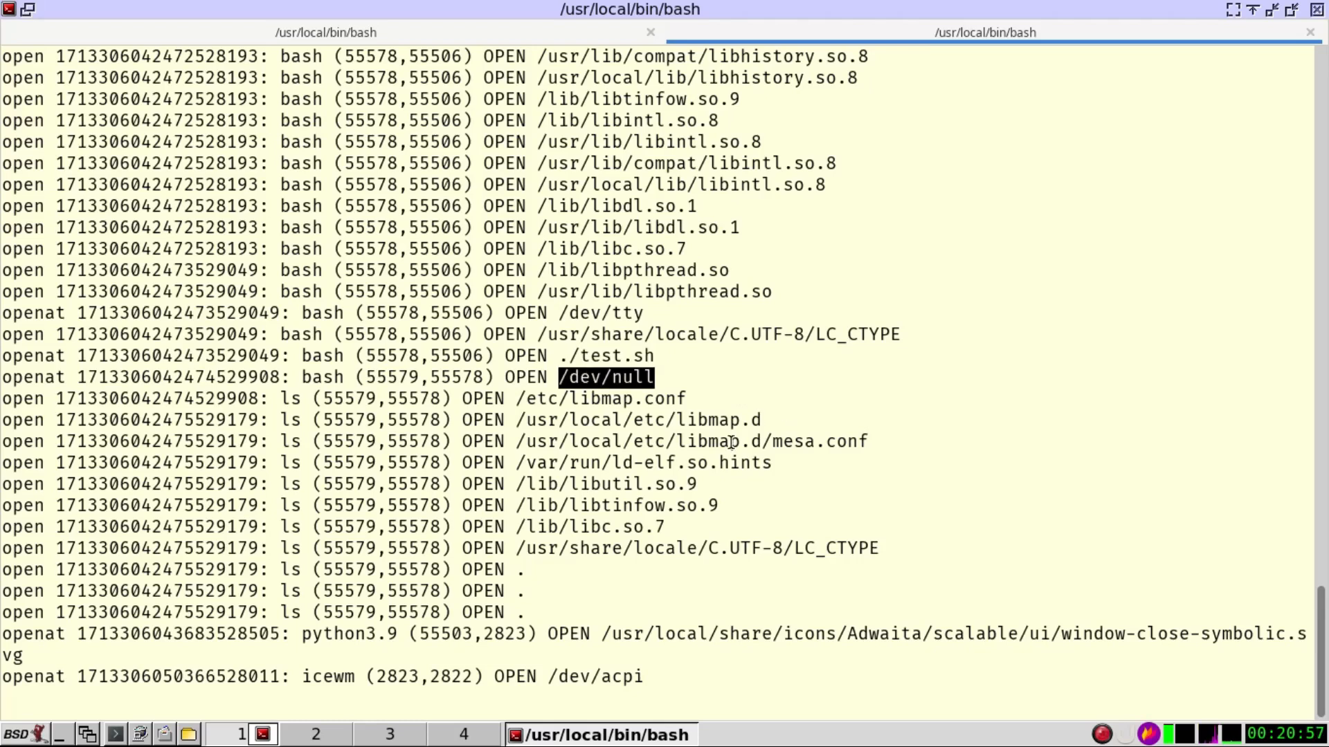
scroll(down, 3)
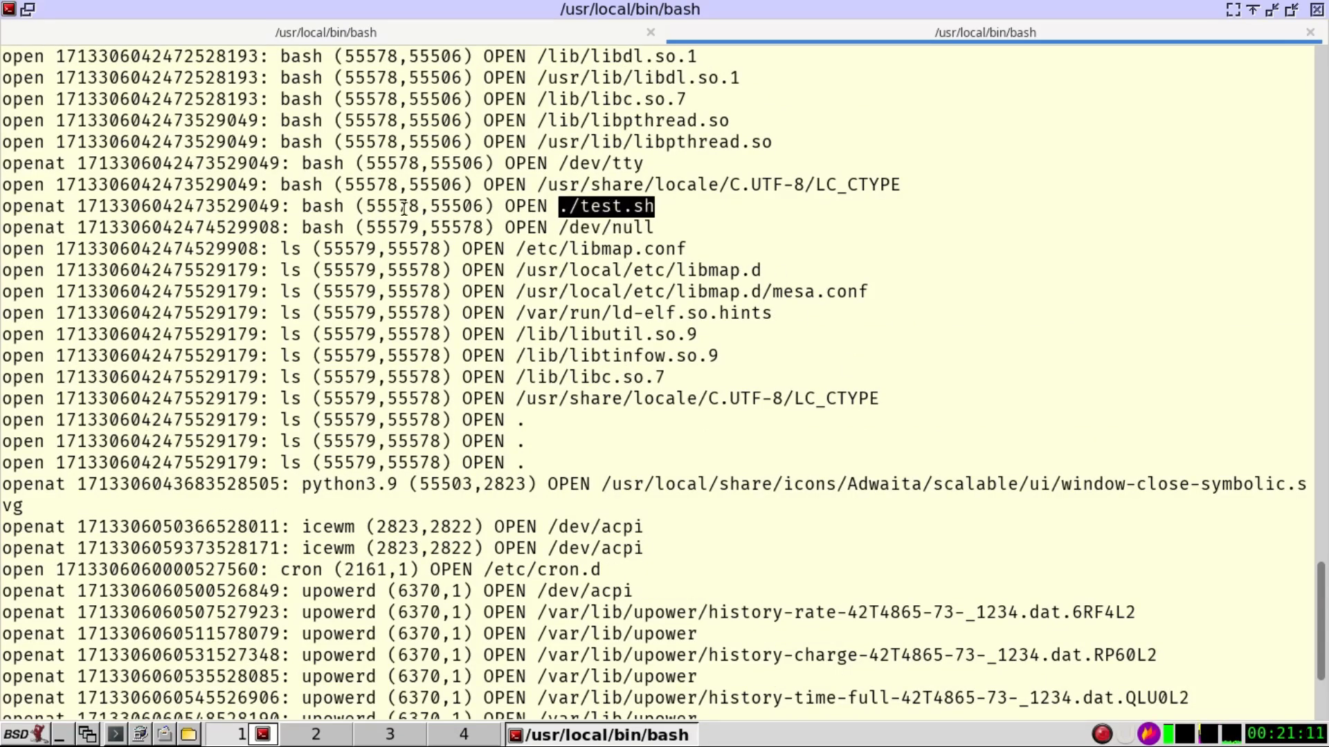
double_click(387, 206)
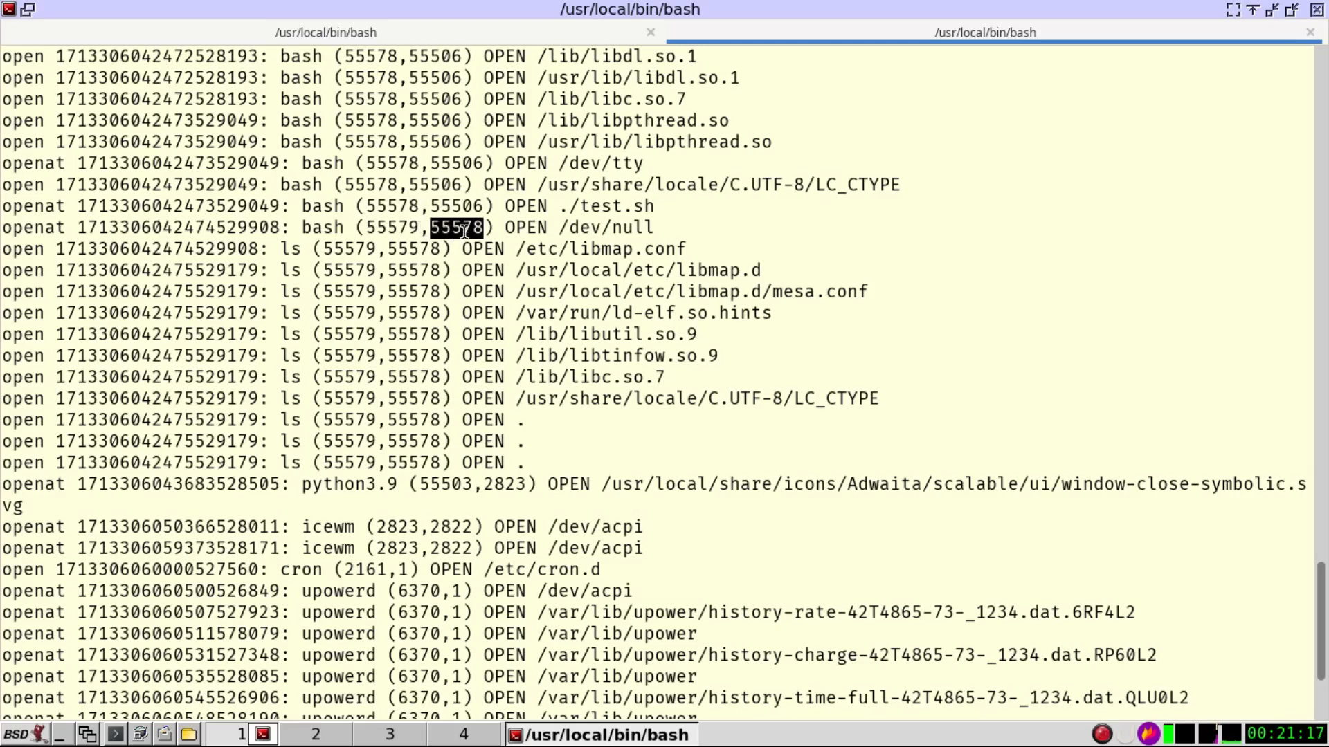
mouse_move(634, 227)
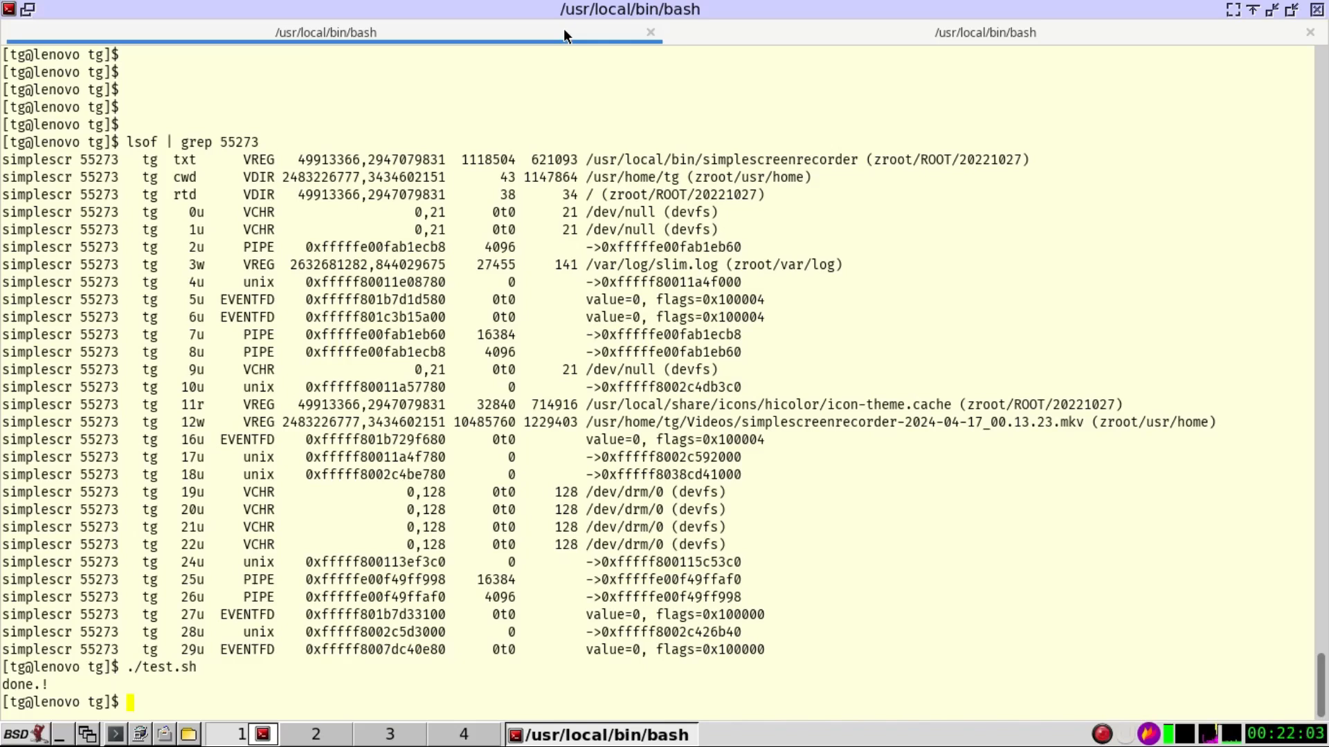
Run pwdx 55273 and penv 55273 to show /usr/home/tg and the recorder's environment
text(p)
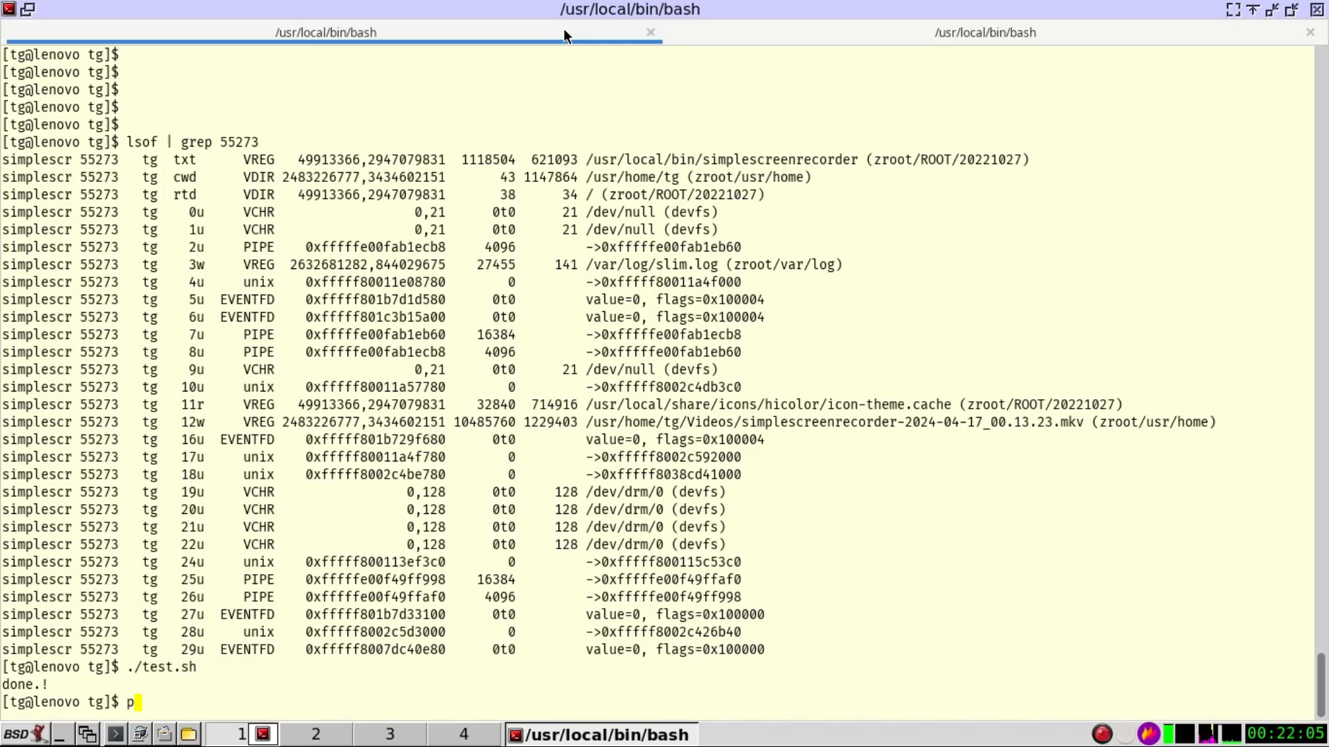
text(wdx)
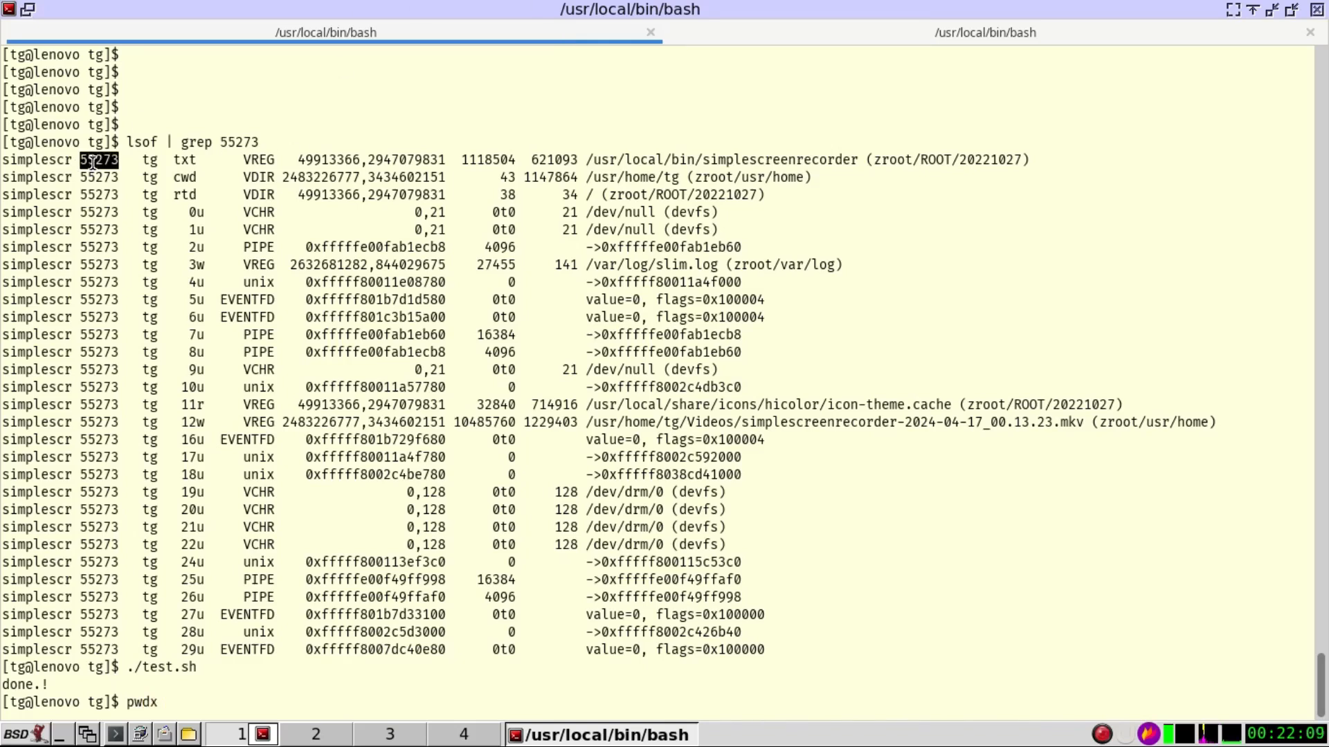
text(55273)
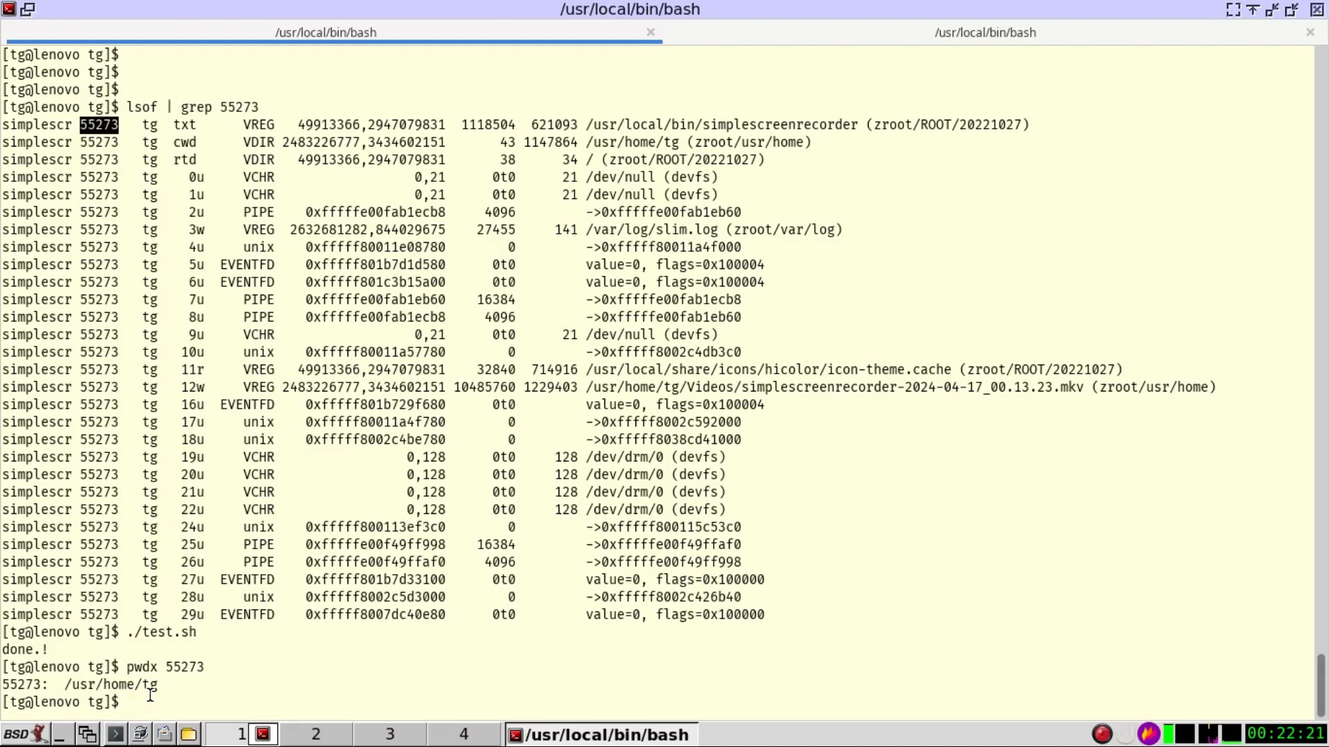
text(penv)
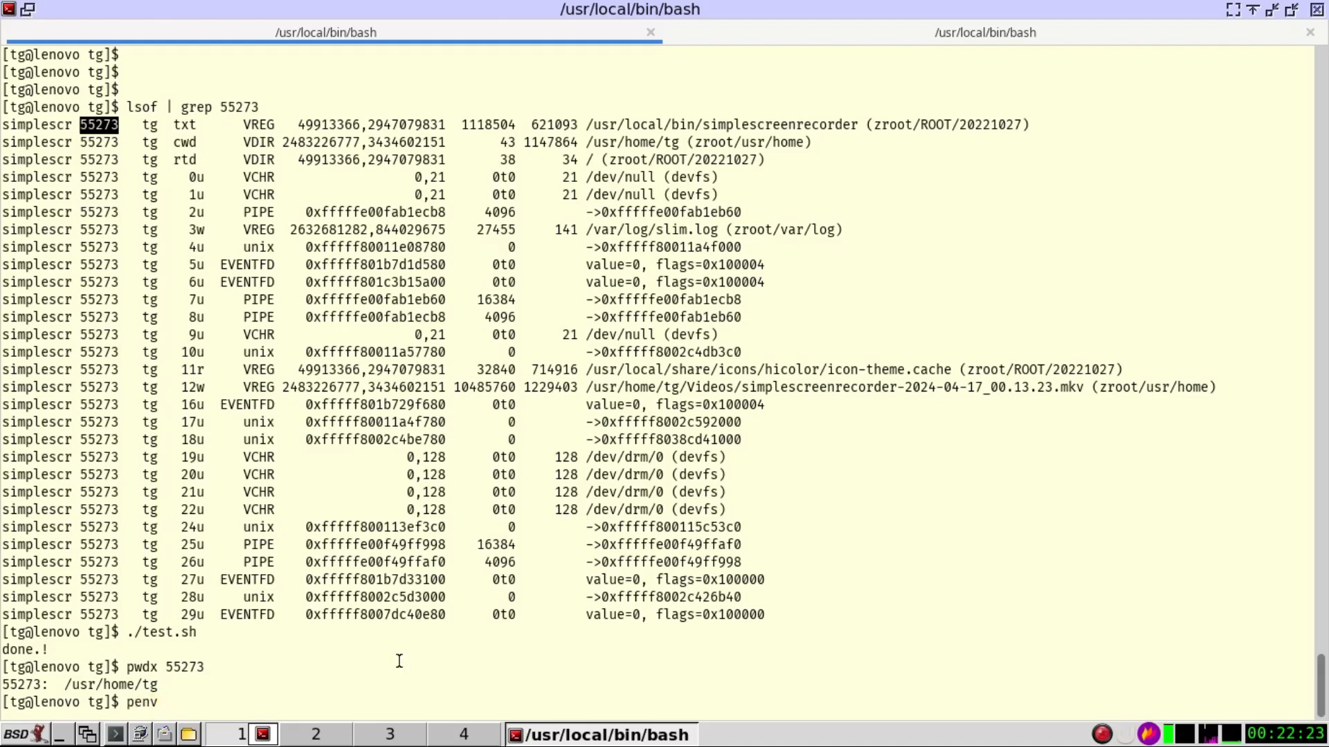
text(55273)
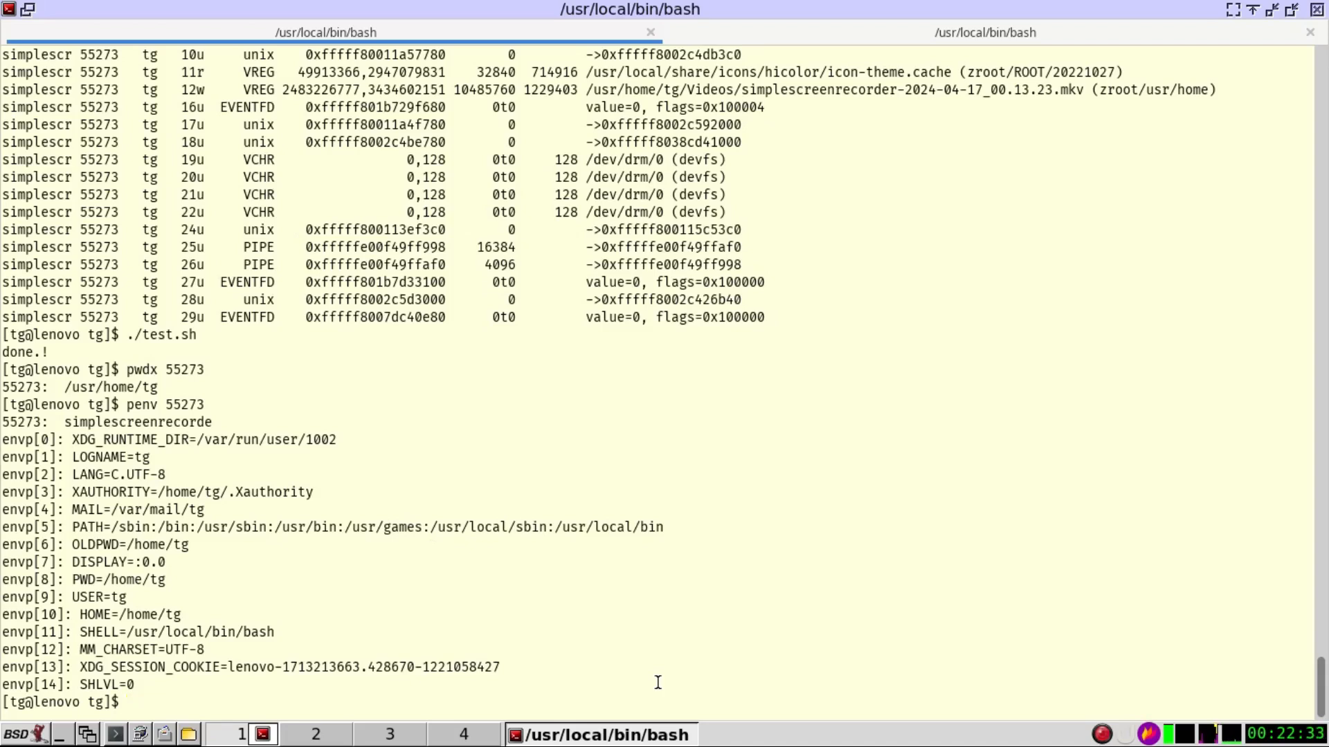
Display the procstat manual page describing the pargs, penv and pwdx utilities
text(man)
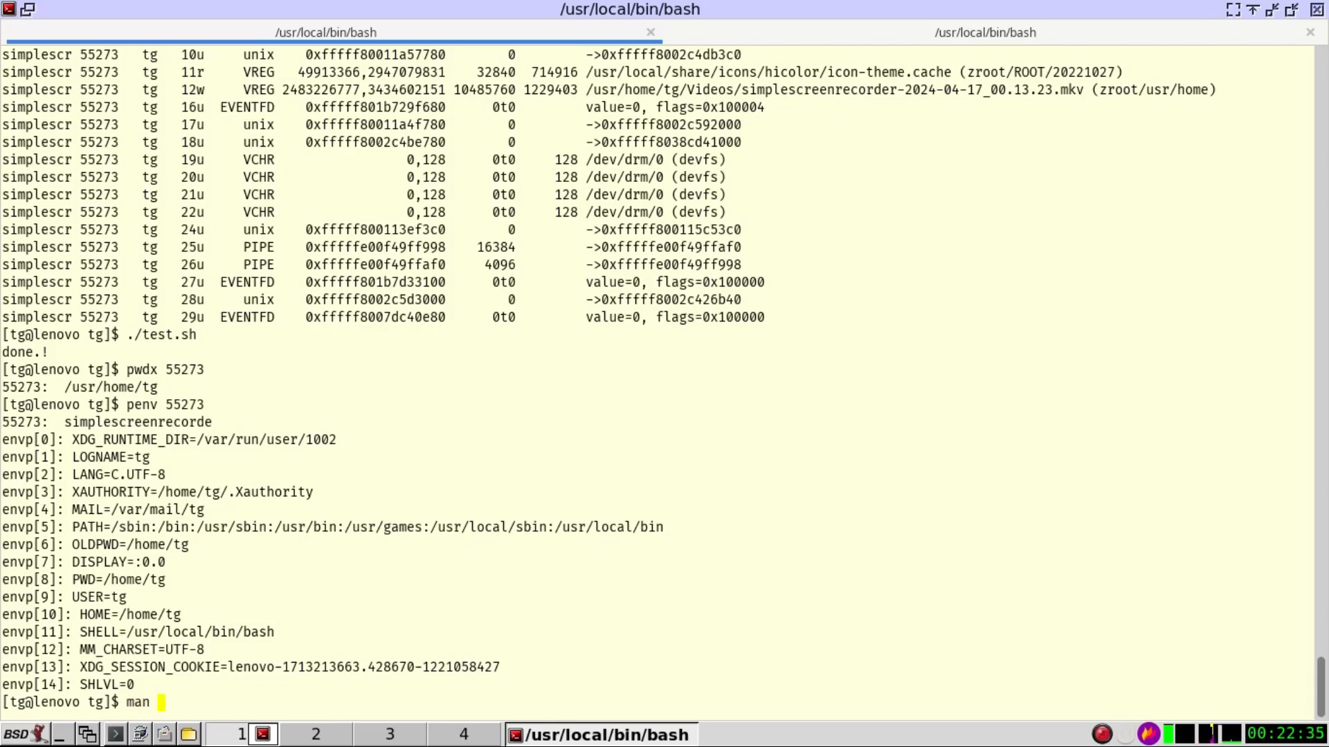
text(procsta)
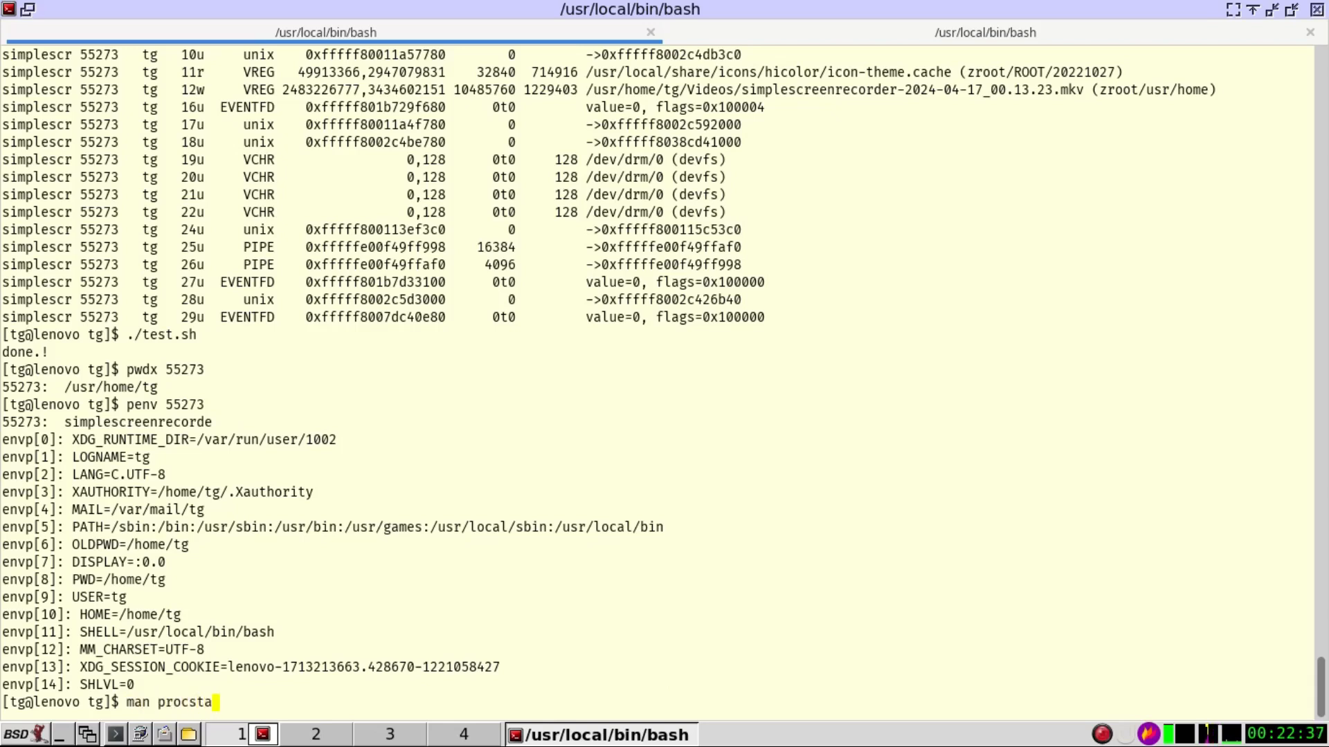
key(Return)
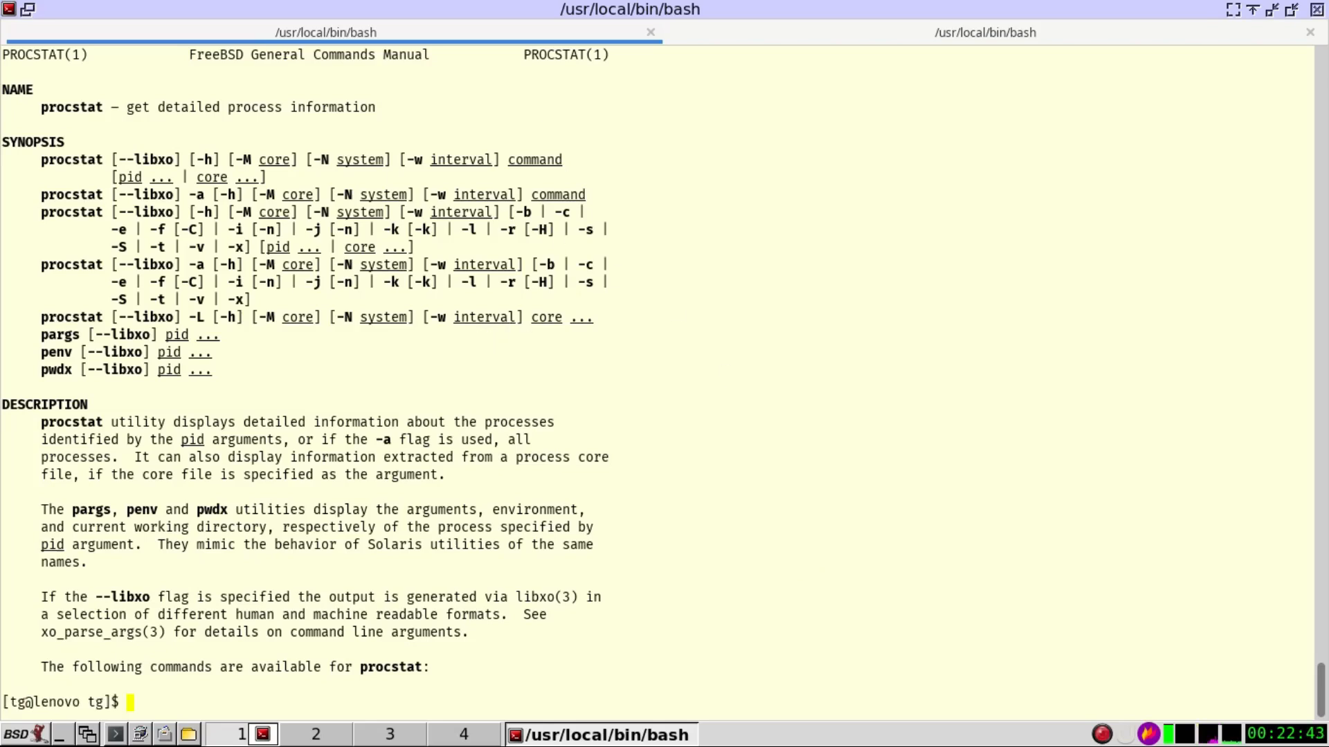
text(procst)
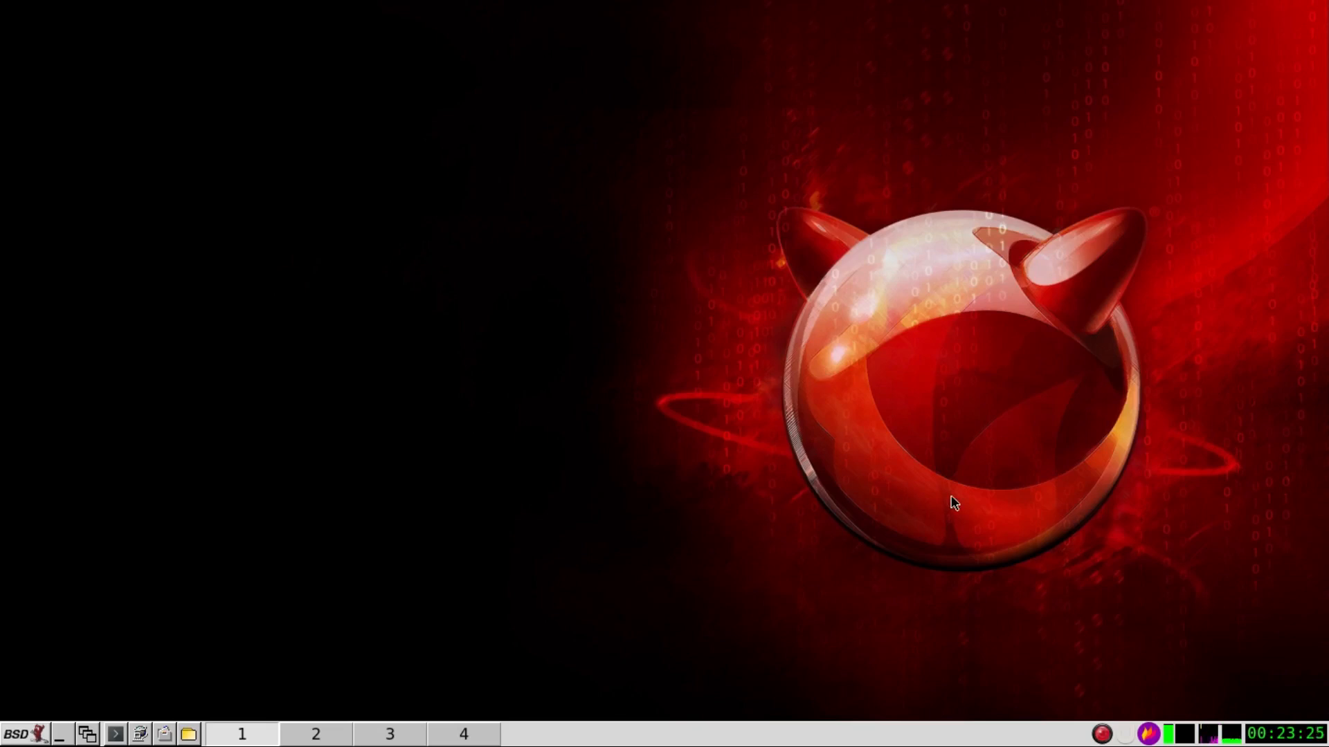
mouse_move(973, 512)
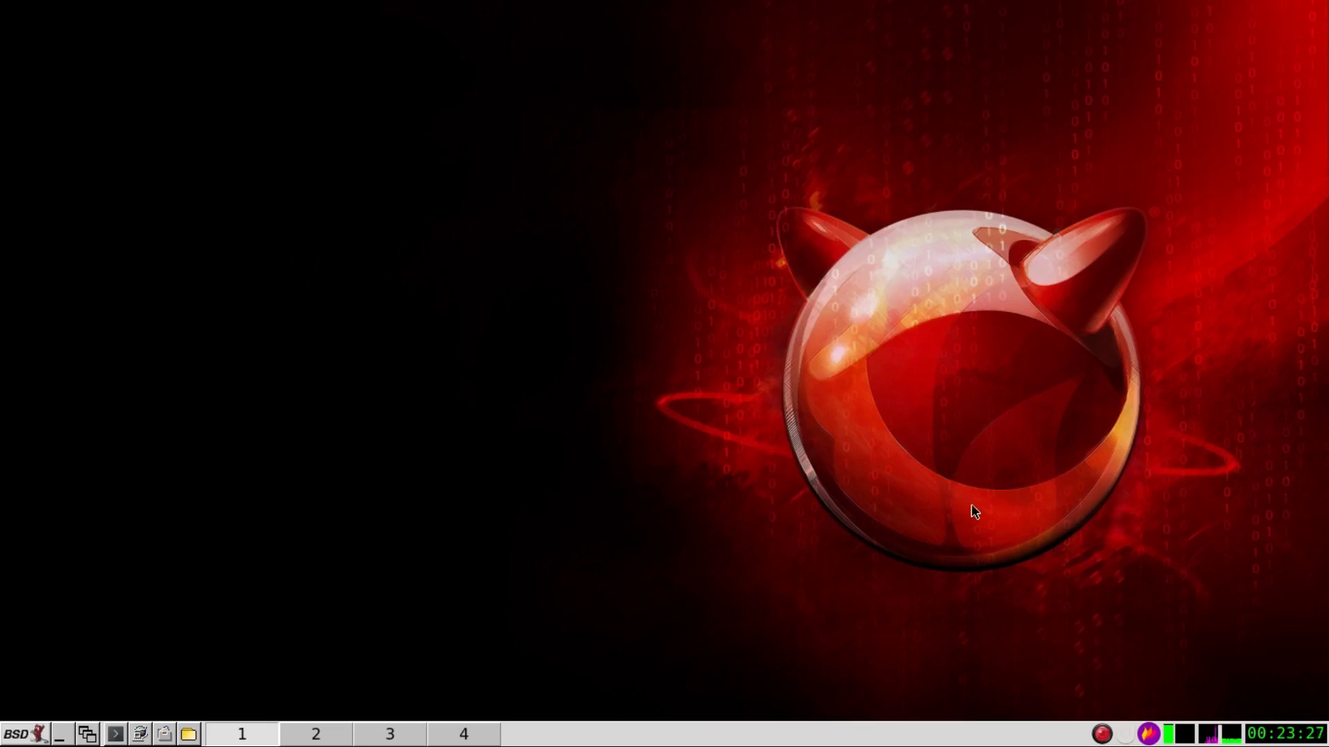
mouse_move(949, 437)
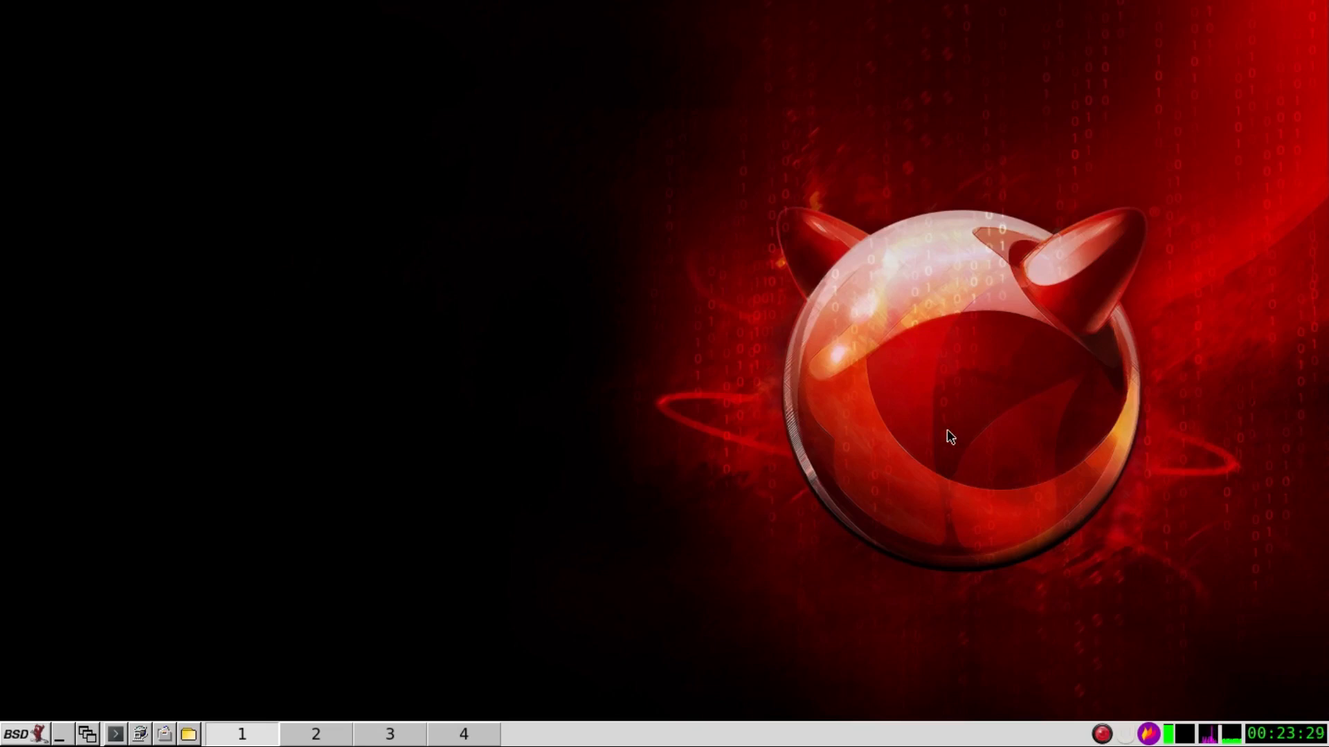
mouse_move(935, 532)
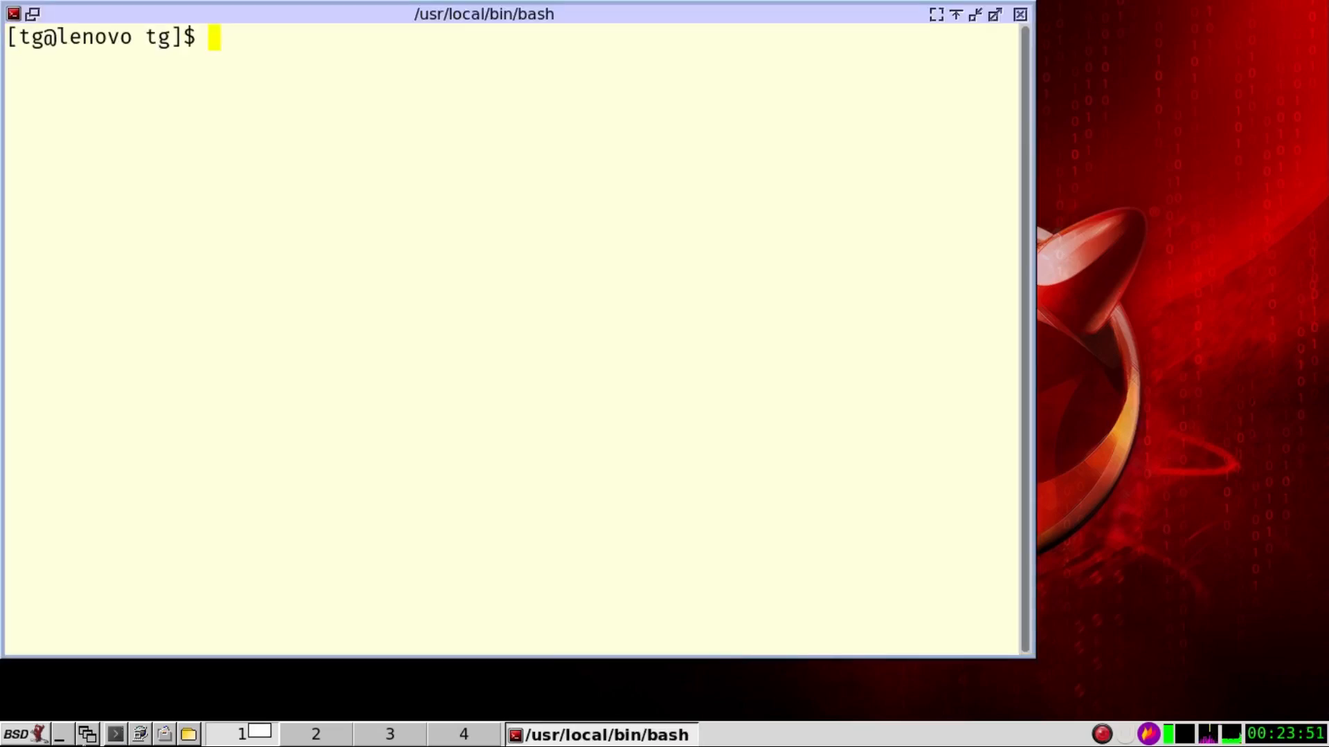
Become root with su, change into util/ and list its scripts
text(su)
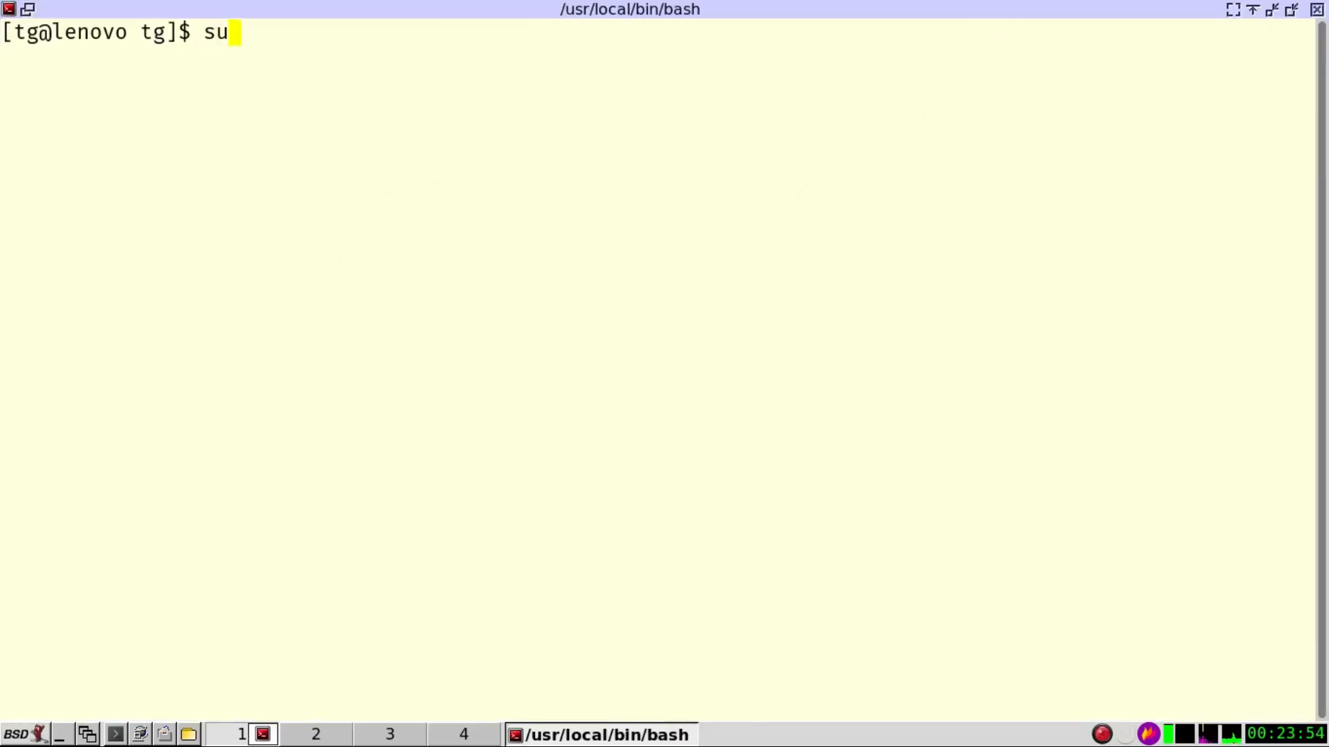
key(Return)
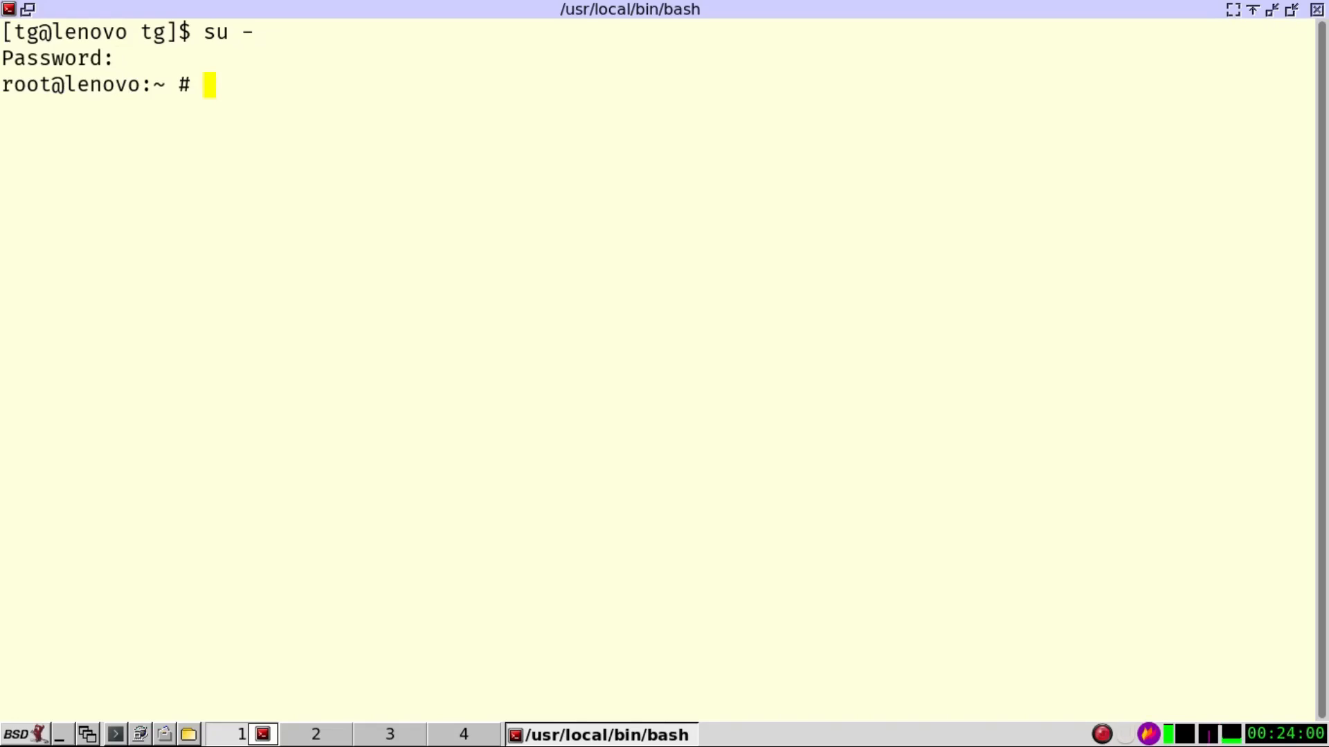
text(cd util/)
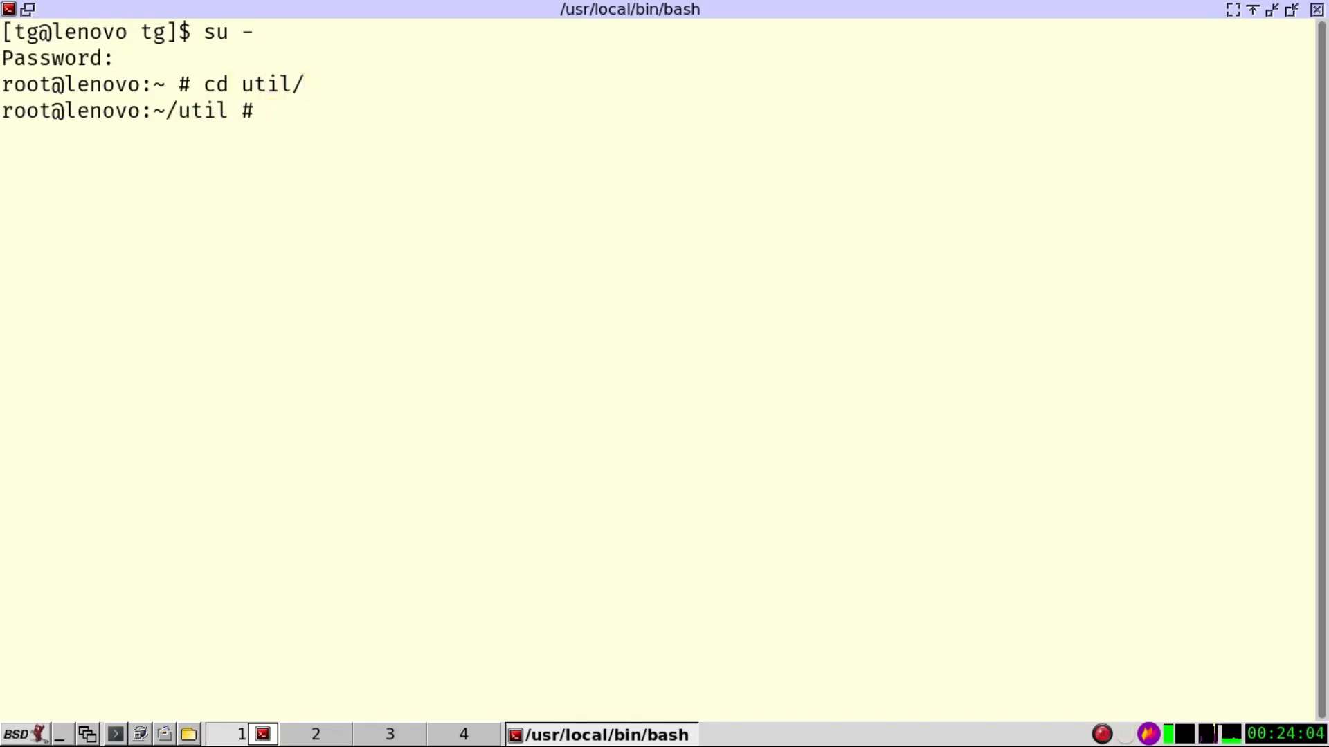
text(ls)
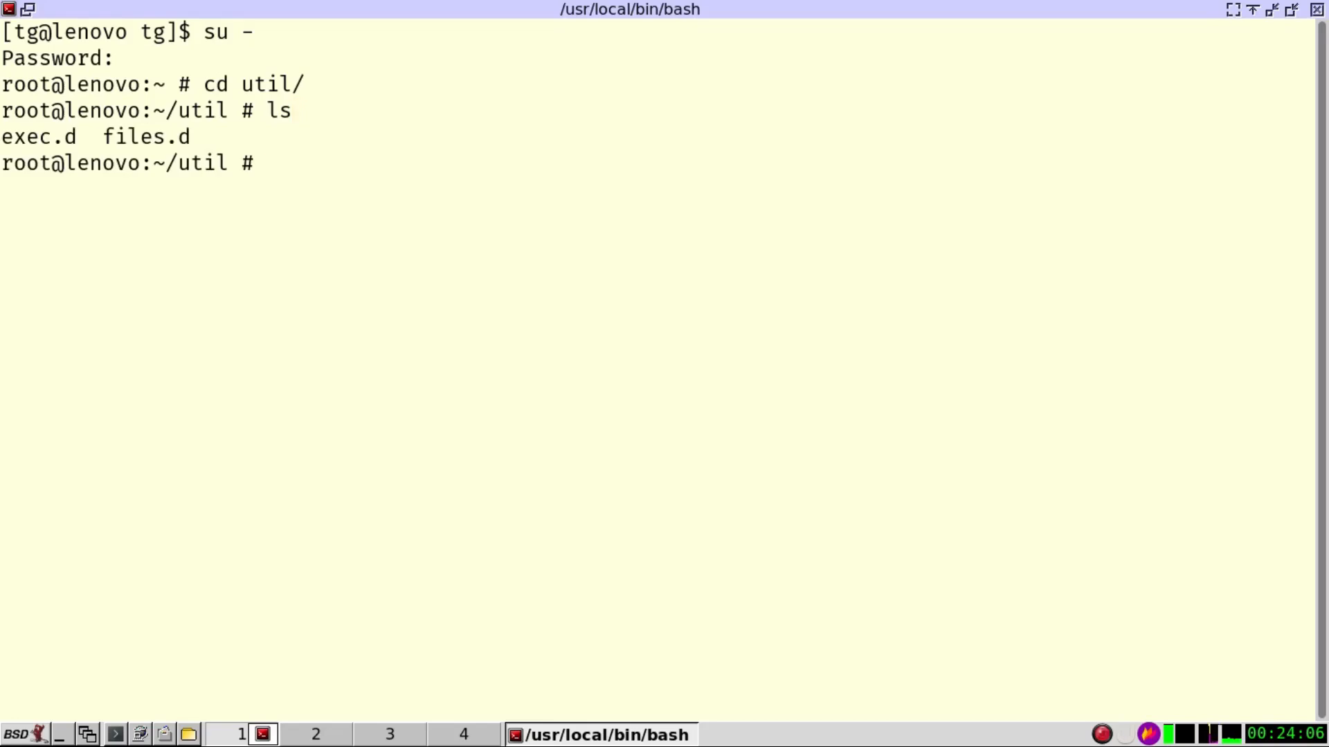
Run dtrace -q with exec.d and files.d, piping through tee into log.txt
text(dtrace -)
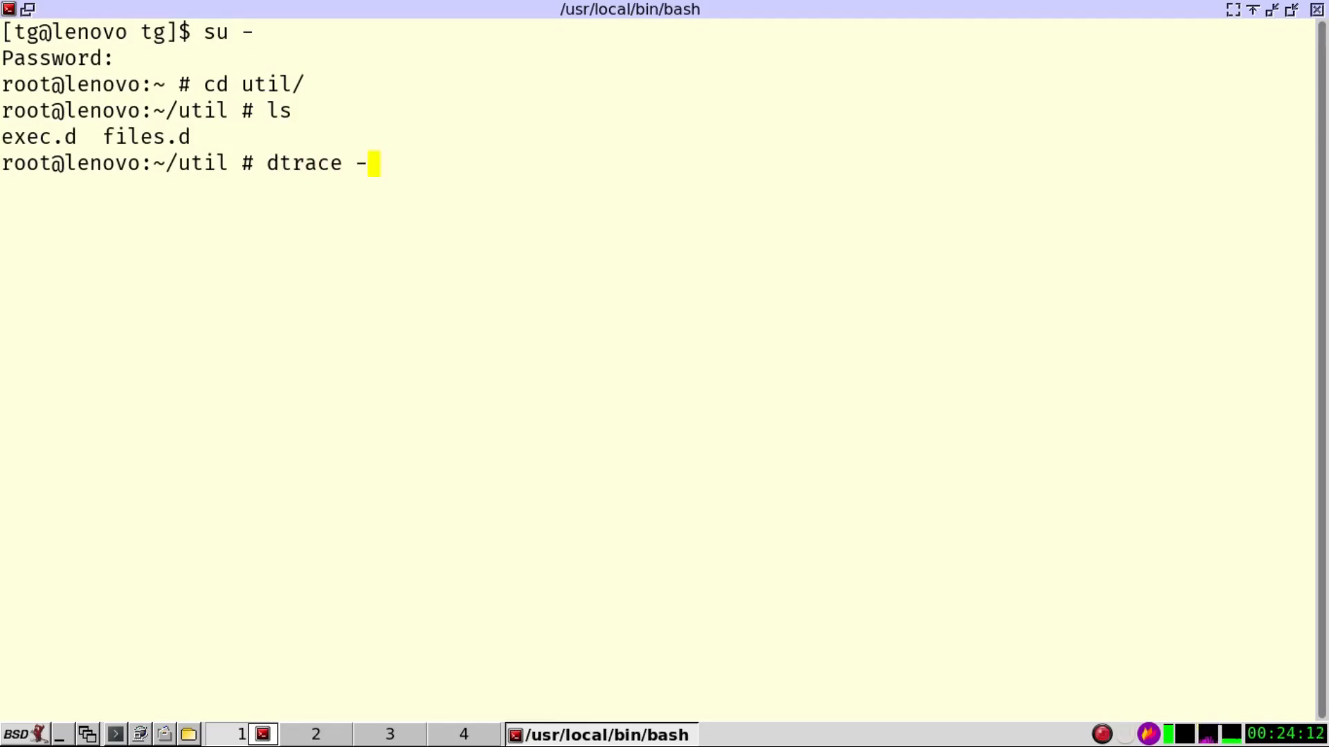
text(q -s)
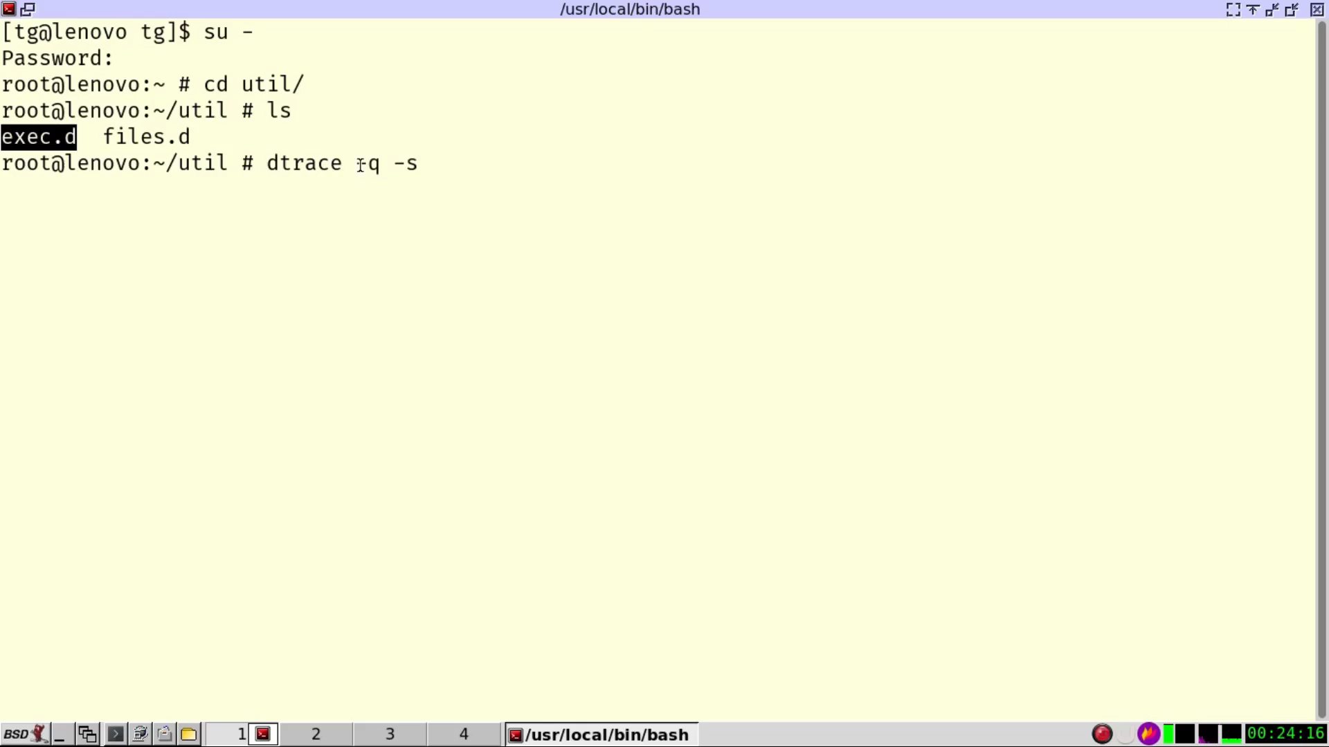
text(exec.d -s)
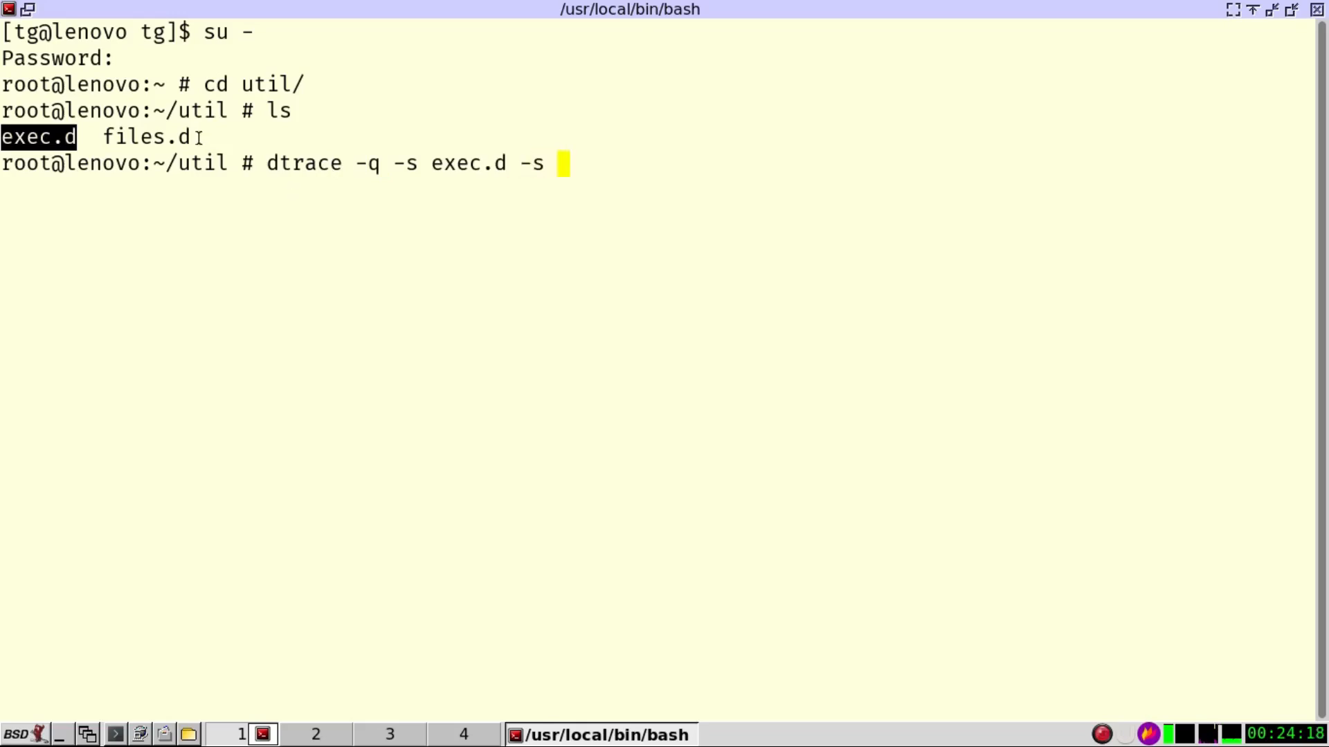
text(files.d)
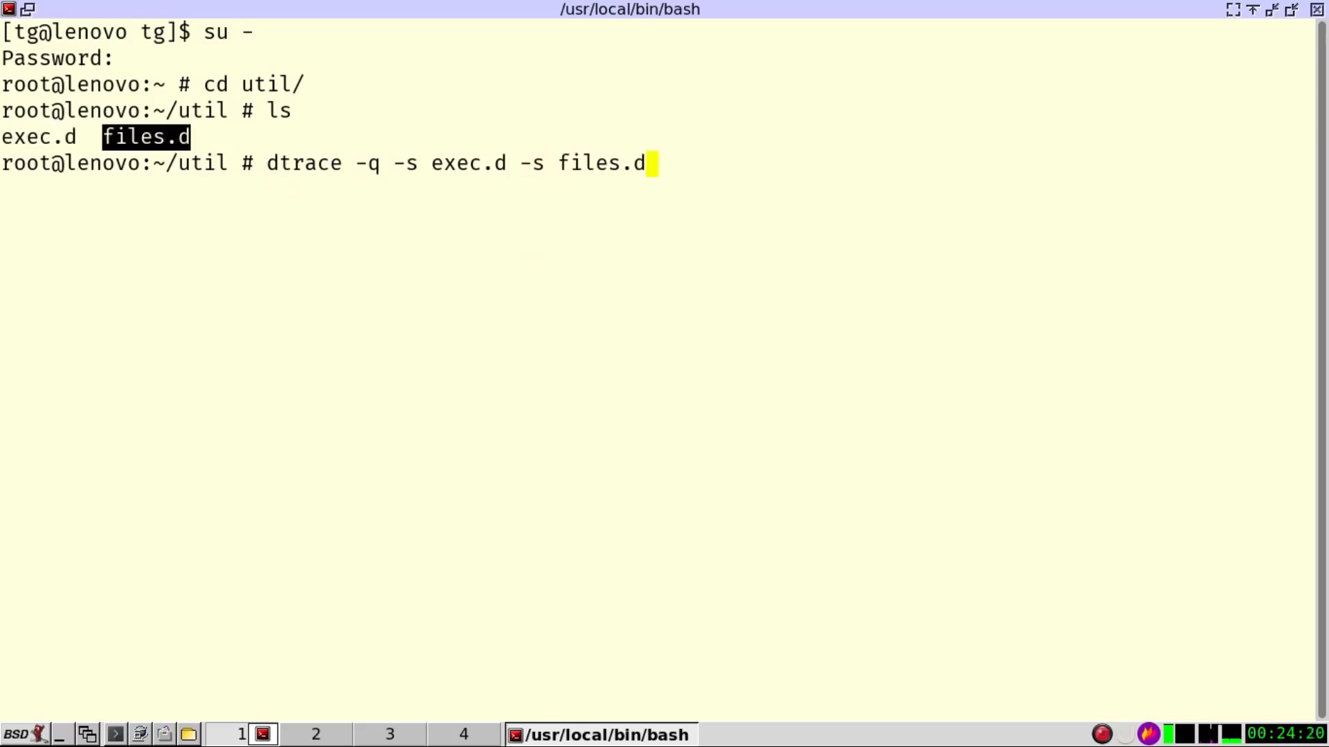
text(|)
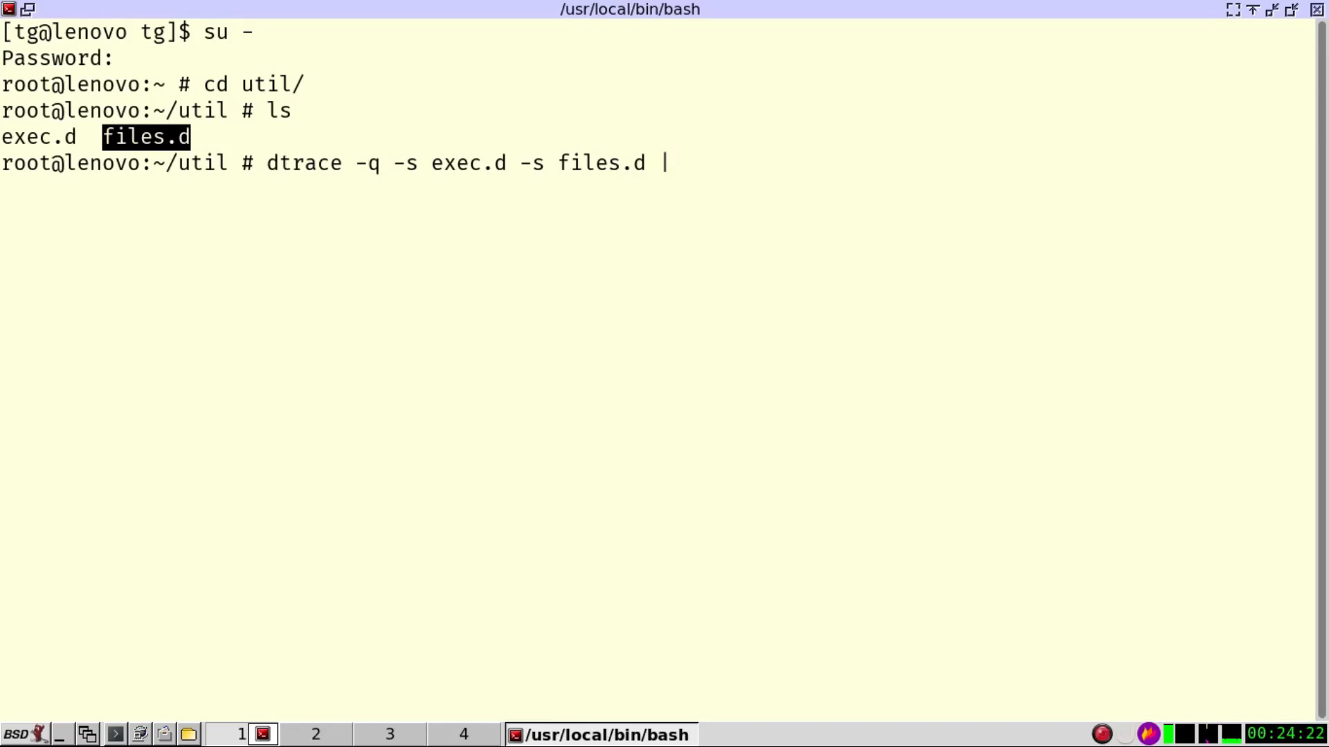
text(tee)
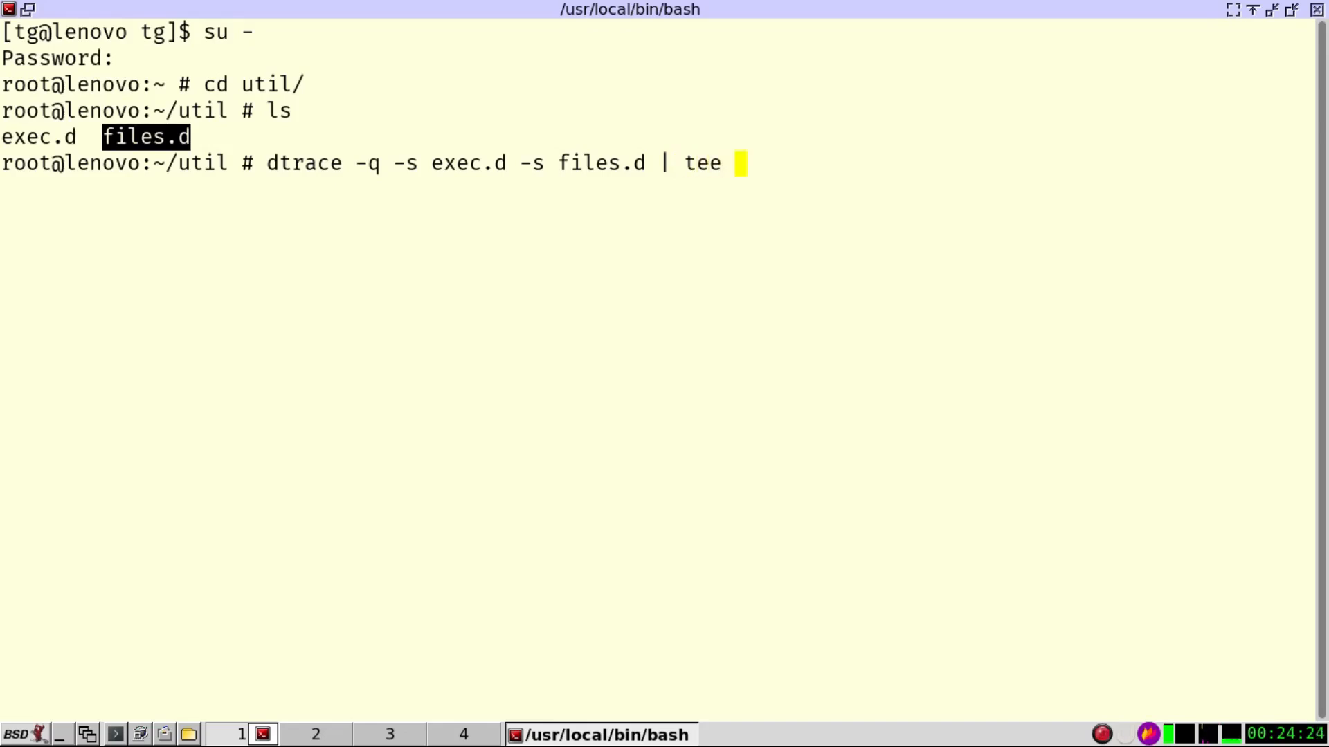
text(log.t)
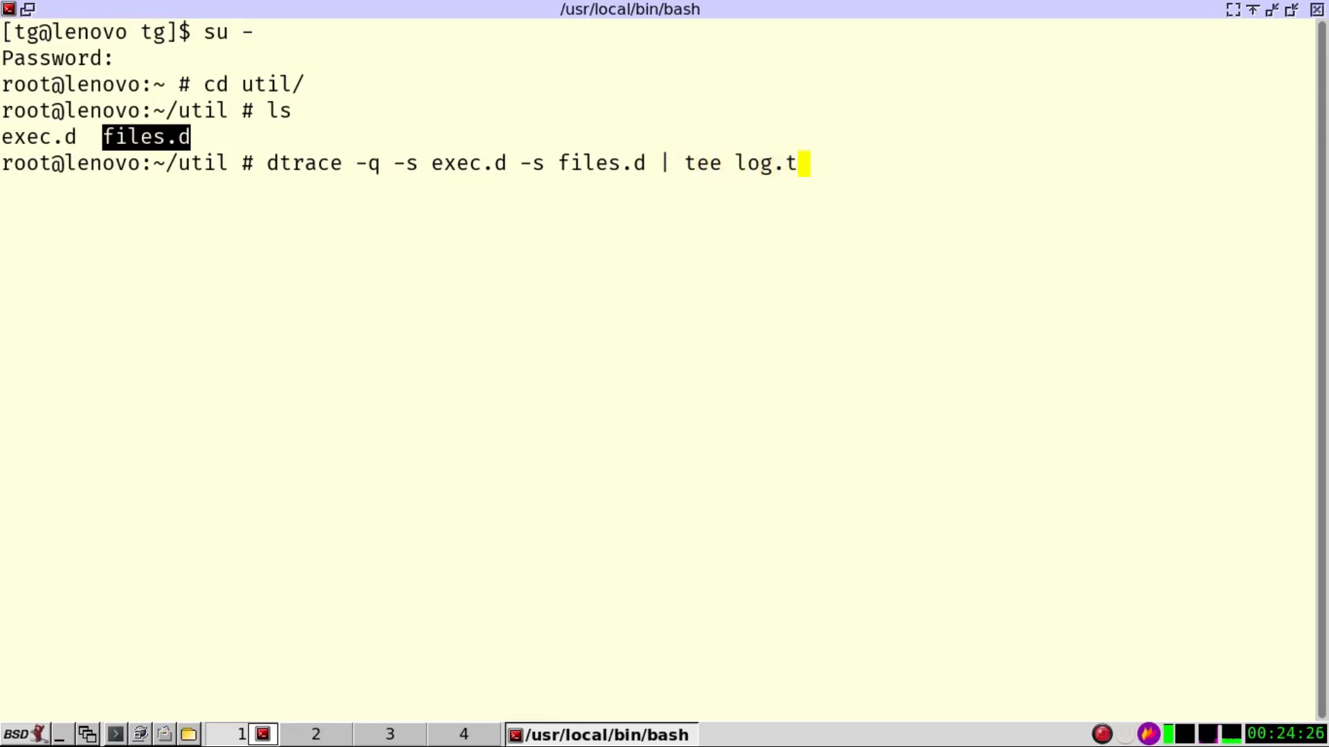
text(xt)
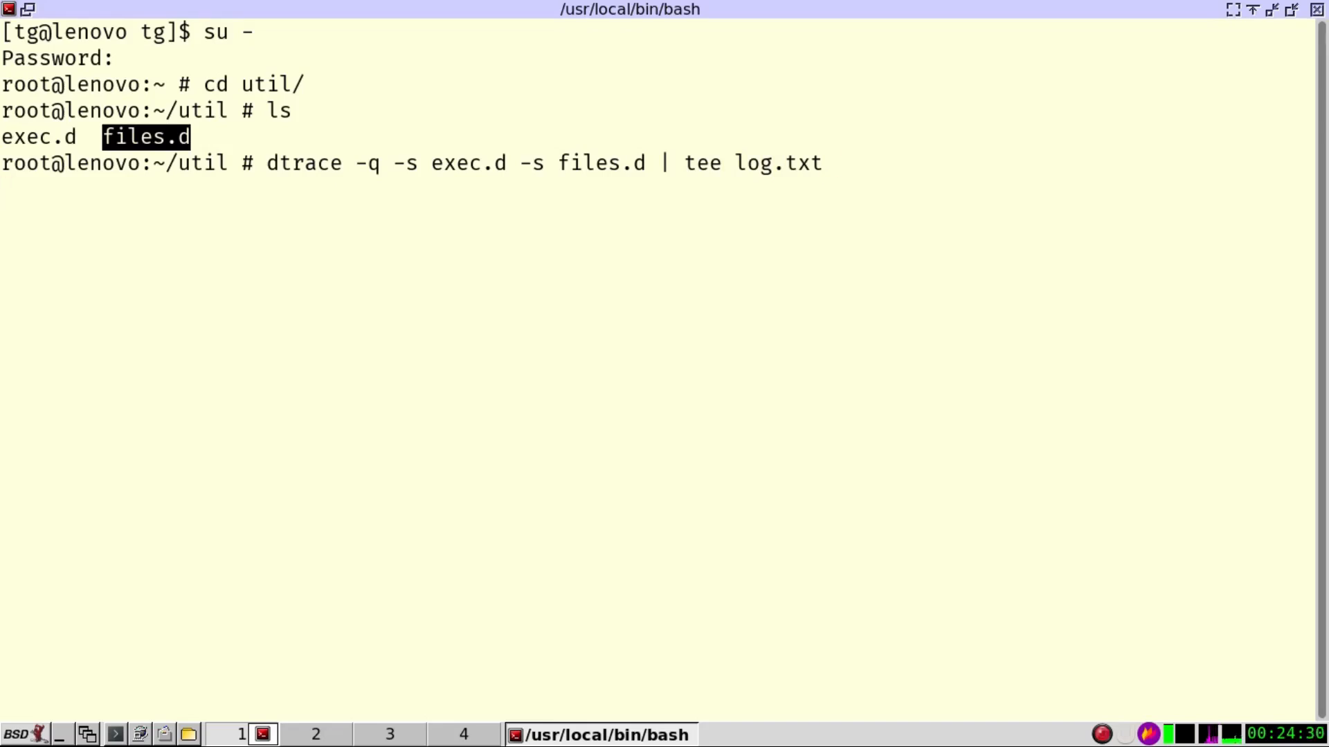
key(Return)
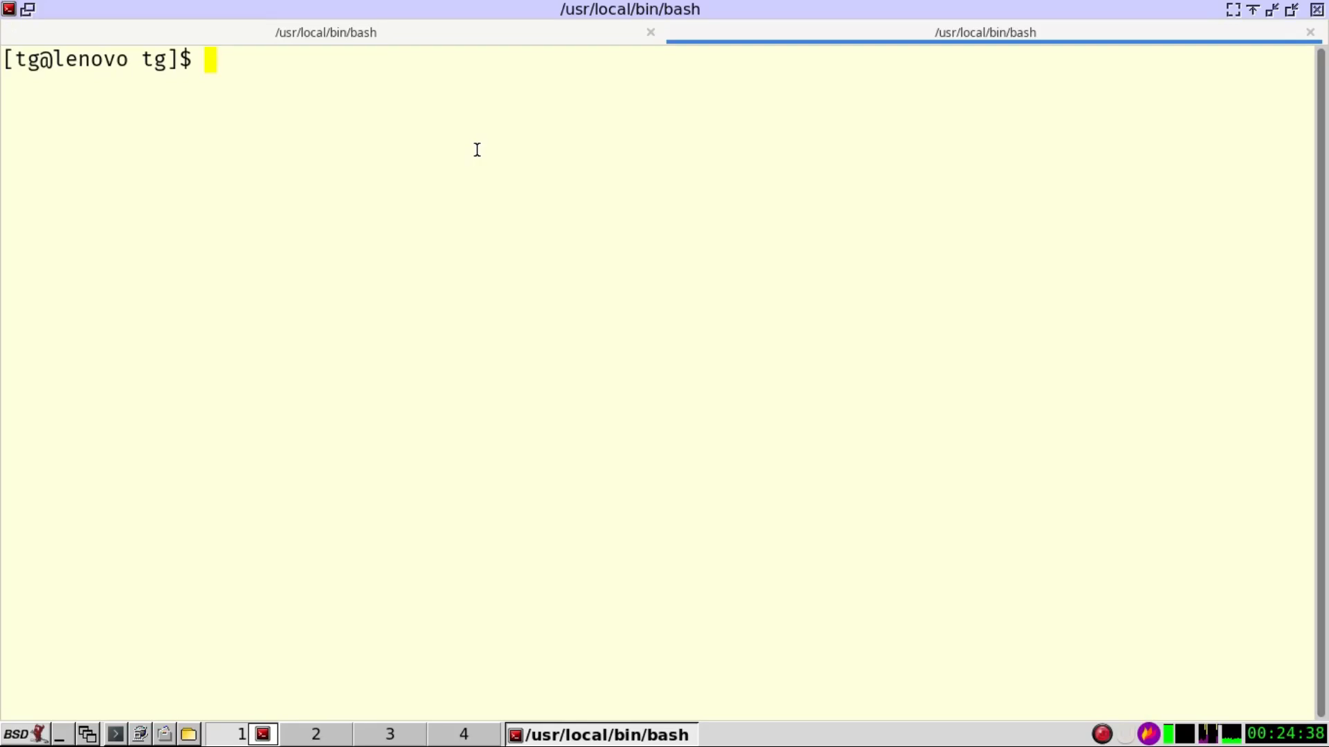
Restart IceWM with icewm -r, stop the trace, and open log.txt in vim
text(icewm -)
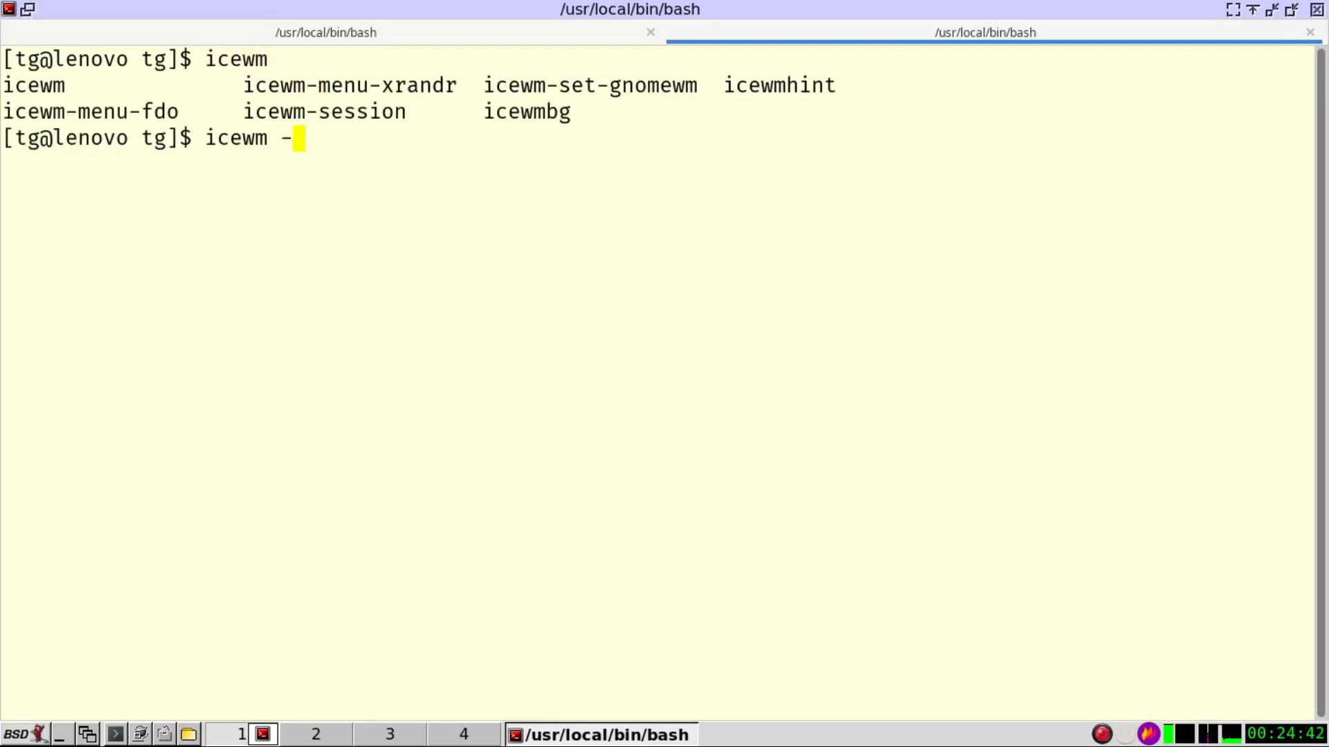
text(r)
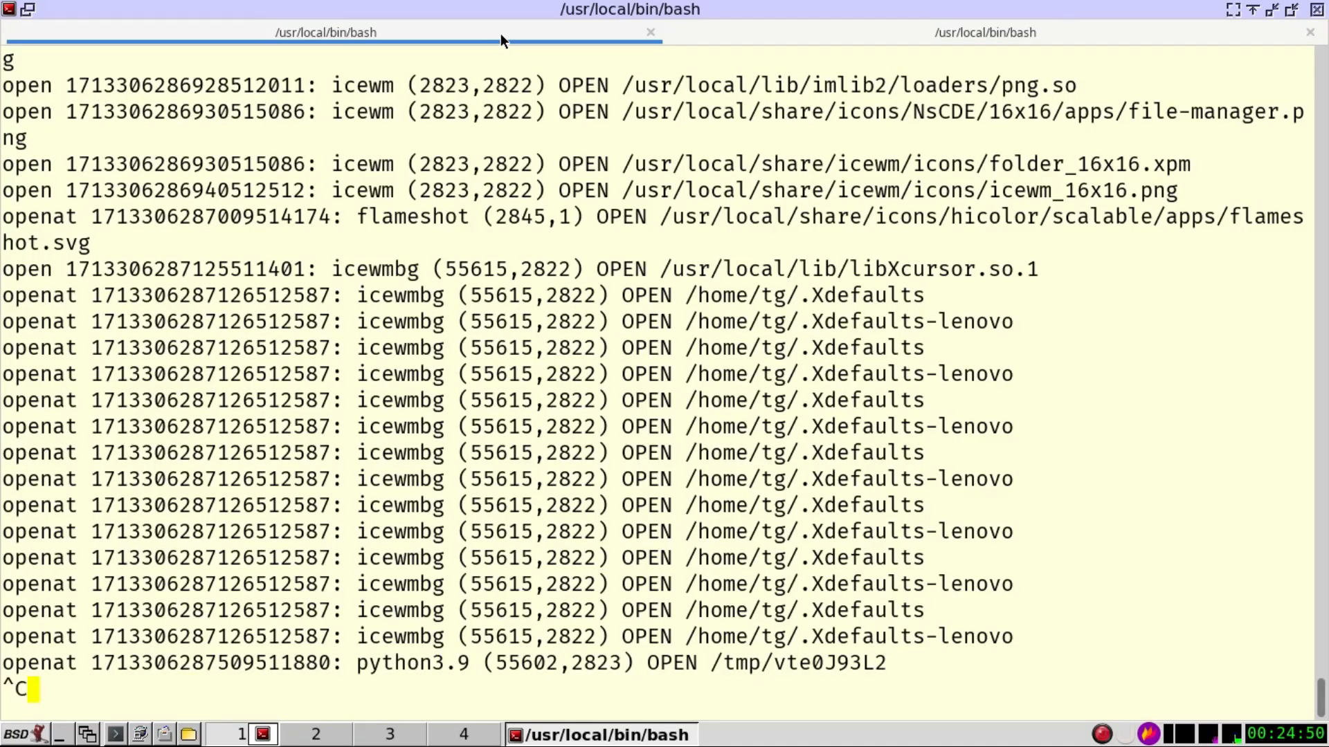
text(vo:~/util # v)
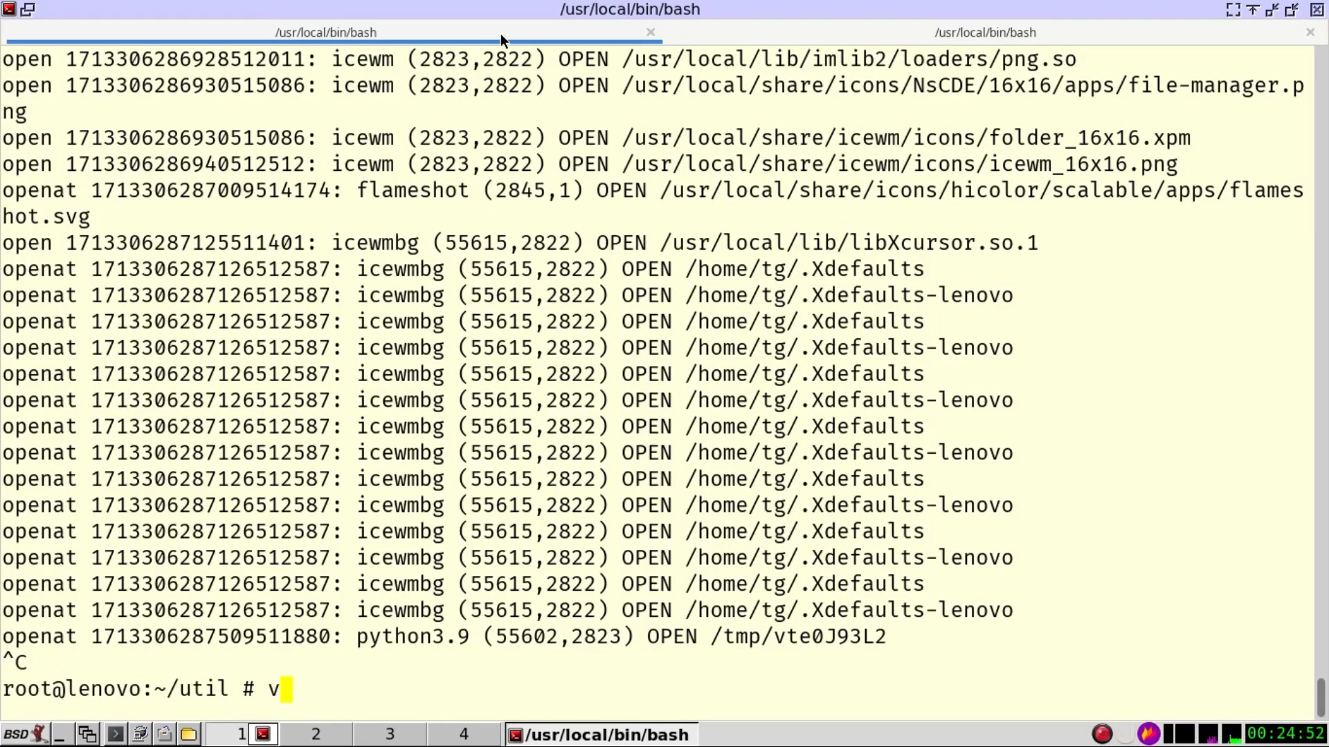
text(im log.txt)
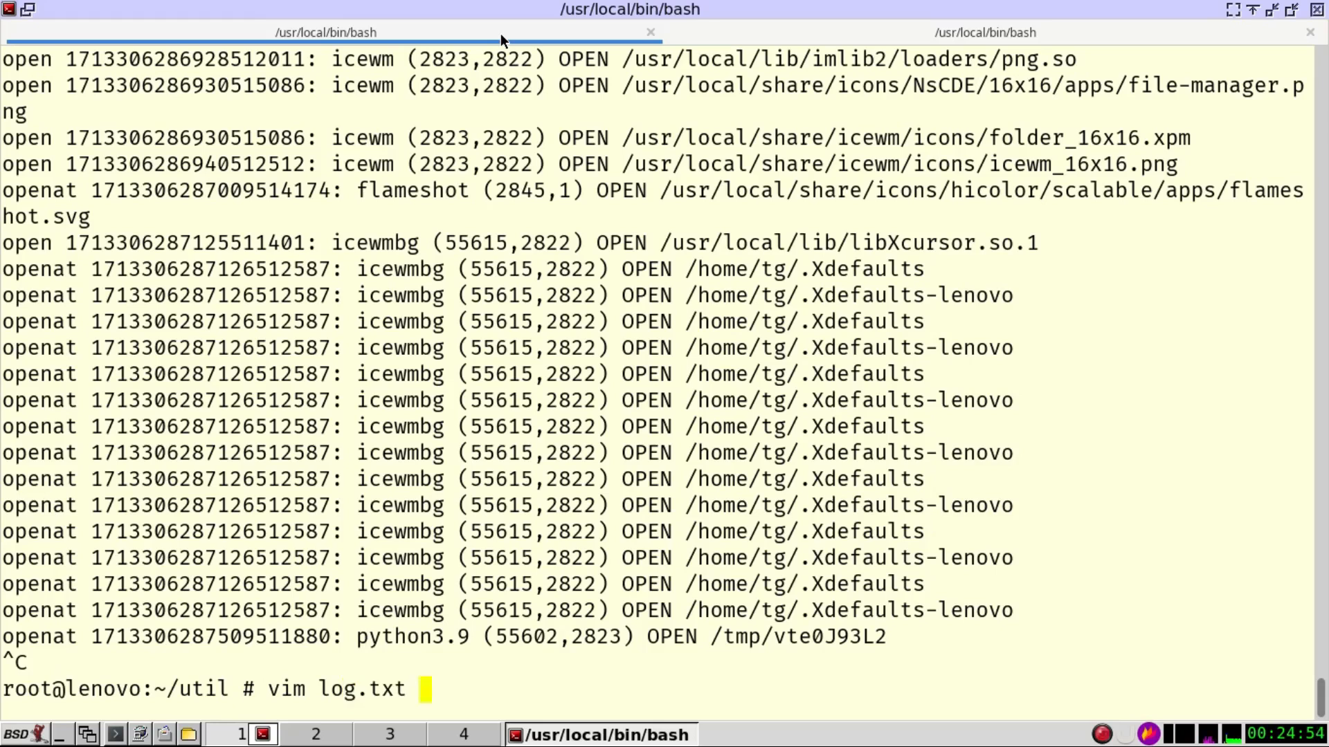
key(Return)
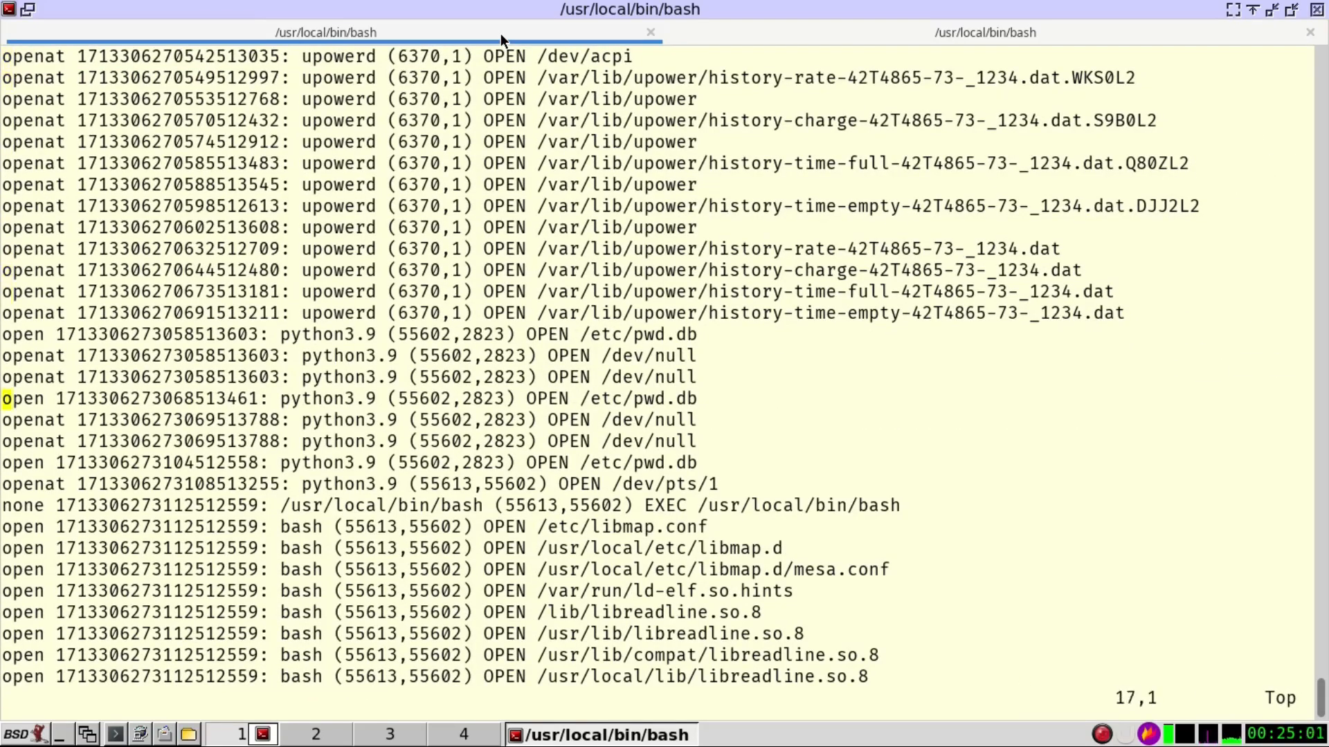
Search log.txt for 'icewm' and jump to the next match
text(/icewm)
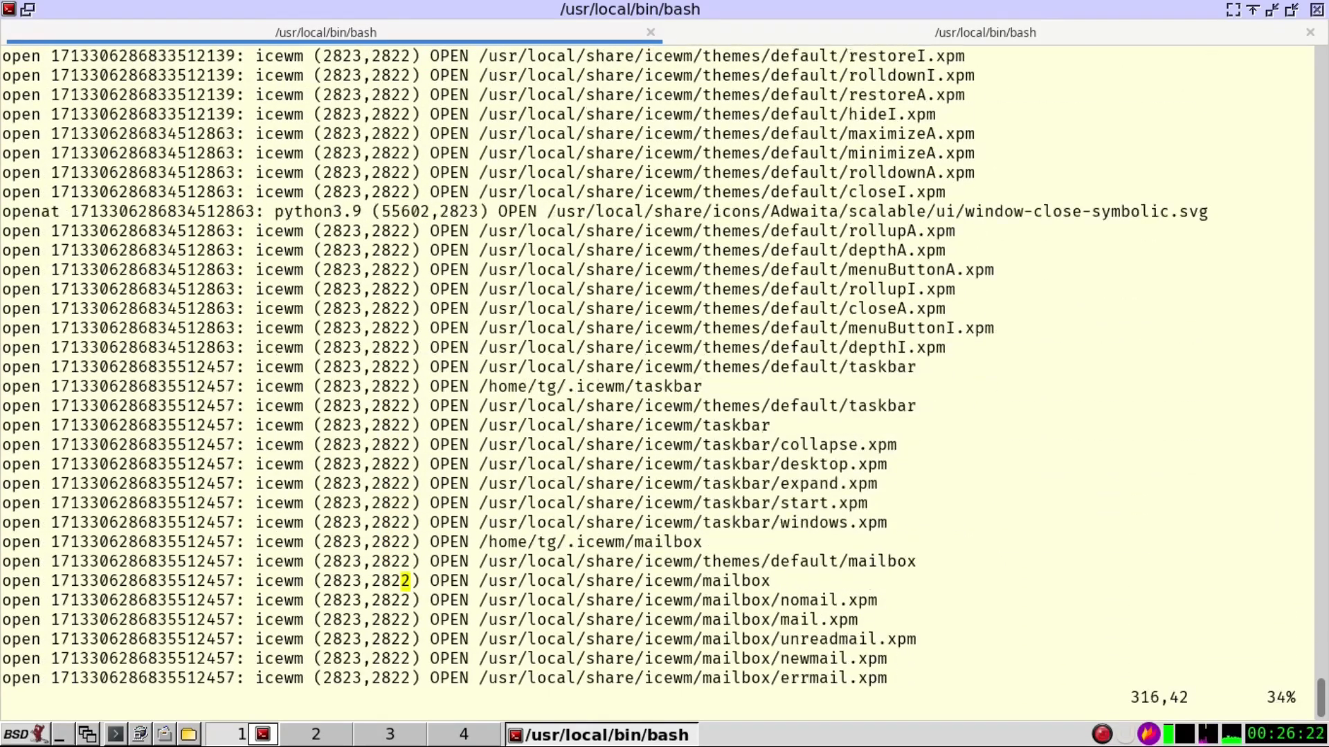
scroll(down, 3)
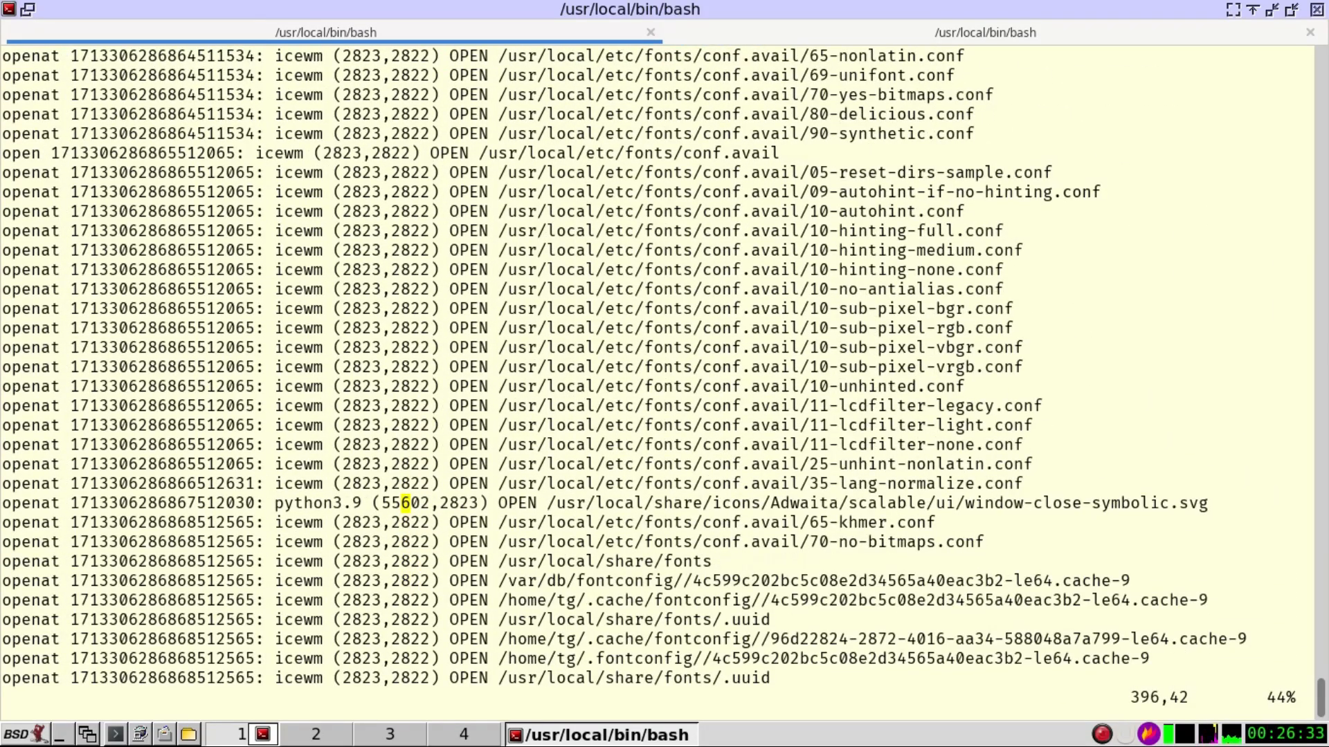
key(V)
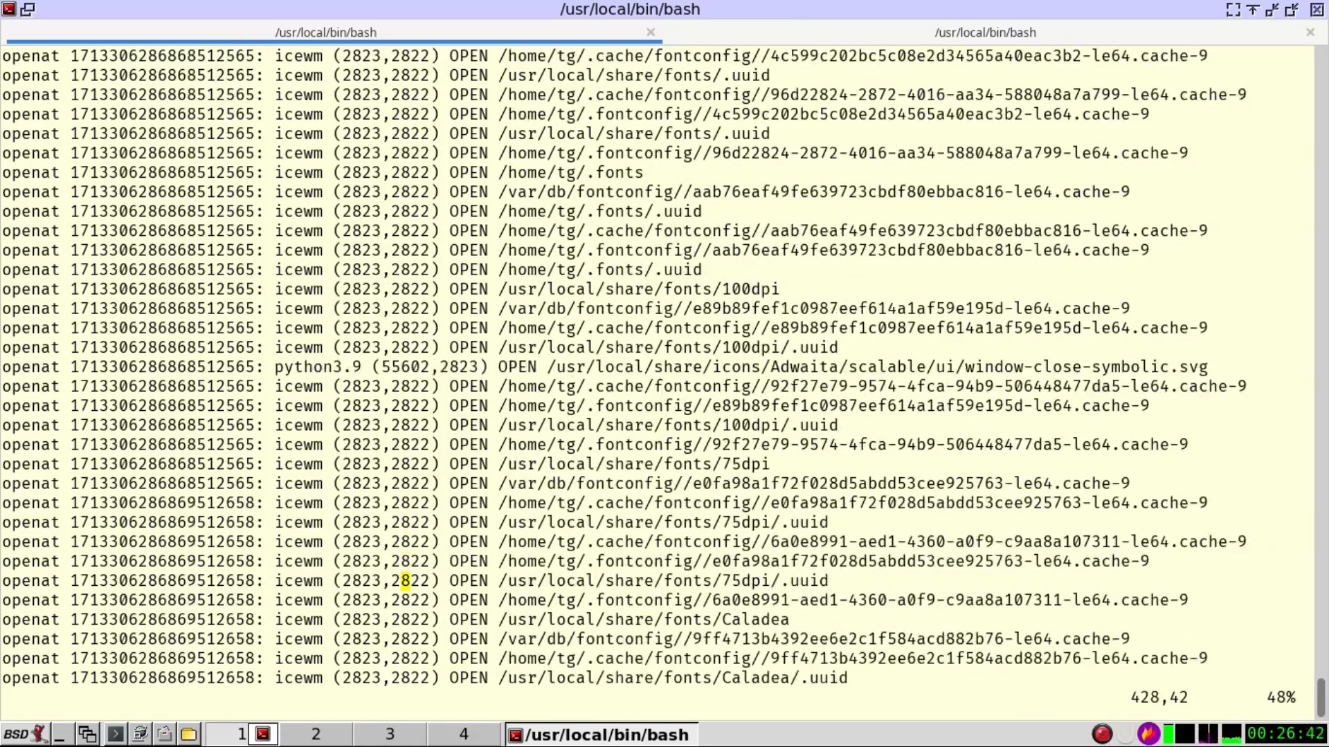
Scroll to icewmbg opening /home/tg/Documents/Pictures/back_1.jpg, then type :terminal
scroll(down, 3)
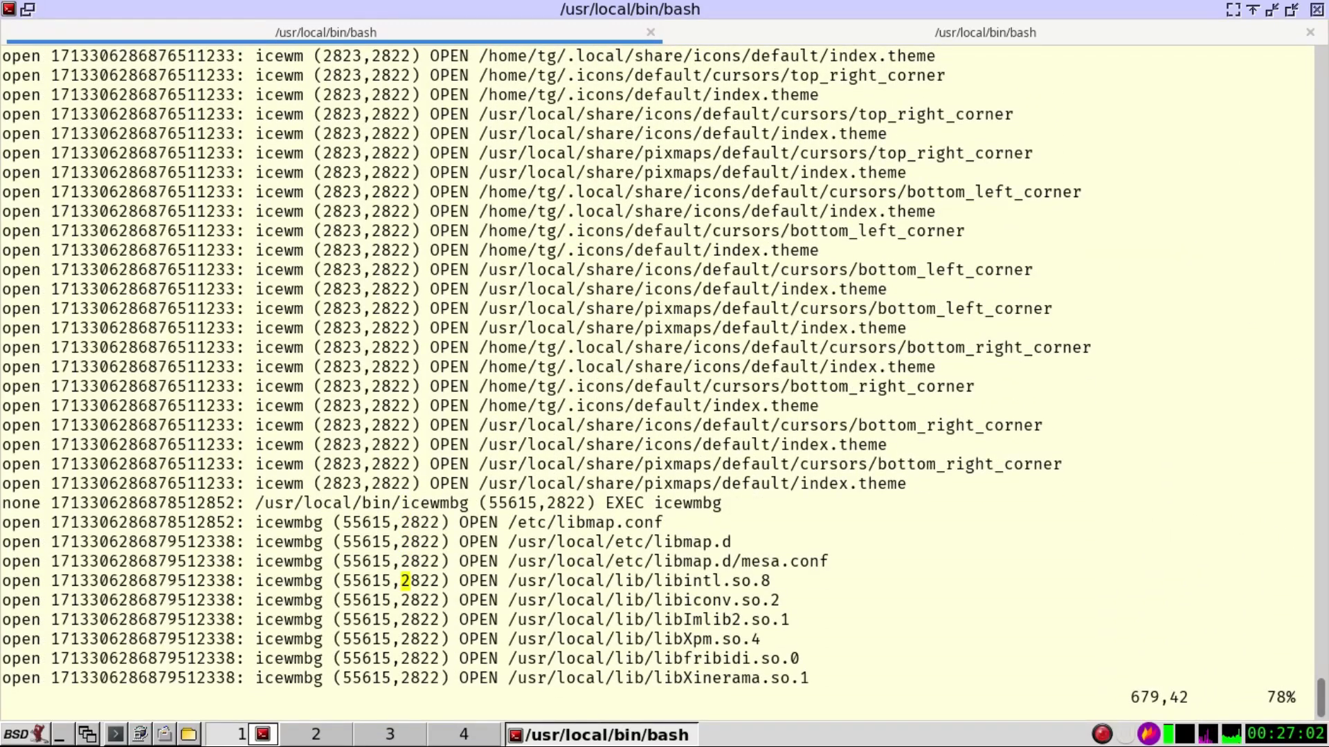
scroll(down, 3)
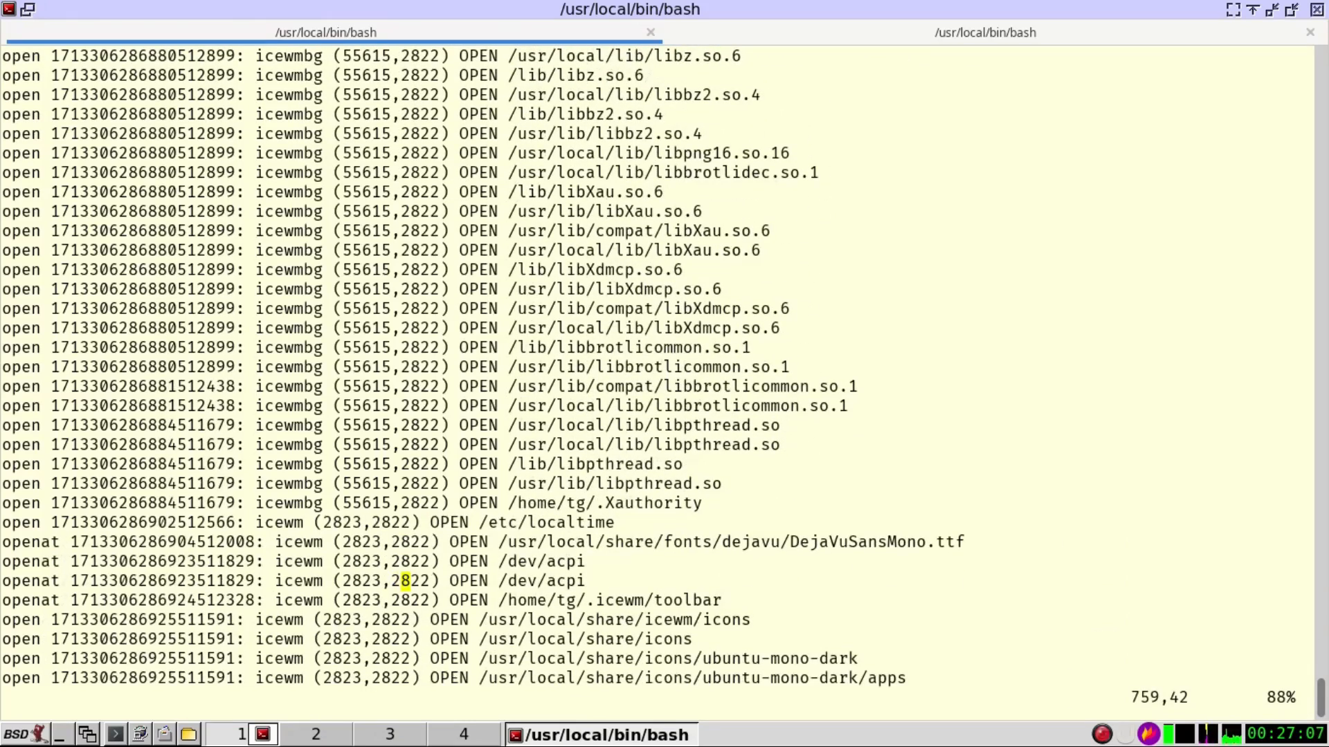
scroll(down, 3)
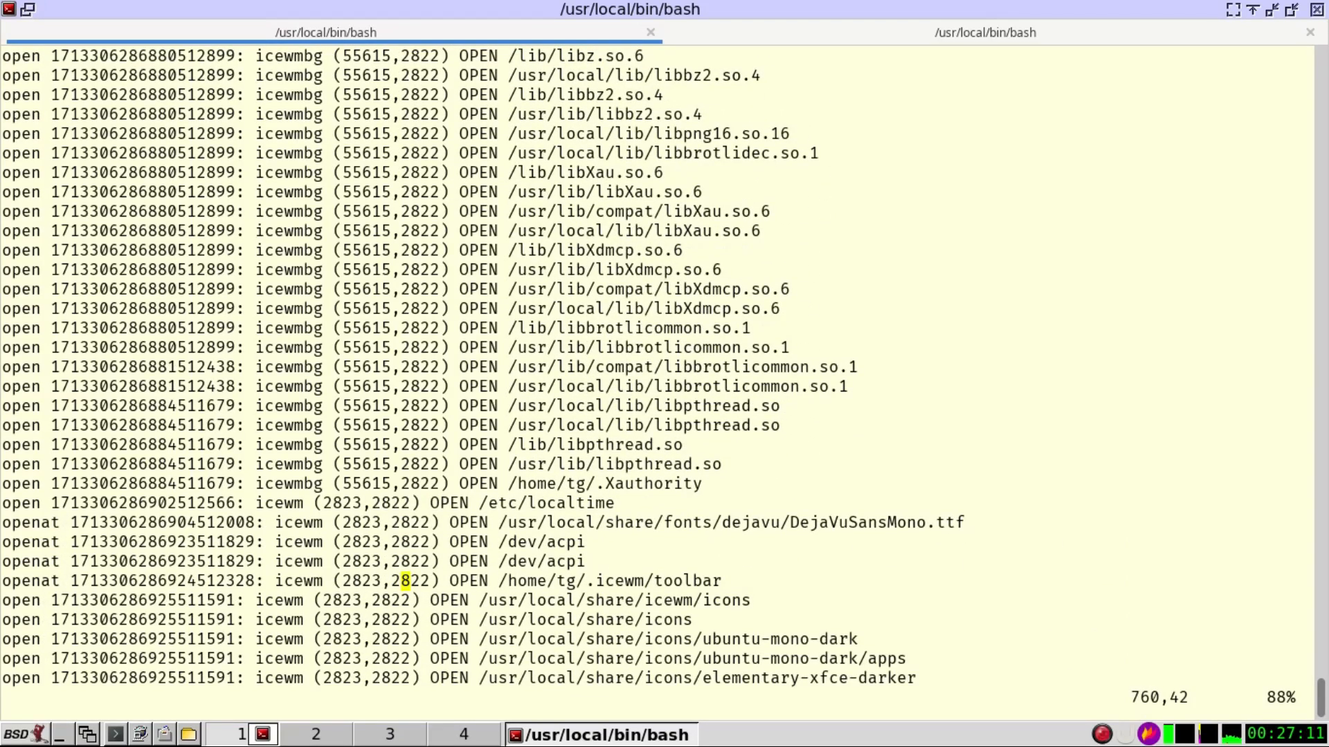
mouse_move(930, 560)
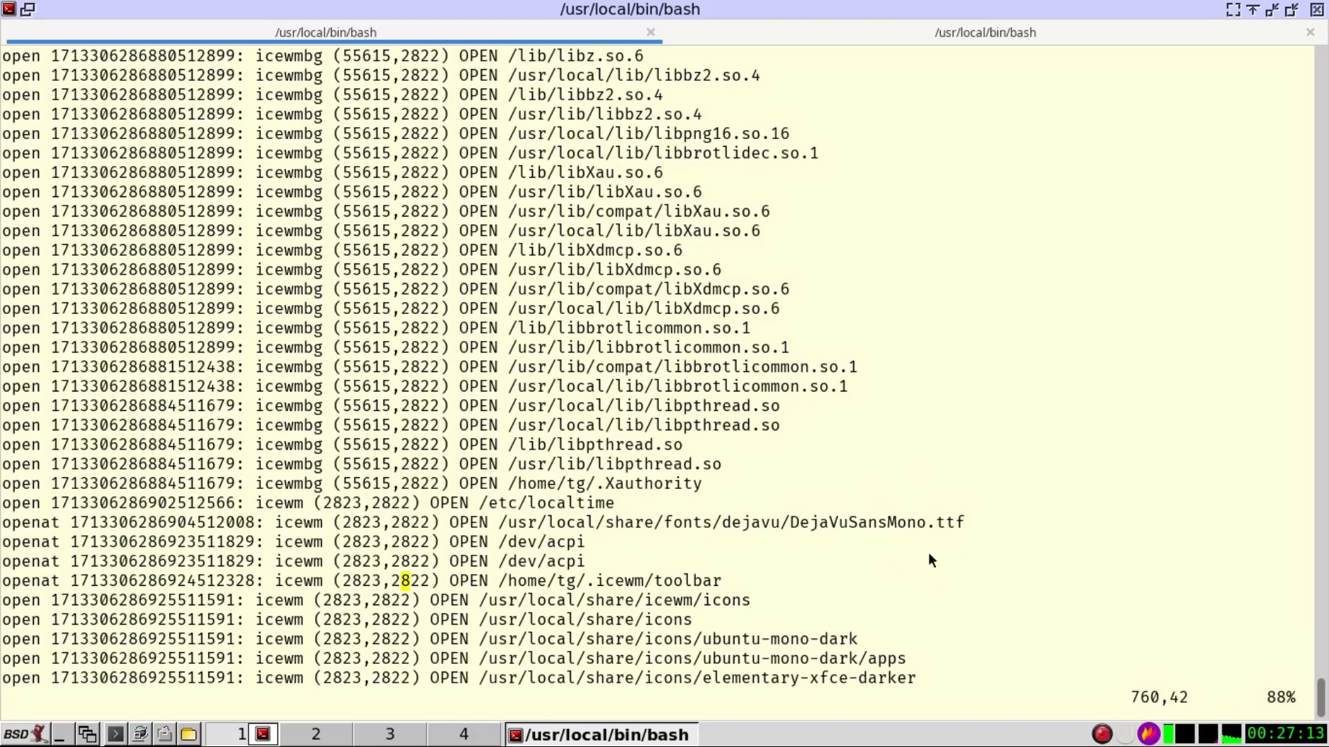
scroll(down, 3)
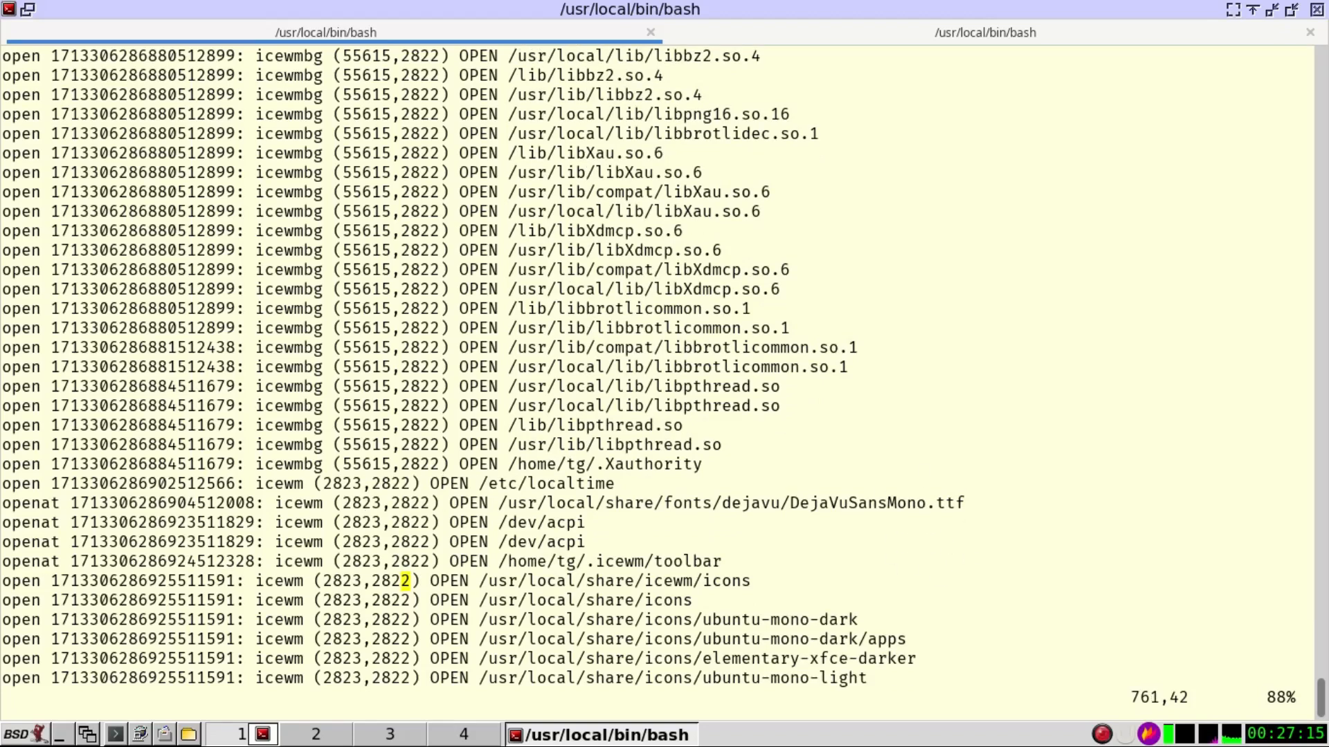
scroll(down, 3)
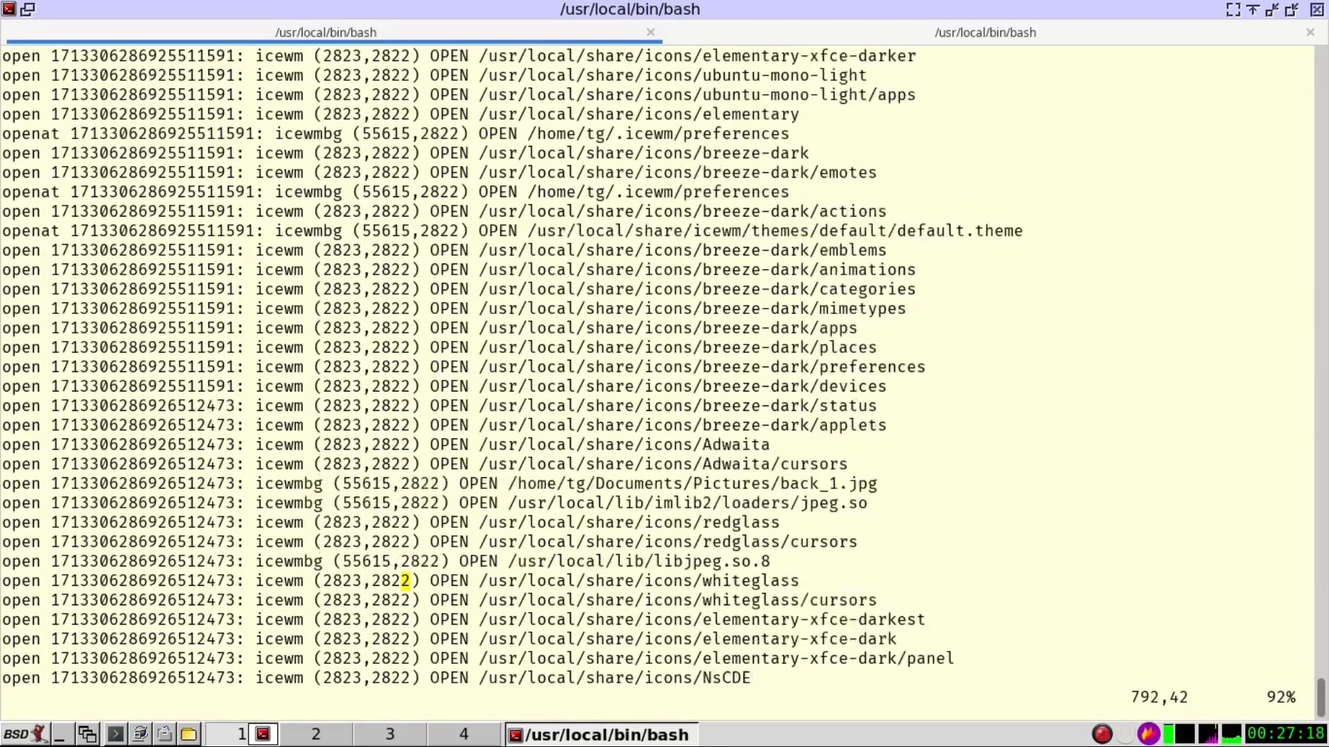
scroll(down, 3)
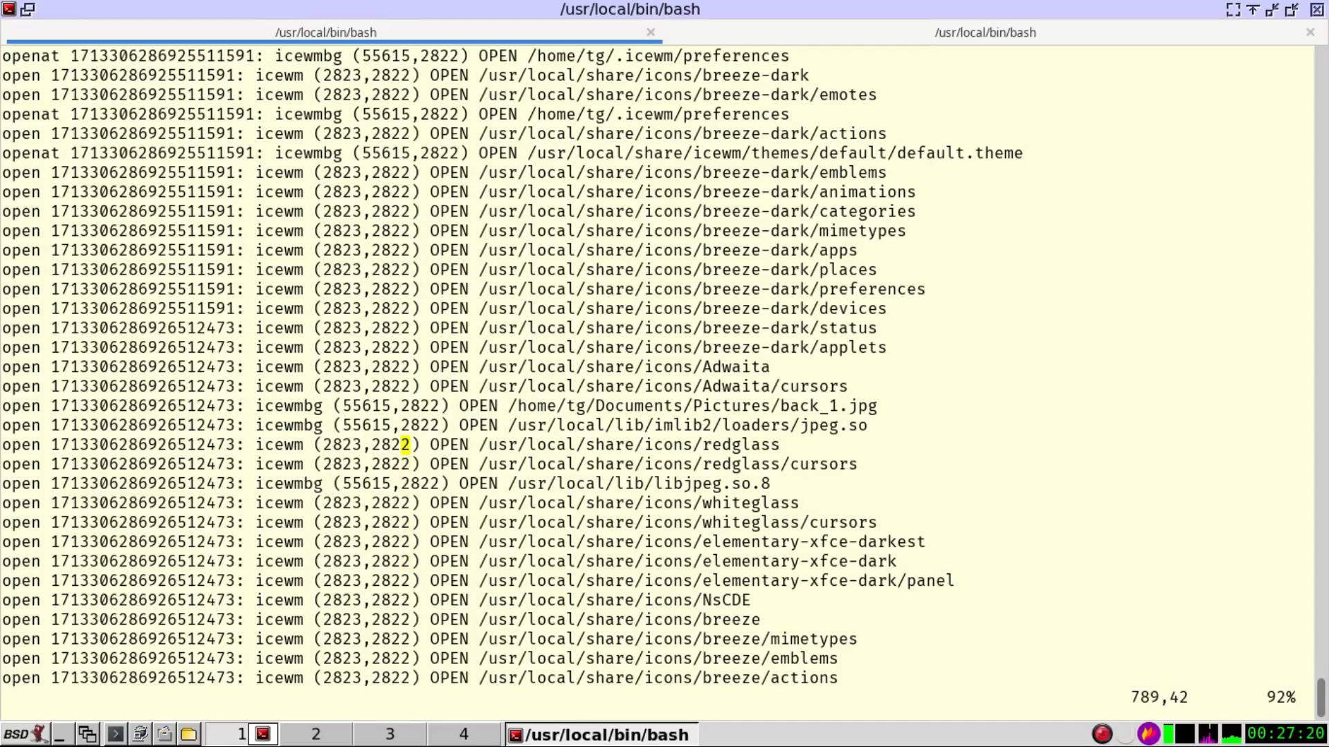
key(V)
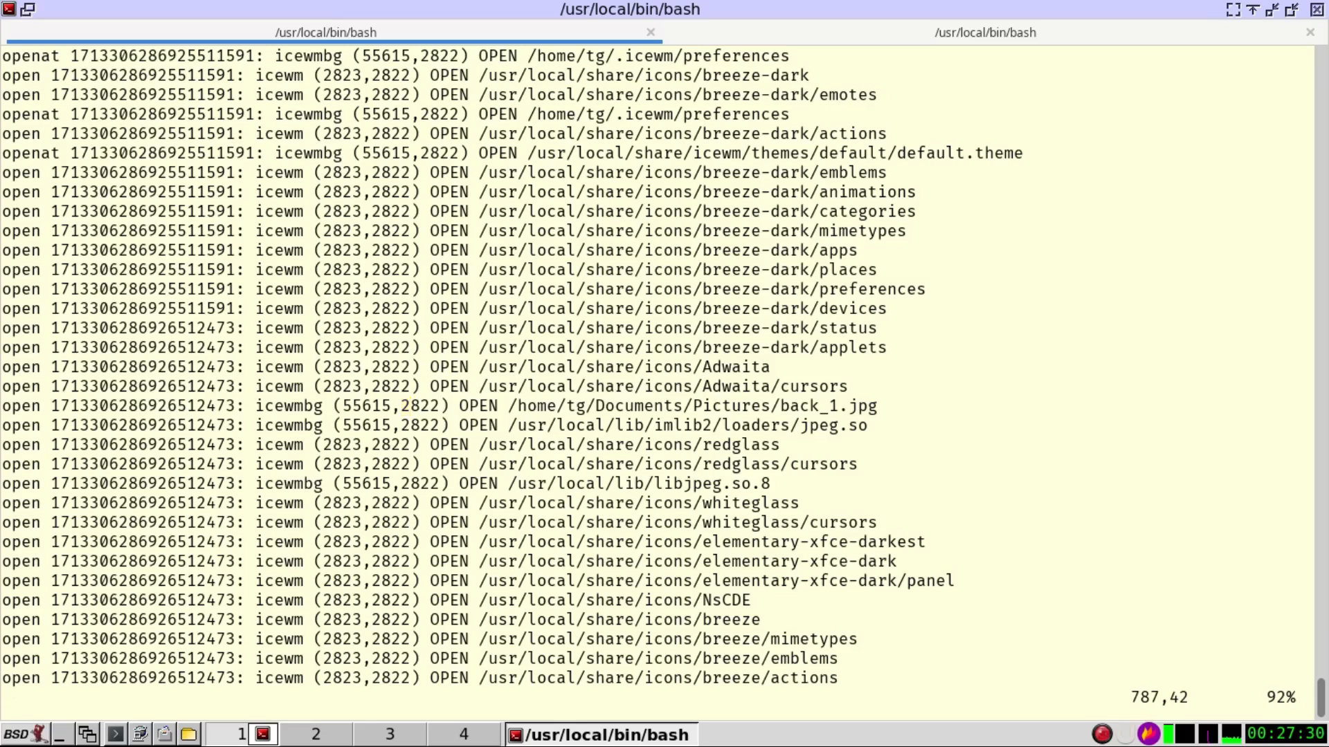
text(:terminal)
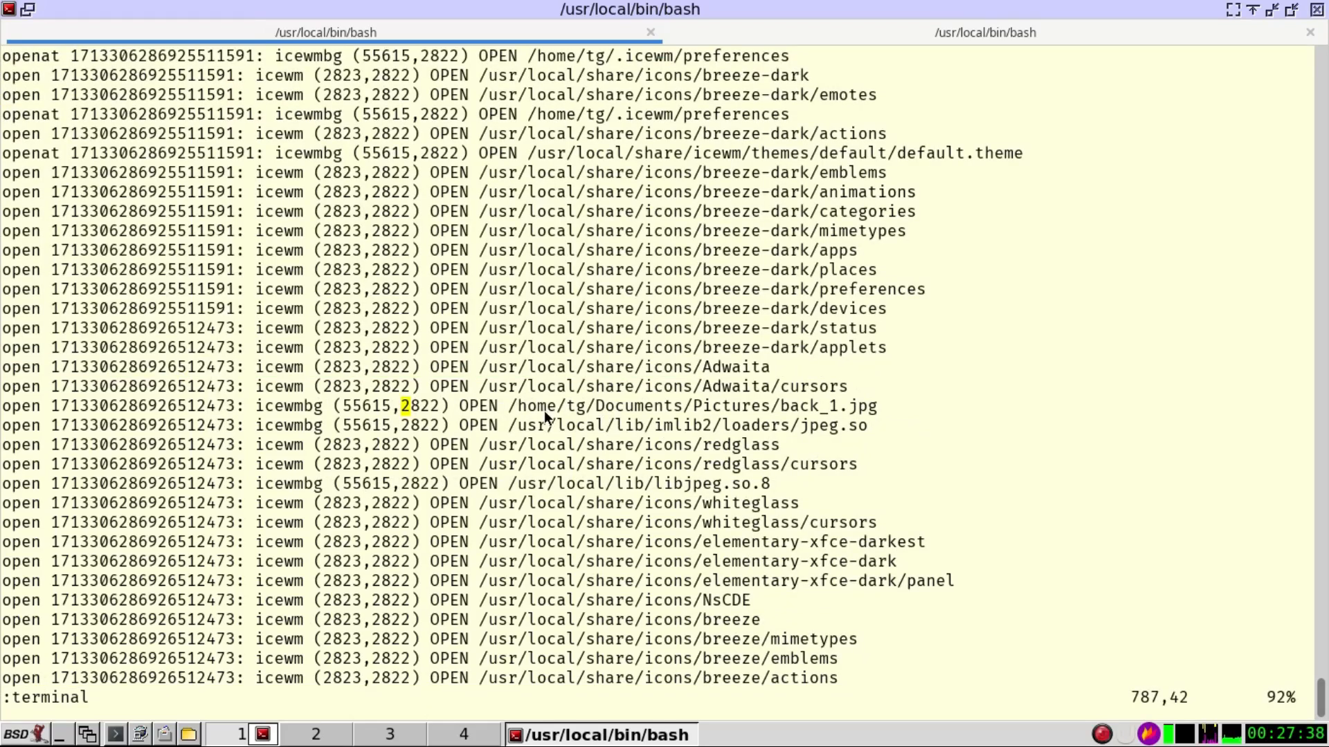
mouse_move(930, 432)
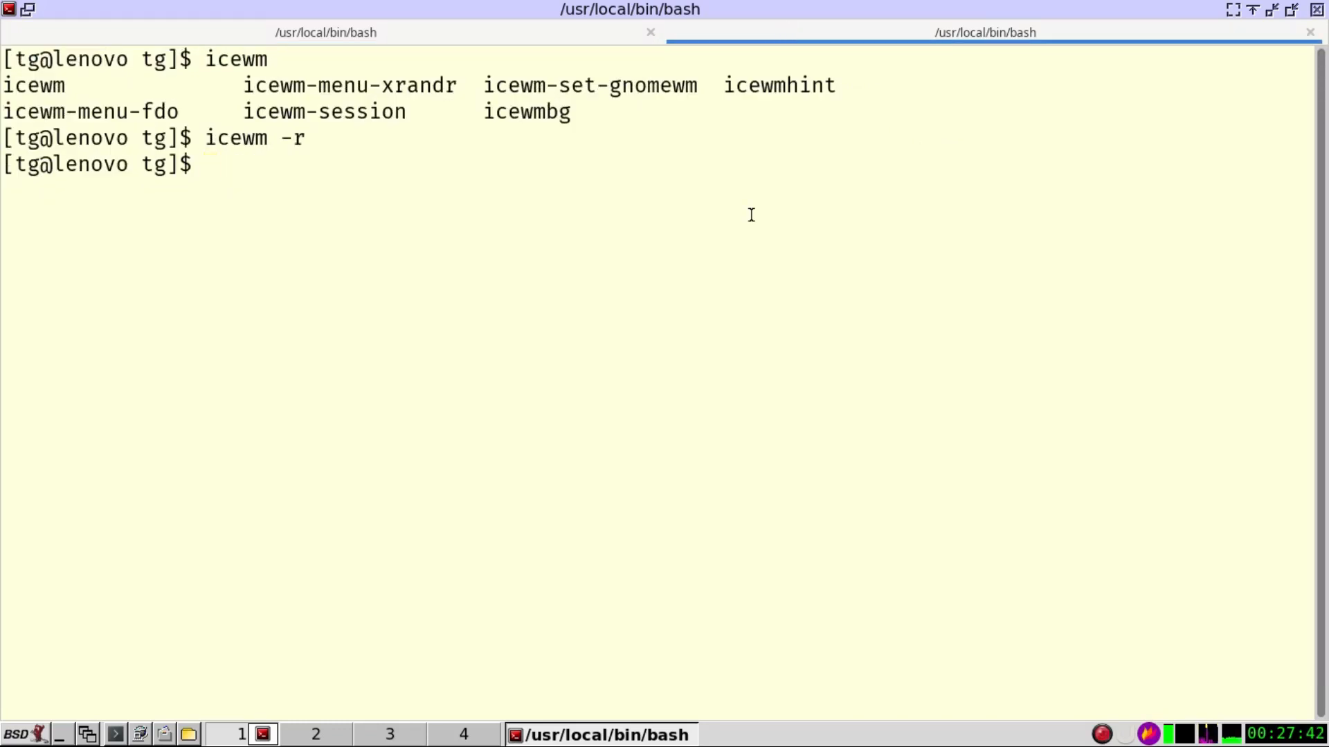
Run xv on Documents/Pictures/back_1.jpg using tab completion
text(xv)
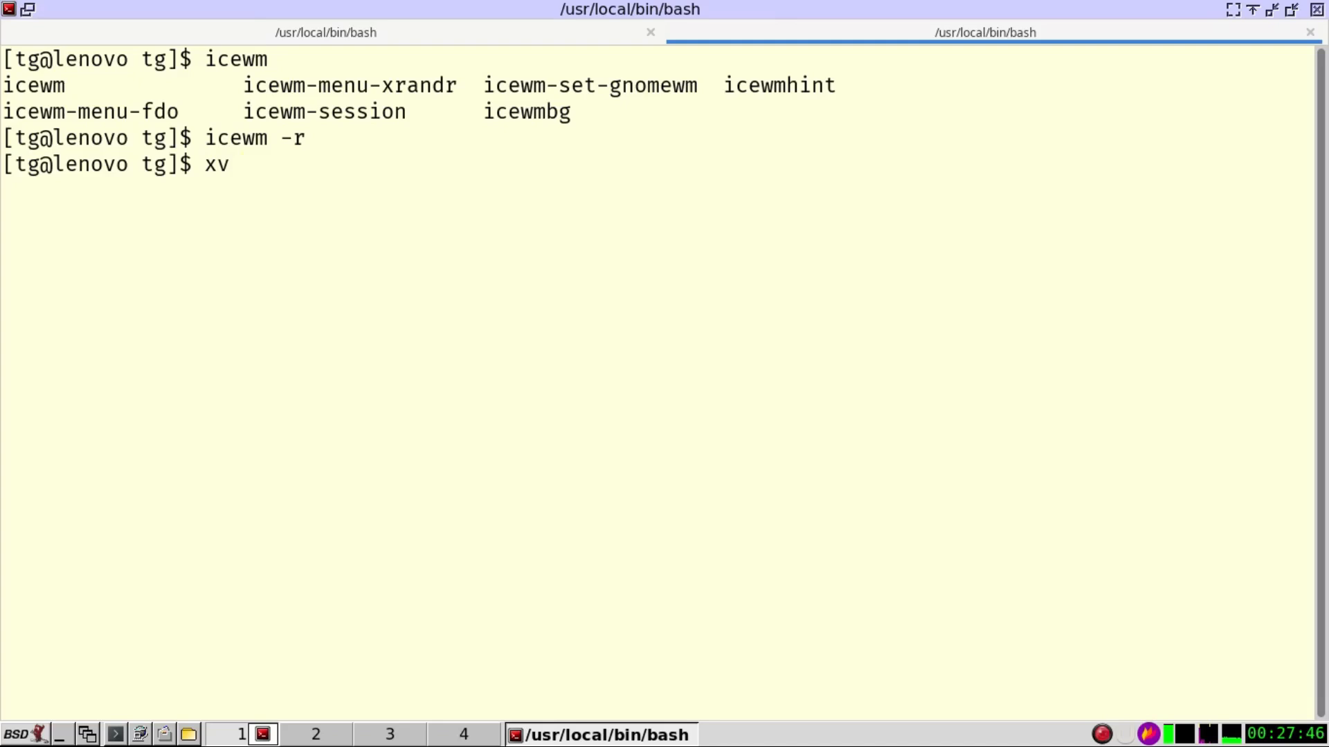
text(Document)
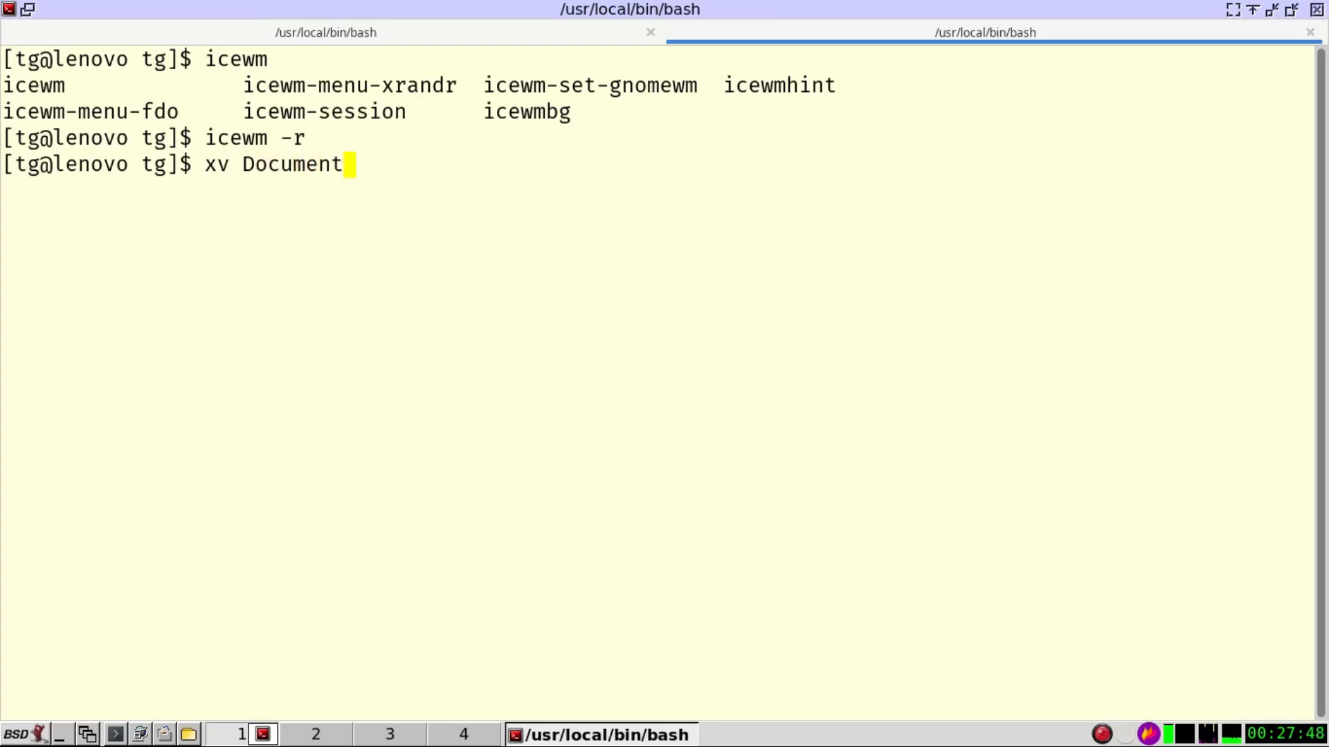
text(s/Pictures/)
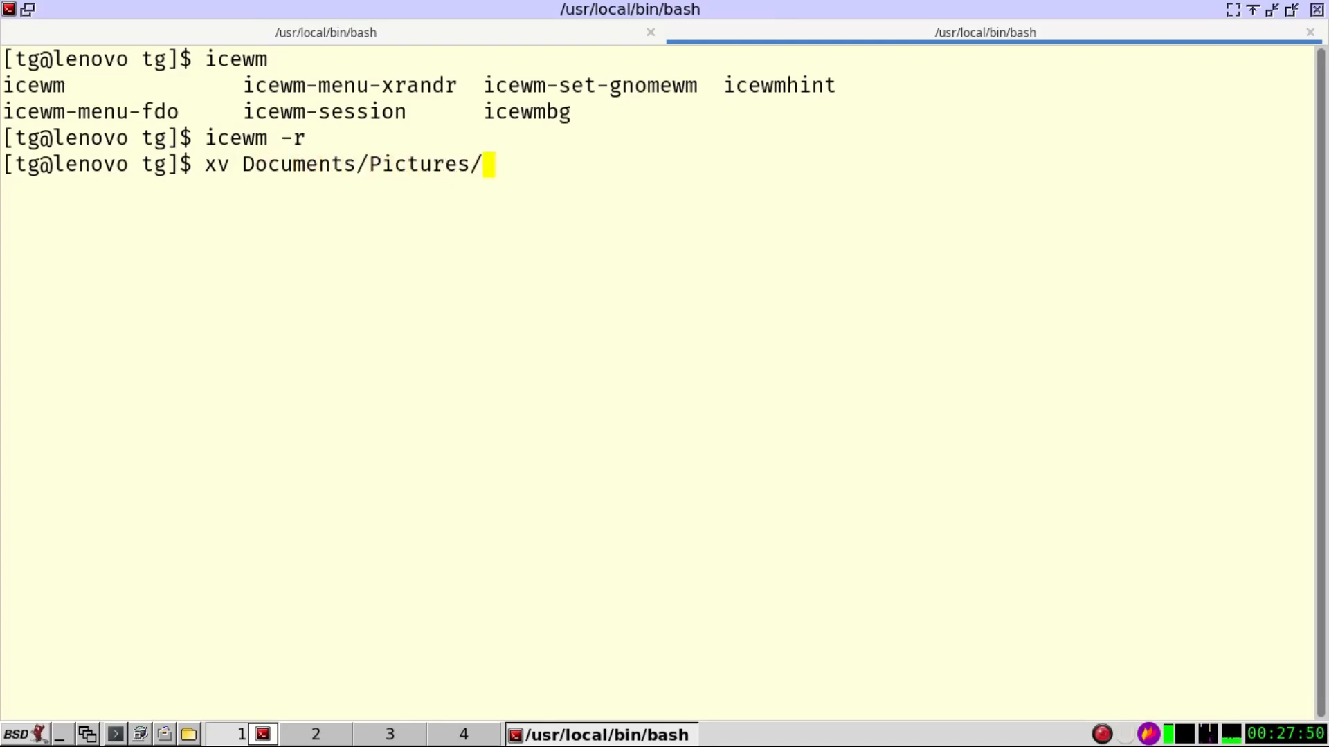
text(back_1.)
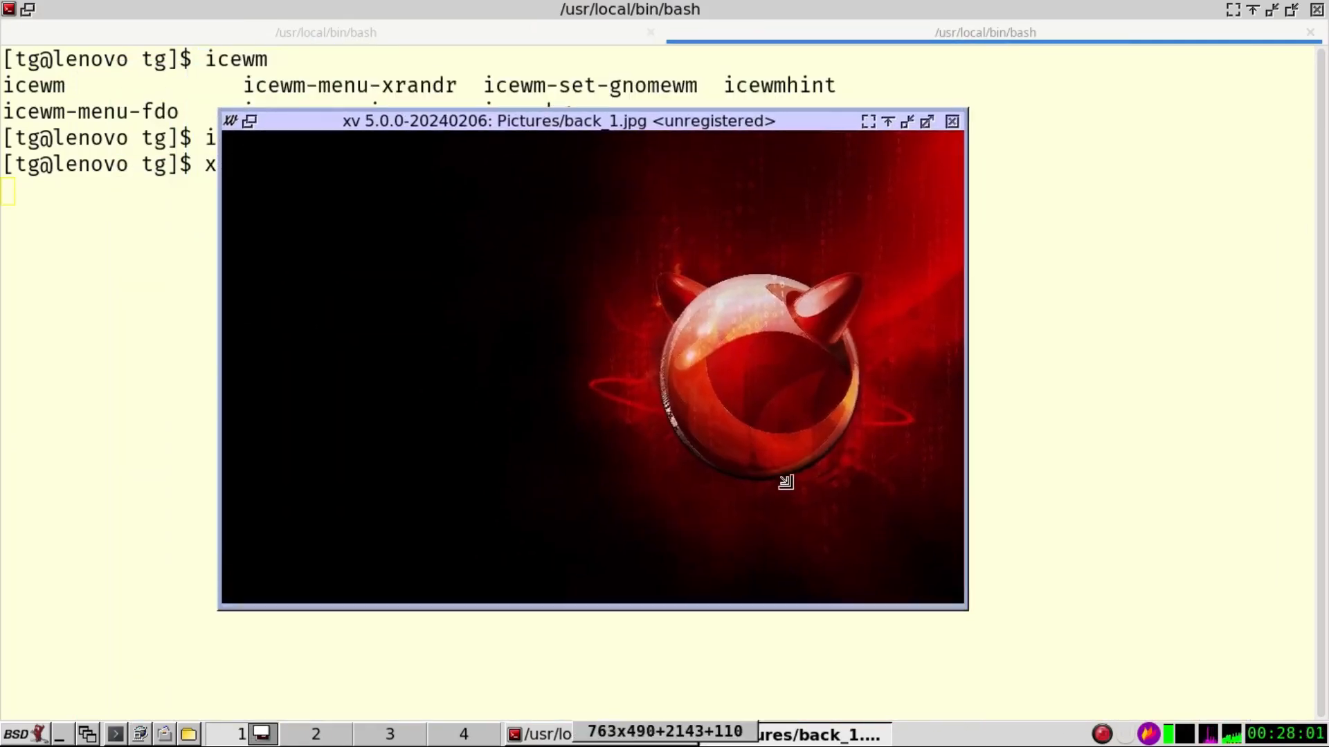
View the red FreeBSD daemon wallpaper in xv, then close the viewer window
click(316, 733)
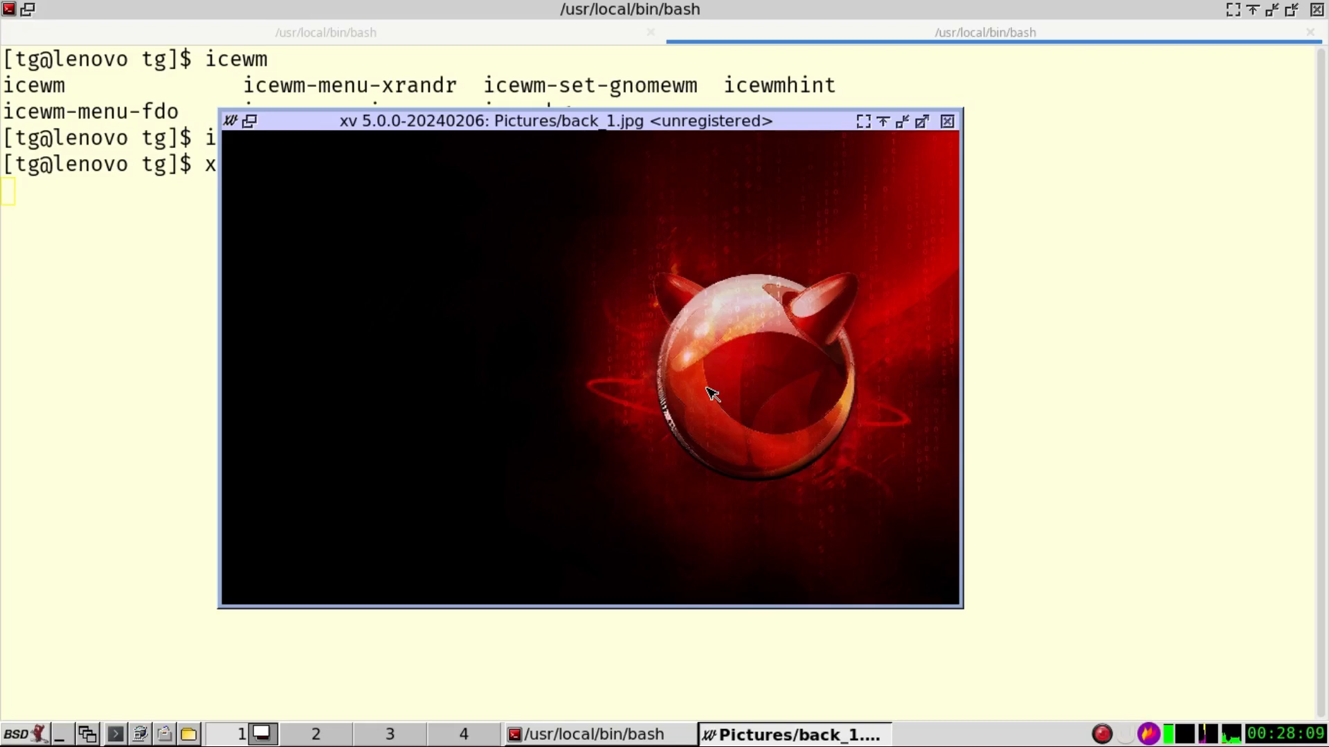
mouse_move(947, 122)
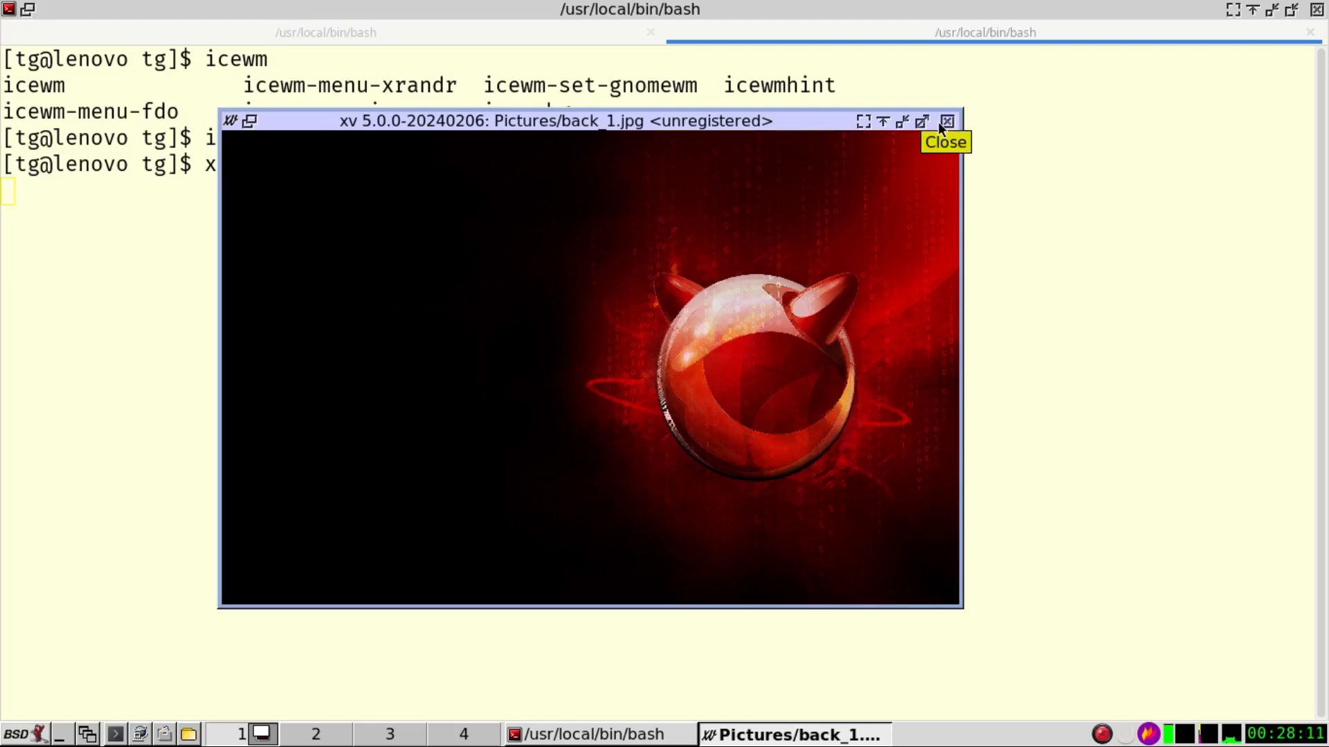
click(946, 120)
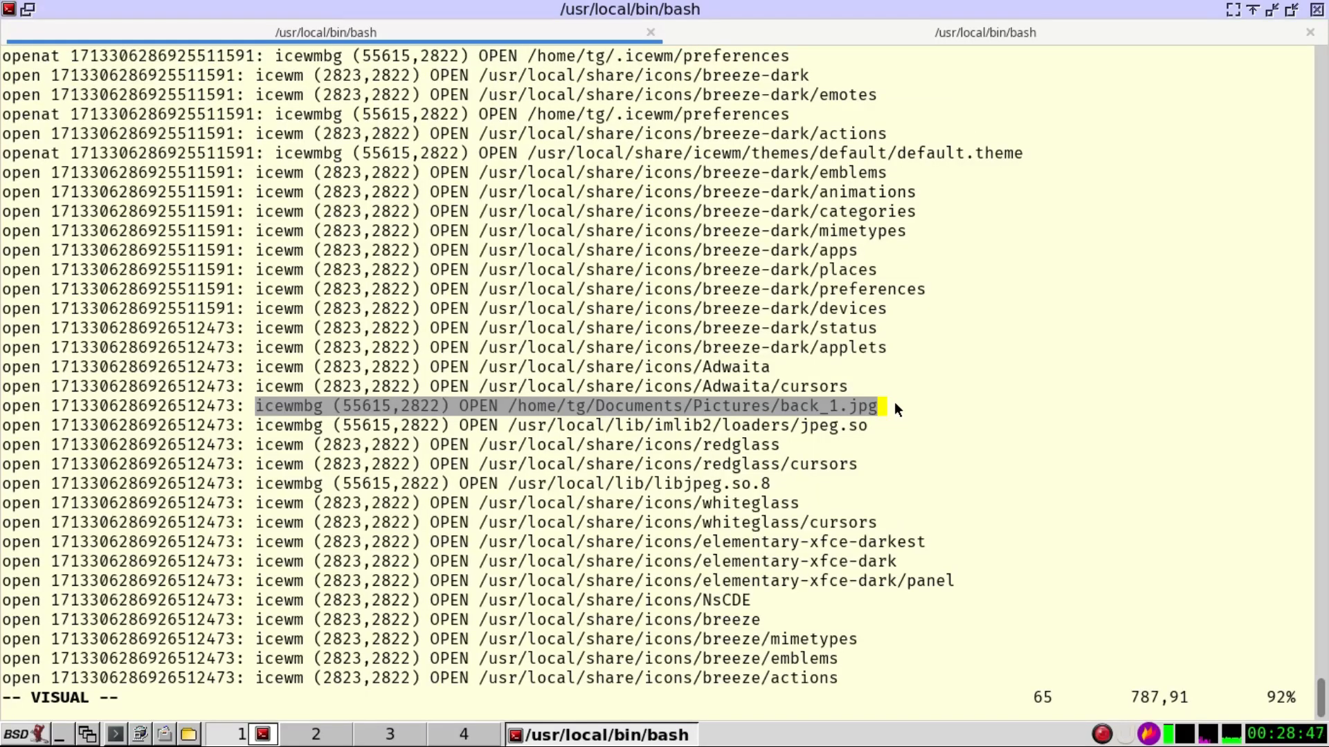